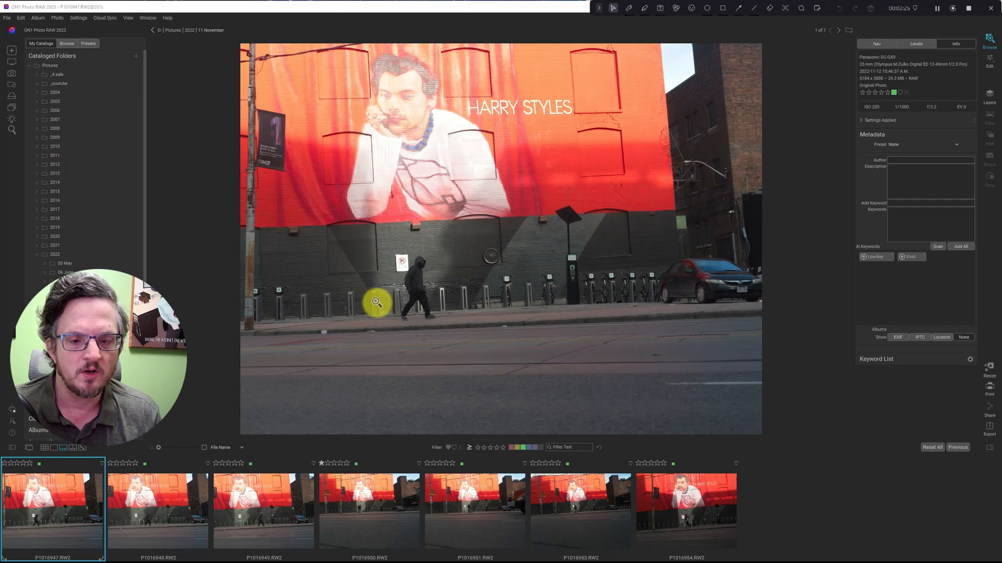
pyautogui.moveTo(403, 328)
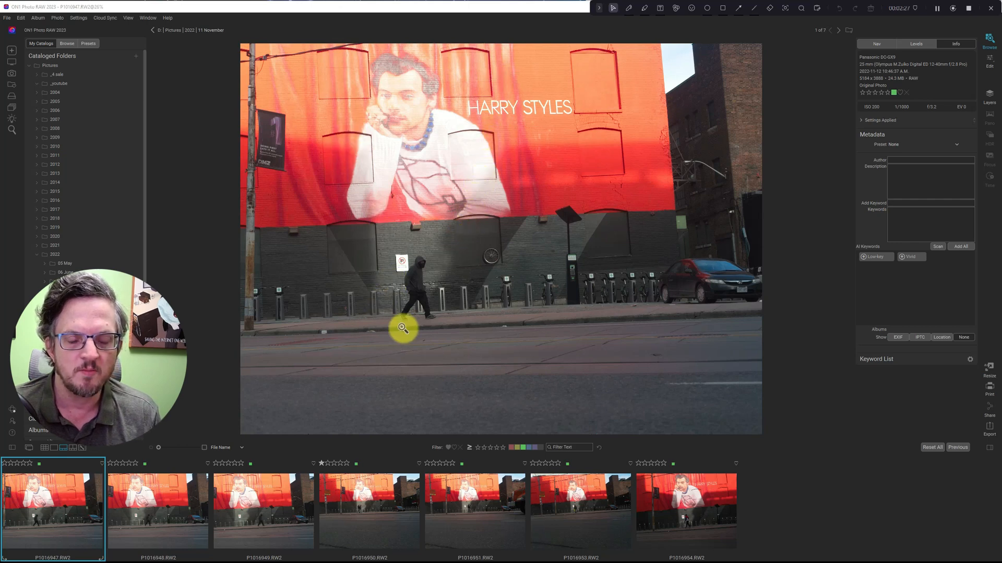
pyautogui.moveTo(401, 322)
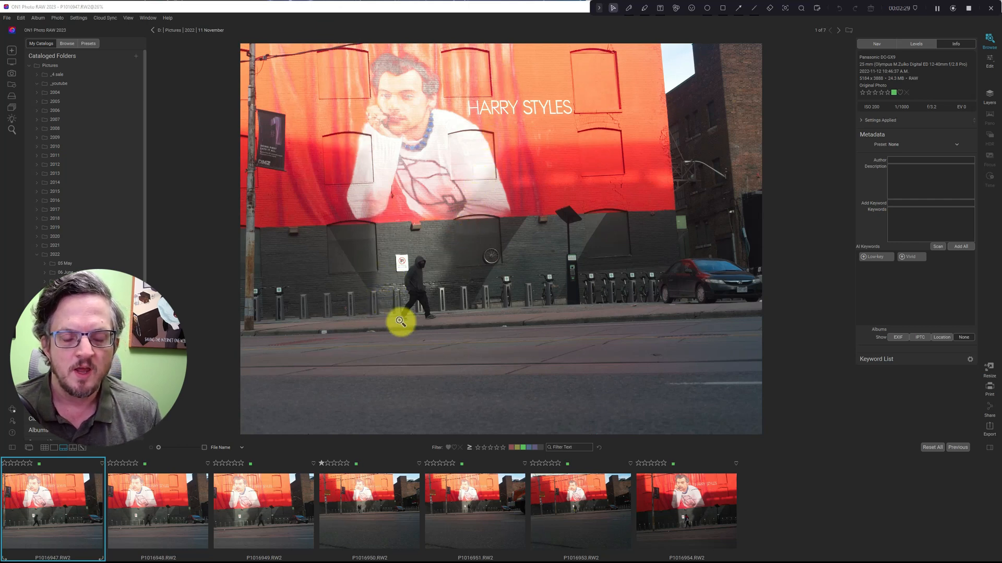
pyautogui.moveTo(480, 319)
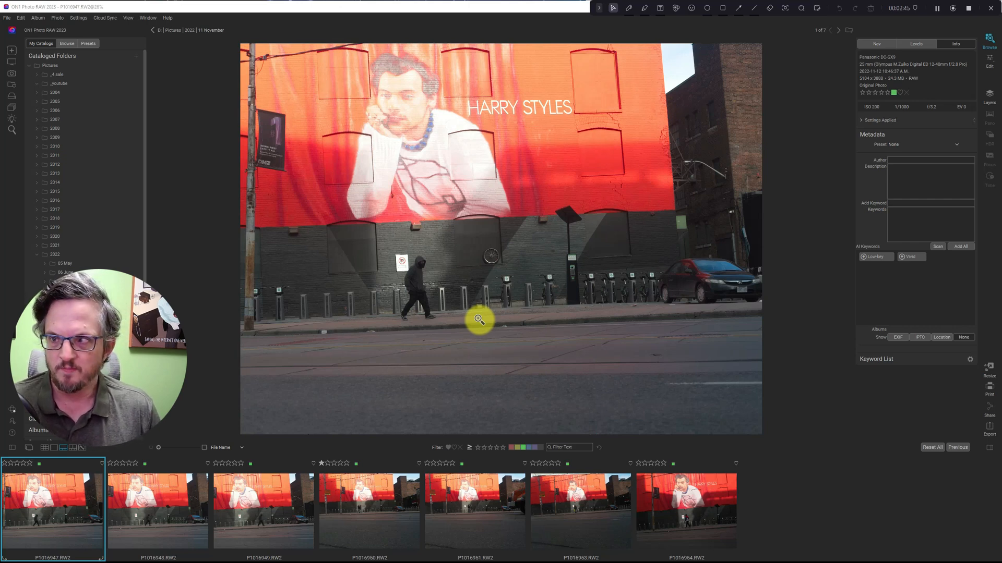
pyautogui.moveTo(224, 313)
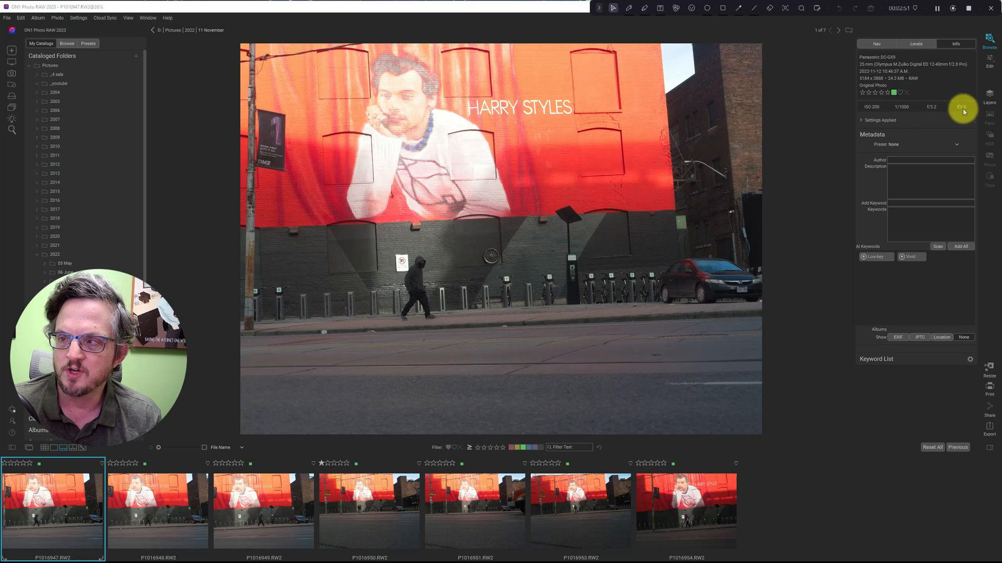
pyautogui.moveTo(937, 132)
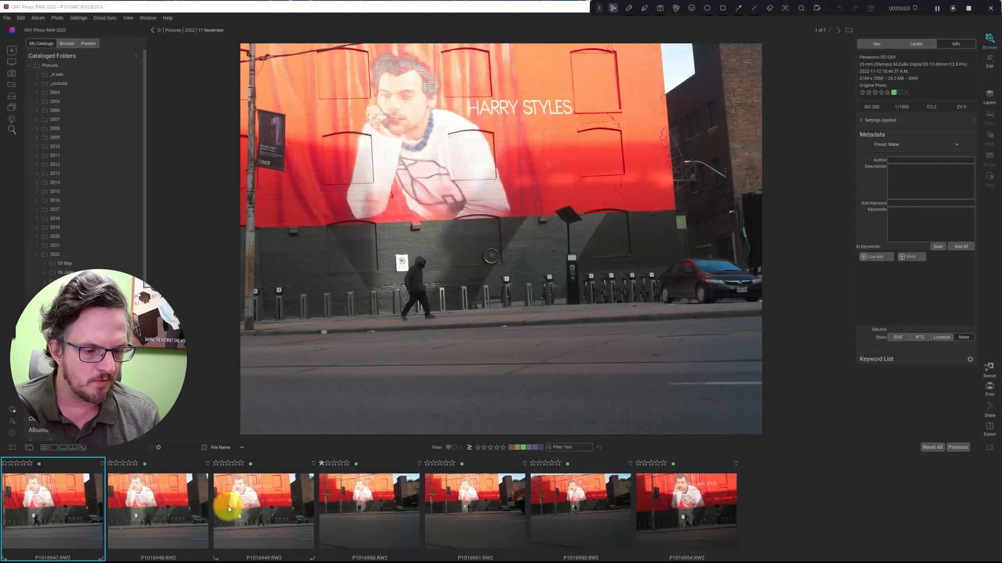
# Preview the other mural shots in the filmstrip, ending on P1016954.RW2 with the single walker in red.
pyautogui.click(157, 509)
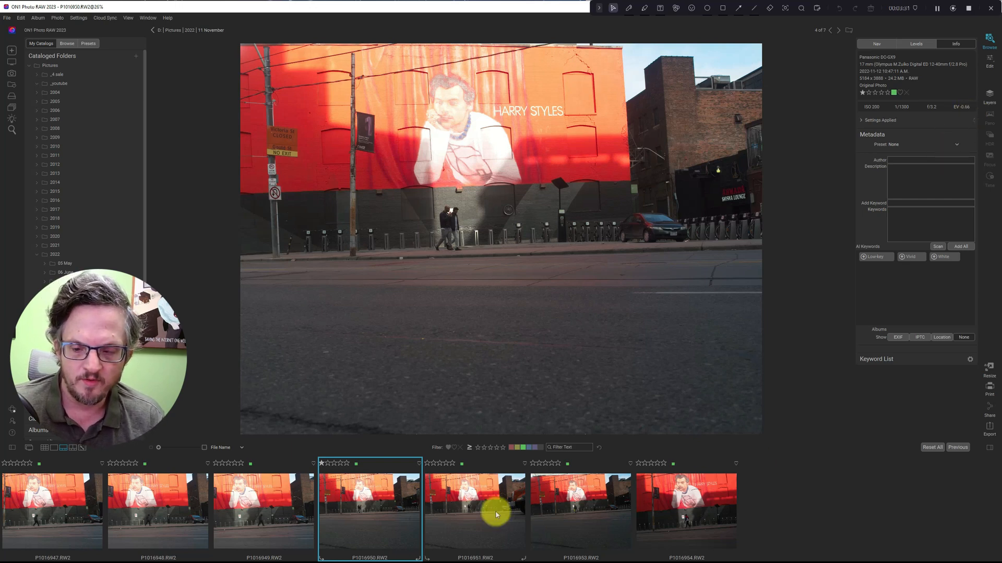
pyautogui.click(684, 513)
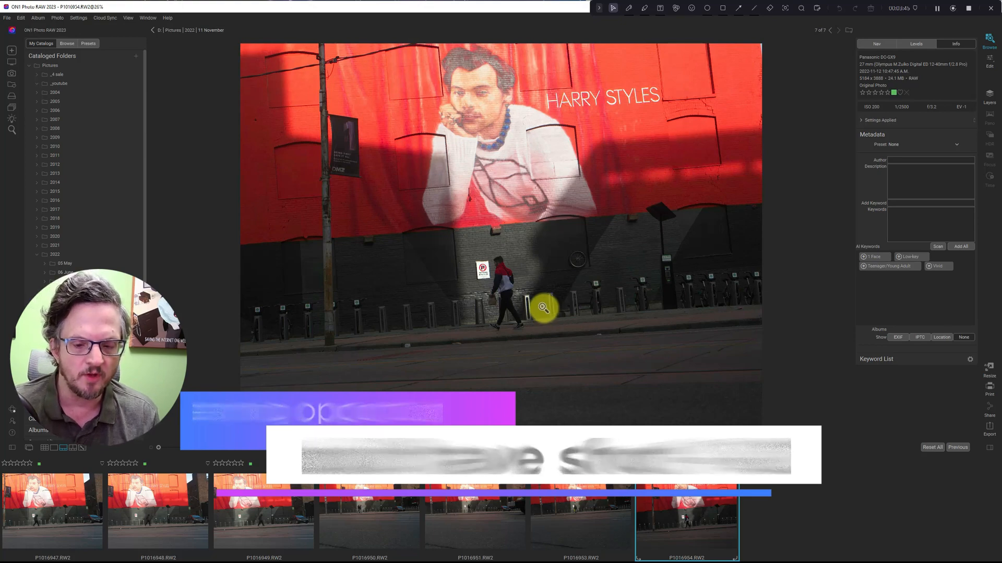
# Select the two-walker shot P1016950.RW2 and bring it into the Edit module.
pyautogui.click(366, 519)
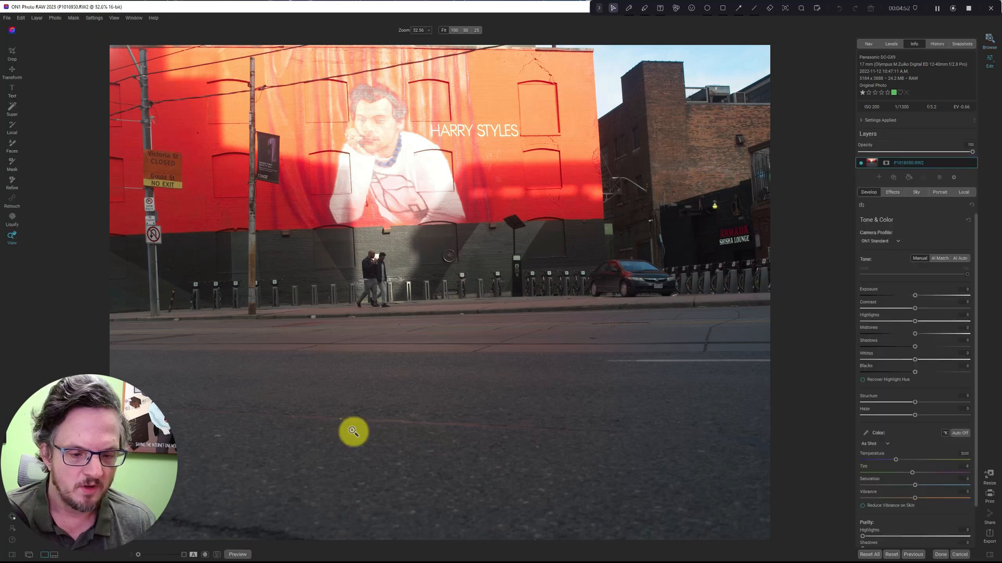
# Crop the photo leveled about 1.8°, pulling the corners in tight around the mural and two walkers.
pyautogui.click(11, 55)
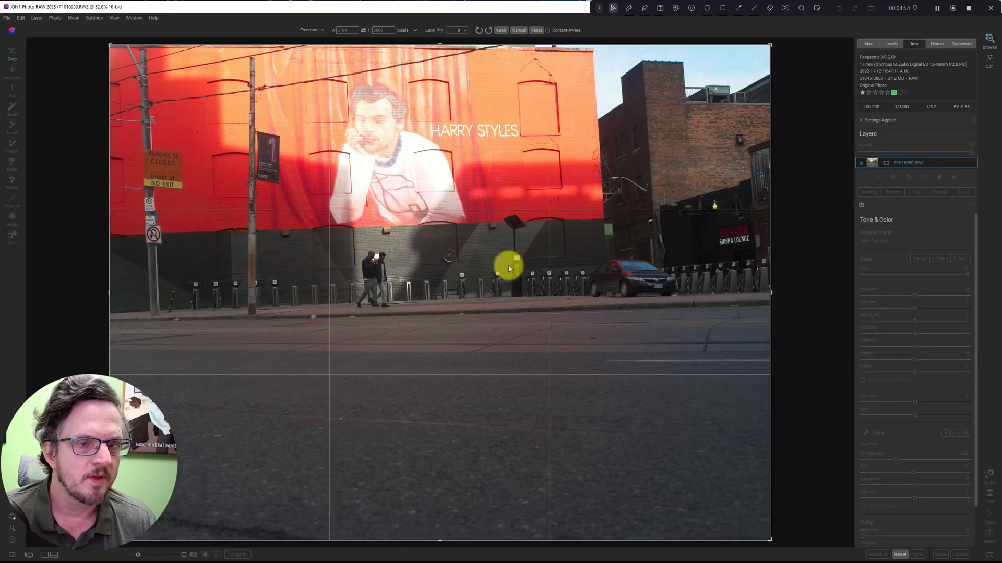
pyautogui.moveTo(438, 30)
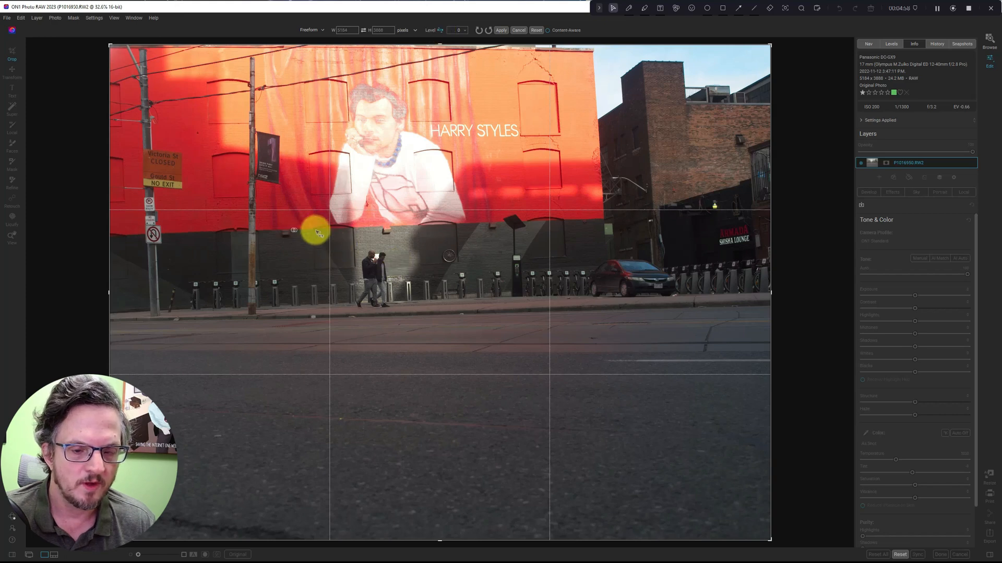
pyautogui.moveTo(553, 224)
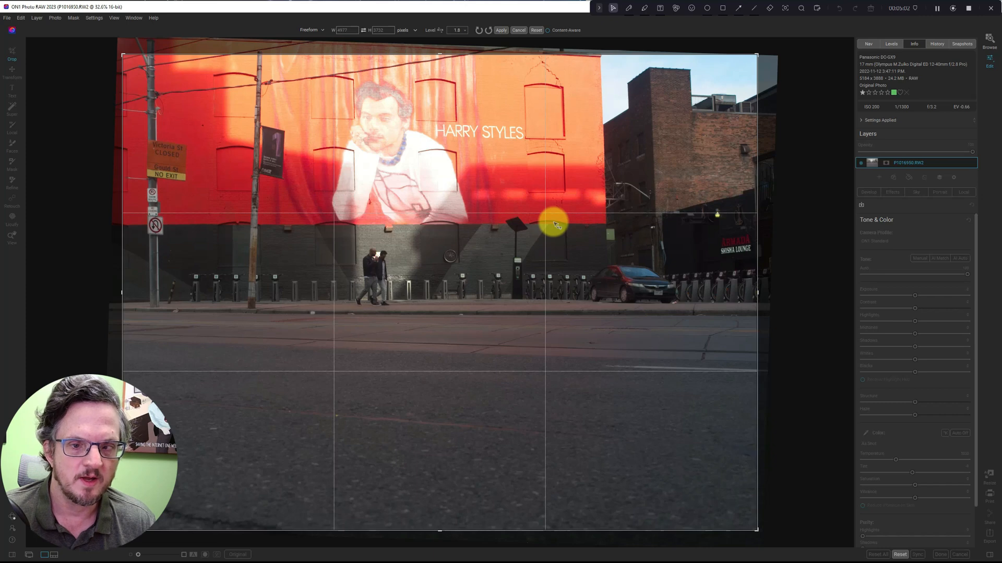
pyautogui.moveTo(641, 353)
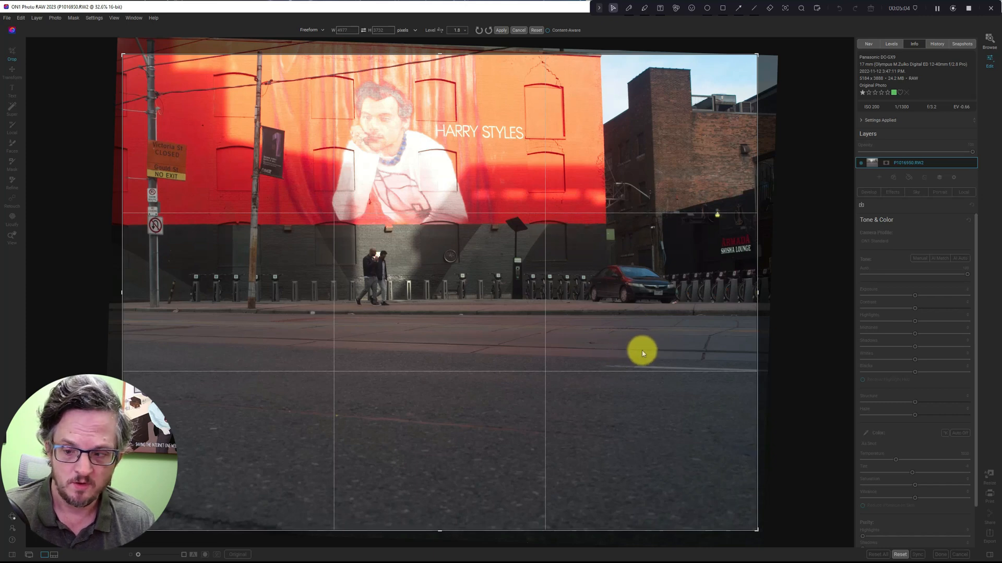
pyautogui.moveTo(756, 534)
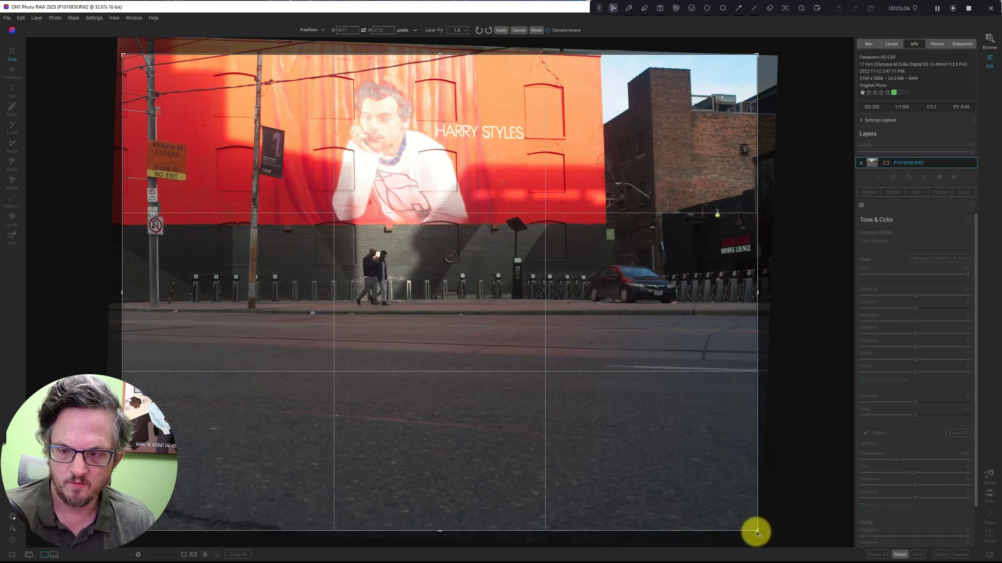
pyautogui.moveTo(758, 532); pyautogui.dragTo(683, 455)
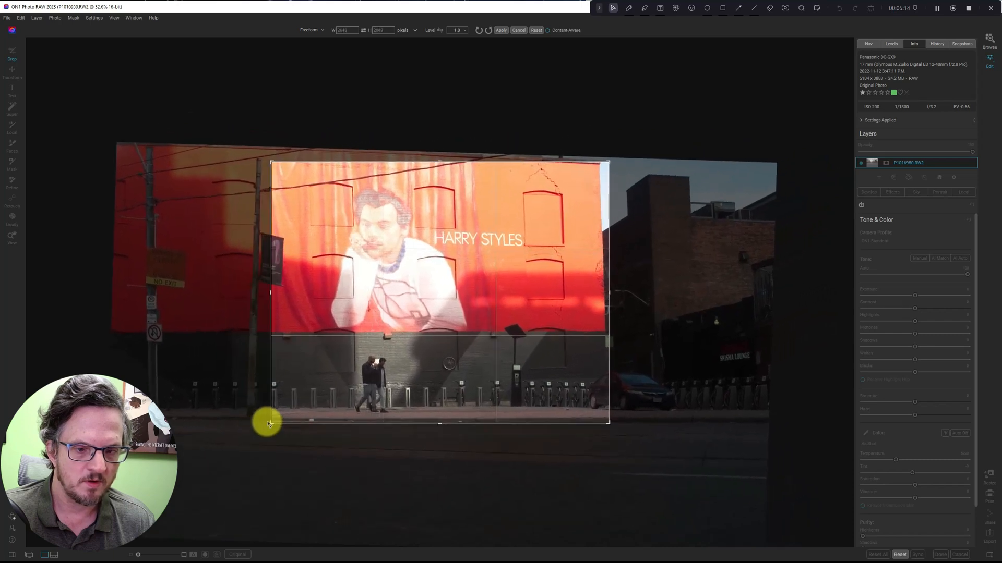
pyautogui.moveTo(268, 424); pyautogui.dragTo(274, 421)
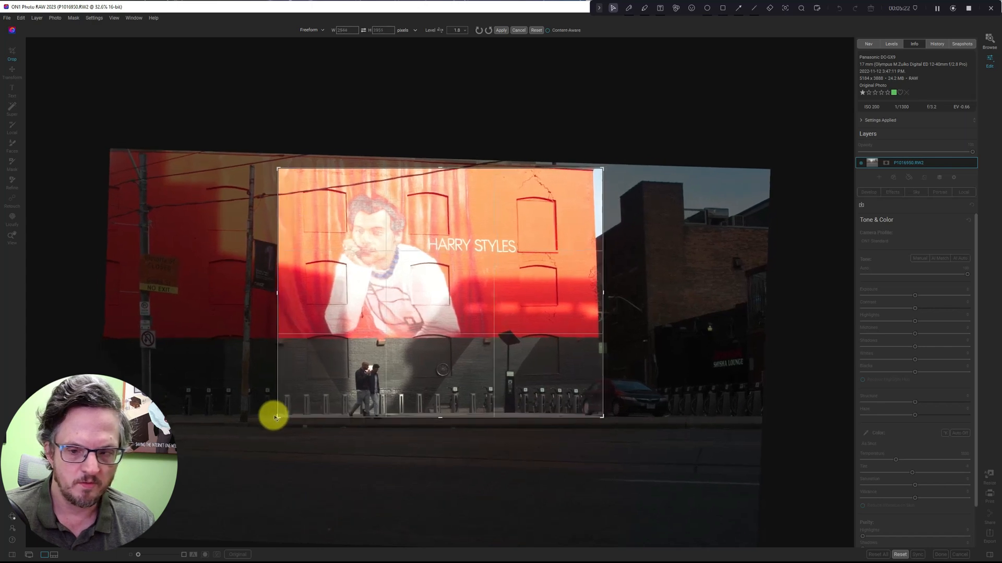
pyautogui.moveTo(432, 409)
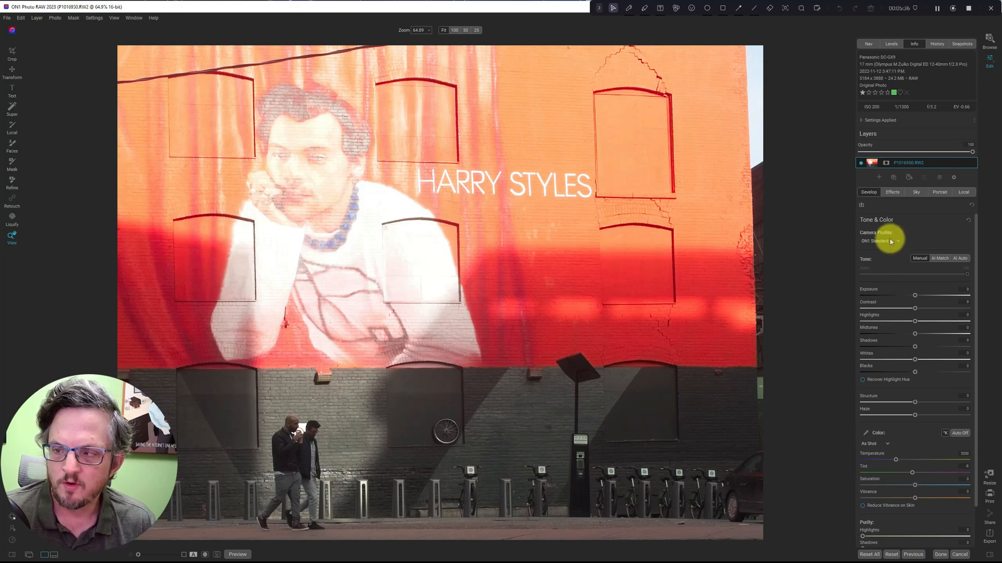
# Switch the camera profile from ON1 Standard to ON1 Vivid after previewing another profile.
pyautogui.click(880, 241)
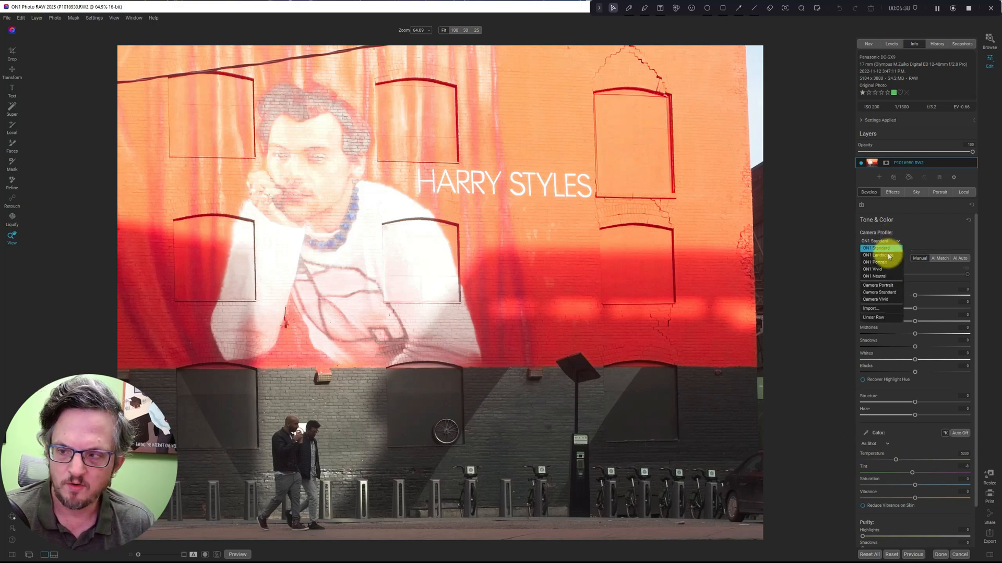
pyautogui.click(874, 275)
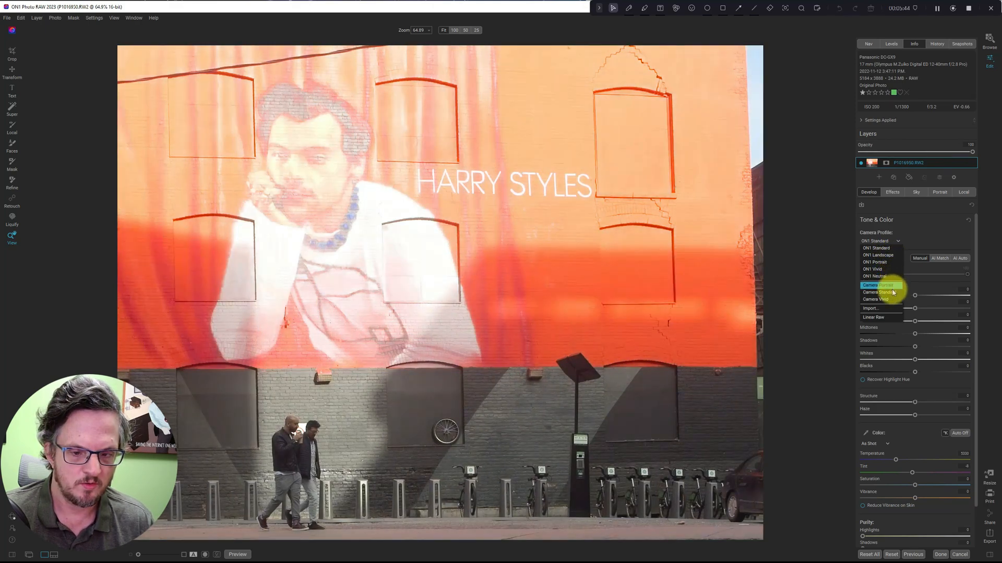
pyautogui.click(880, 292)
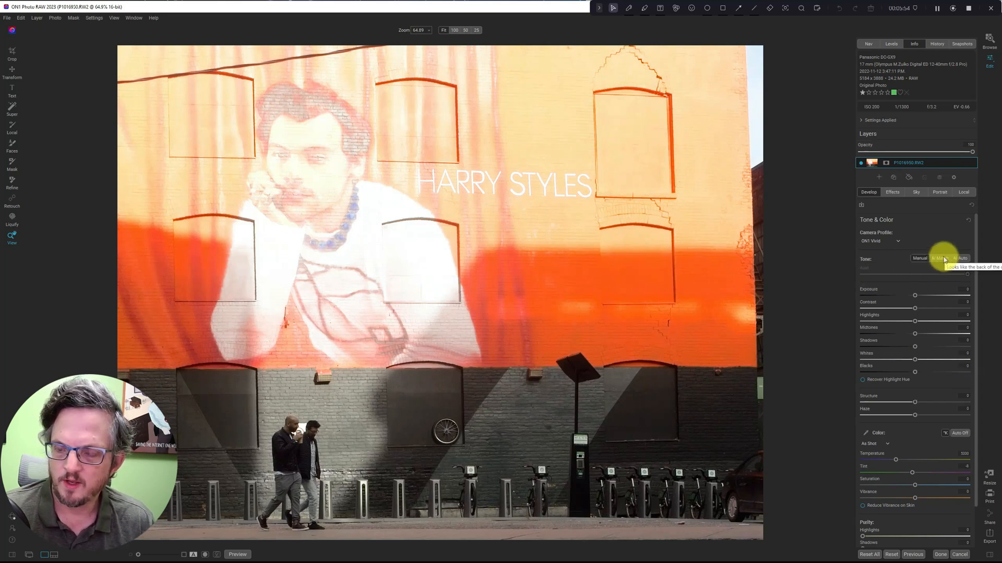
# Try AI Match and AI Auto tone adjustments, returning to Manual tone each time.
pyautogui.click(940, 259)
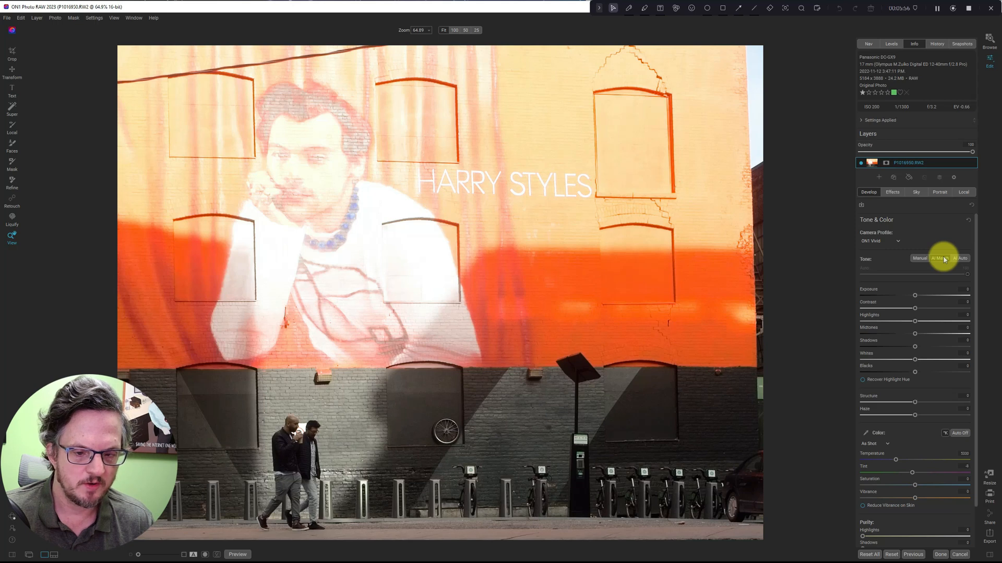
pyautogui.click(939, 259)
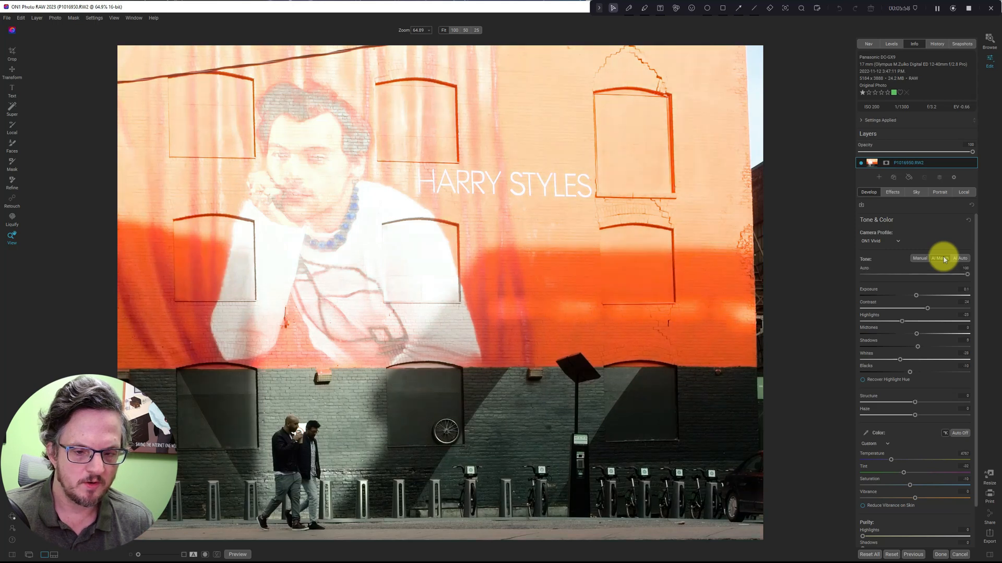
pyautogui.click(960, 258)
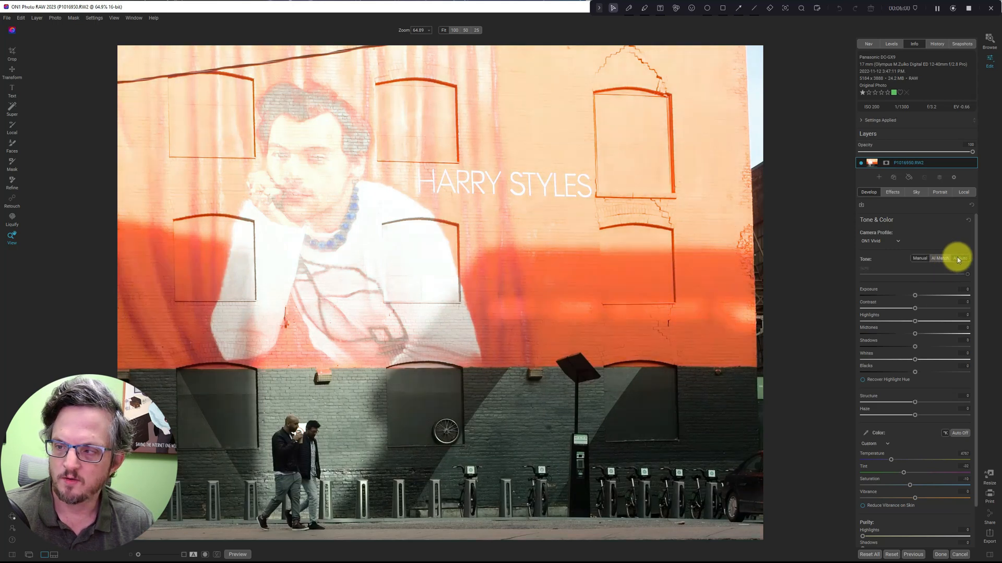
pyautogui.click(939, 259)
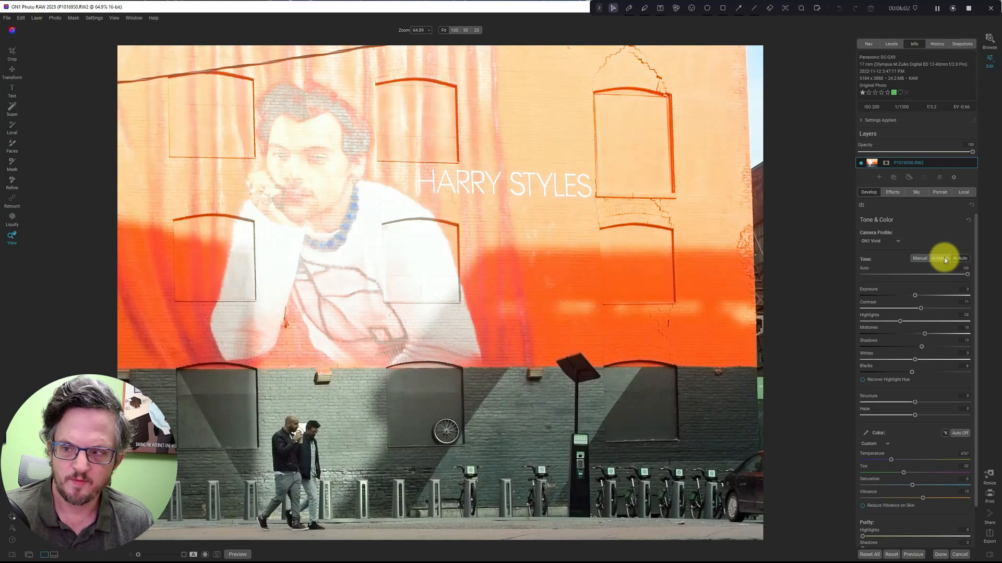
pyautogui.click(918, 258)
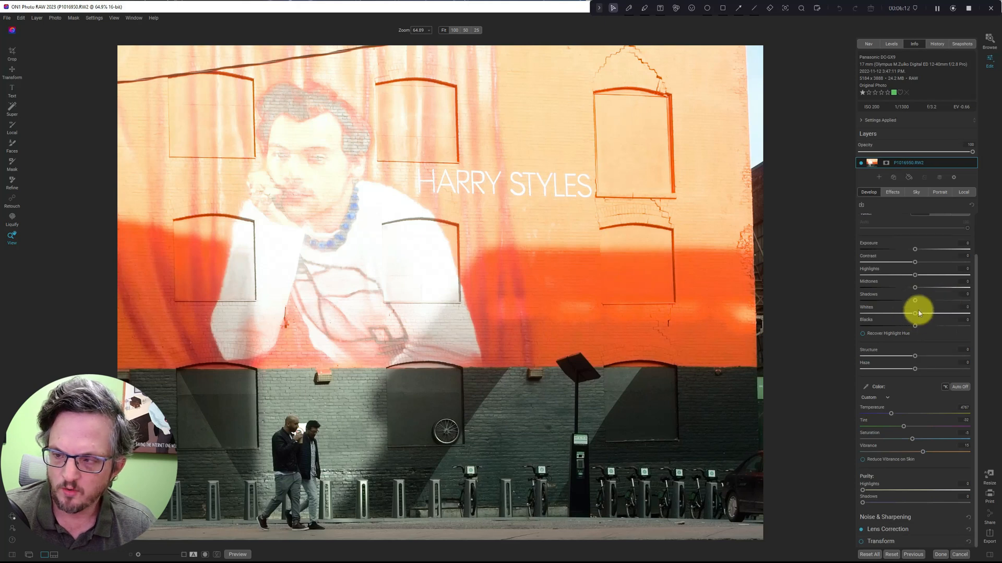
# Tweak shadows, highlights and contrast, and test a strong haze adjustment before pulling it back.
pyautogui.moveTo(914, 301); pyautogui.dragTo(900, 301)
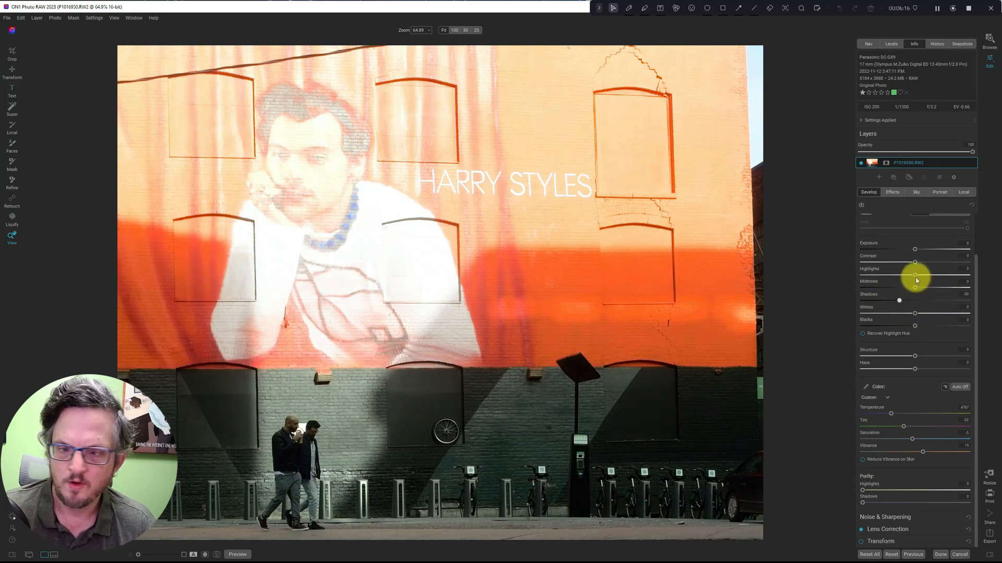
pyautogui.moveTo(915, 274); pyautogui.dragTo(915, 268)
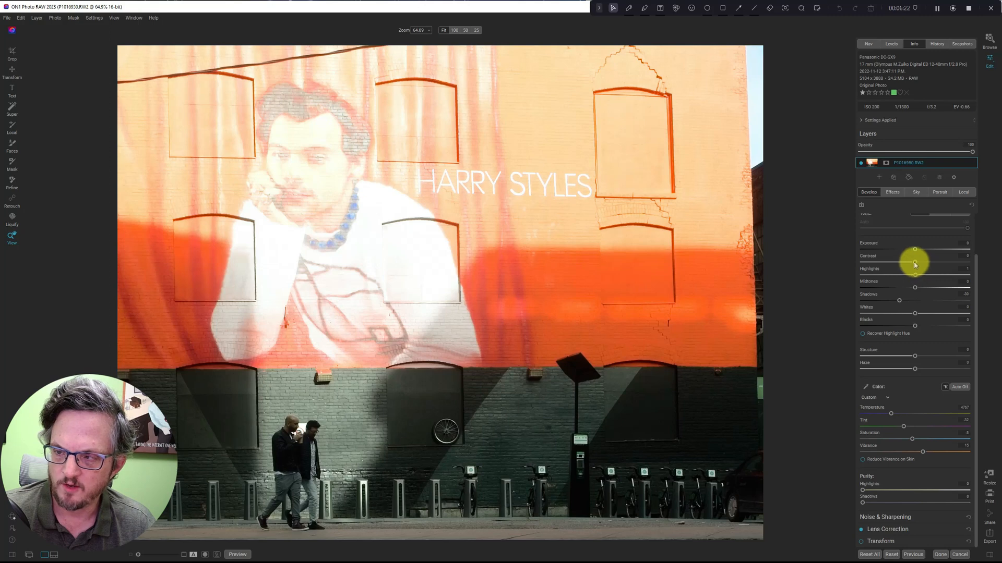
pyautogui.moveTo(914, 262); pyautogui.dragTo(923, 262)
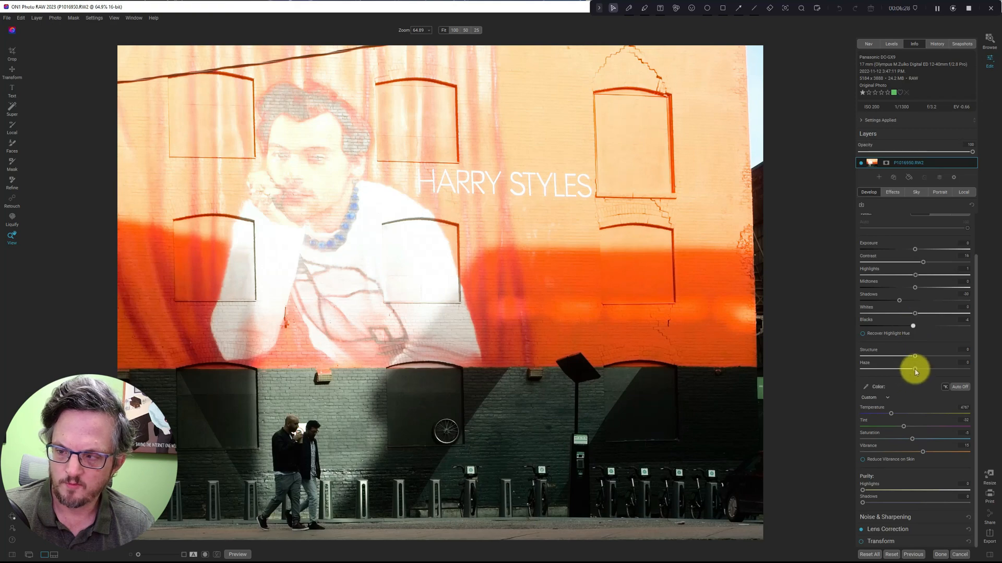
pyautogui.moveTo(916, 370); pyautogui.dragTo(894, 370)
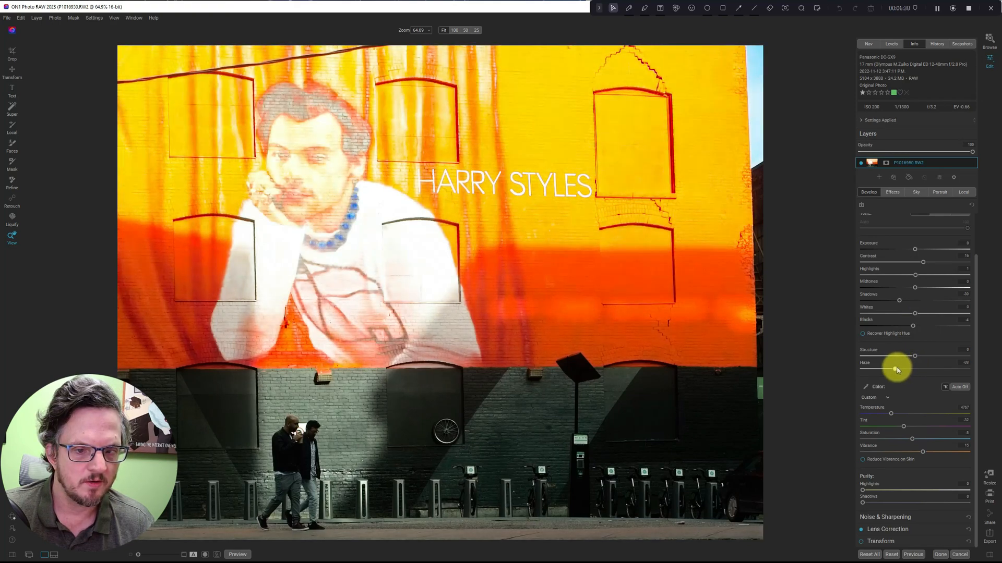
pyautogui.moveTo(894, 368); pyautogui.dragTo(912, 369)
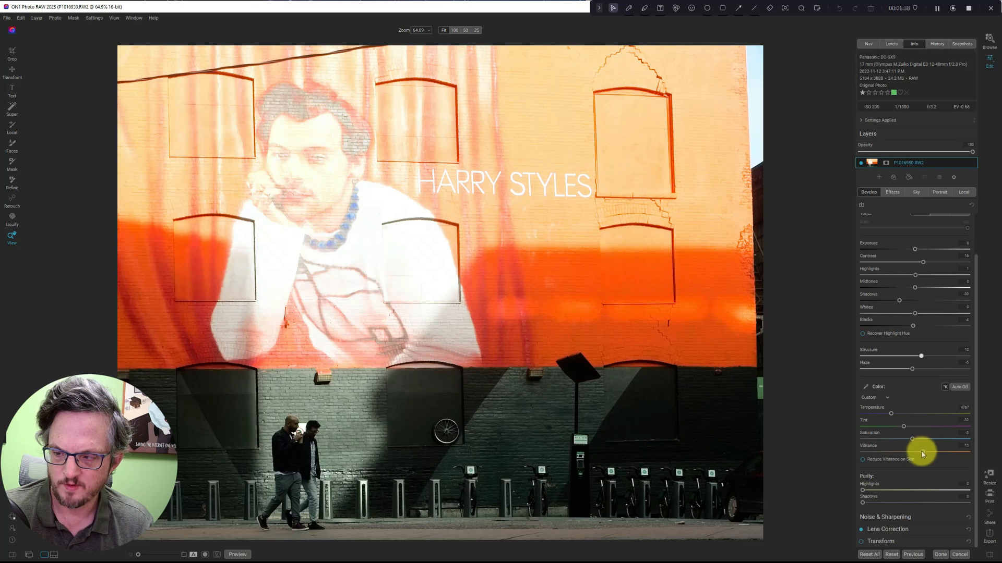
# Nudge the colour temperature, drain Saturation to -100, then restore it to 0.
pyautogui.moveTo(890, 413); pyautogui.dragTo(904, 413)
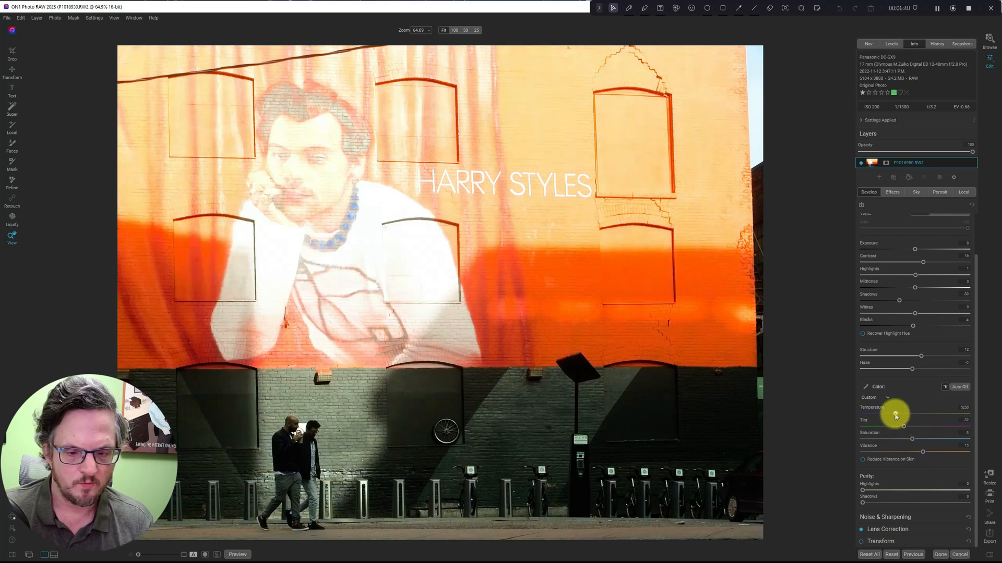
pyautogui.moveTo(901, 415); pyautogui.dragTo(905, 414)
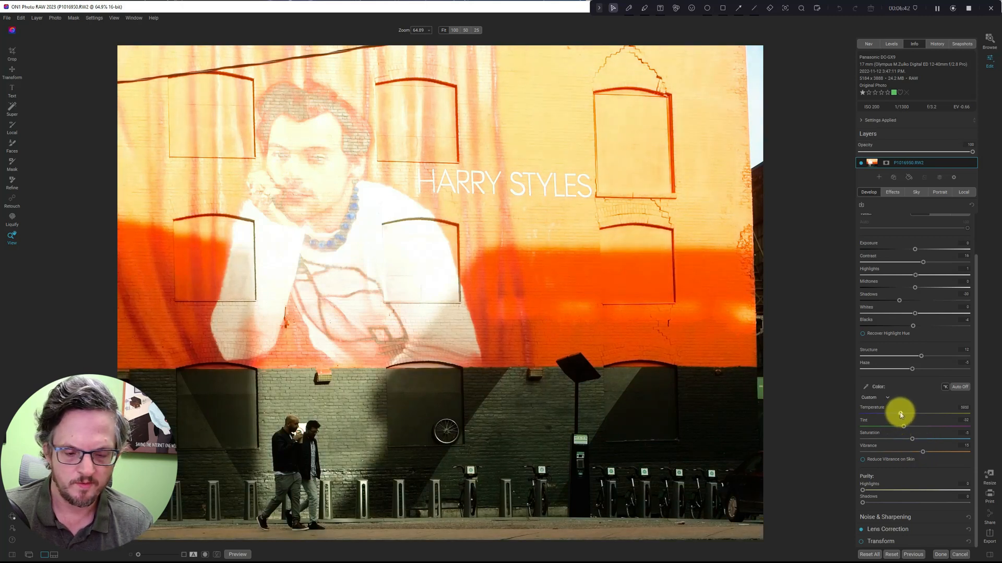
pyautogui.moveTo(903, 413); pyautogui.dragTo(903, 413)
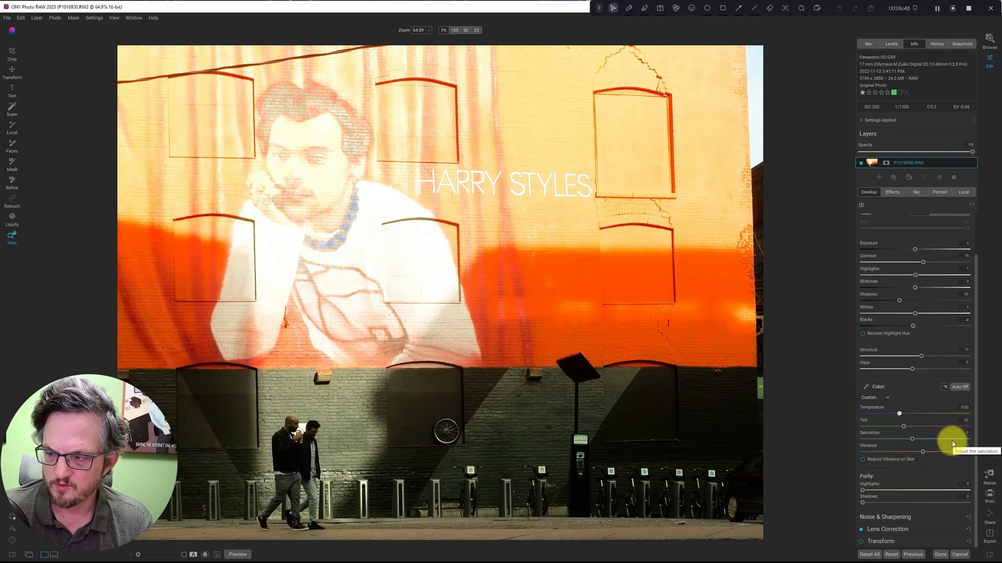
pyautogui.moveTo(926, 440); pyautogui.dragTo(914, 441)
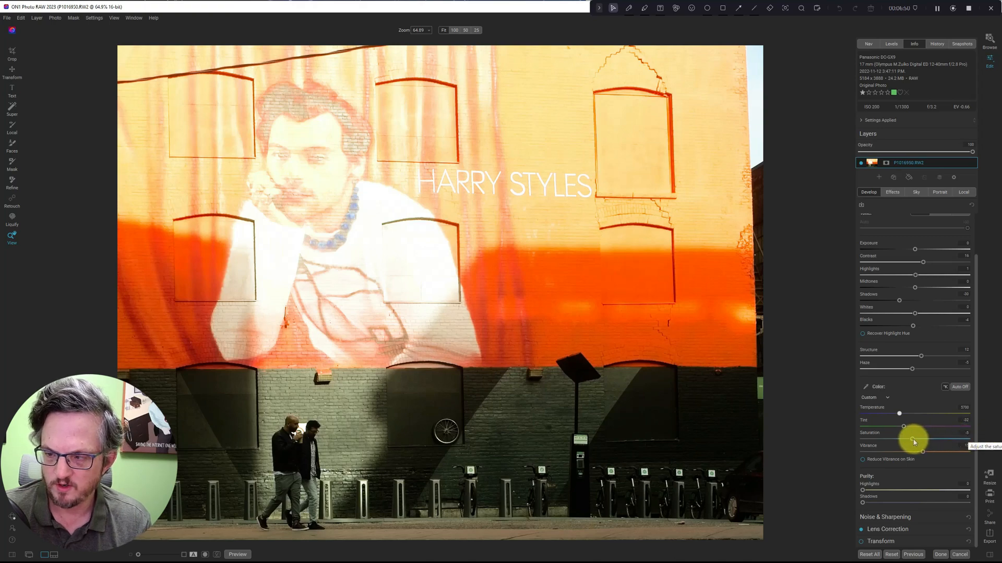
pyautogui.moveTo(914, 439); pyautogui.dragTo(863, 439)
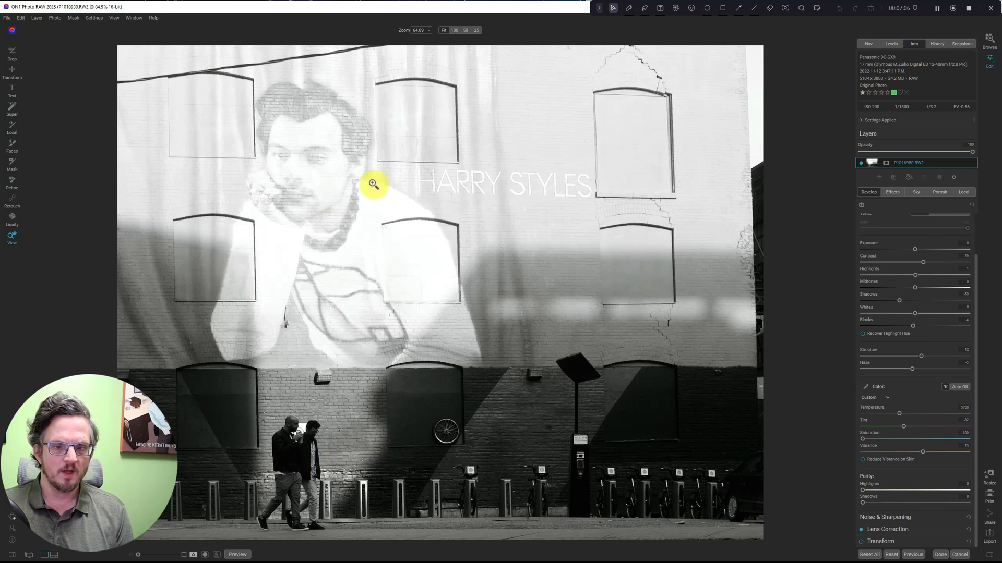
pyautogui.moveTo(377, 200)
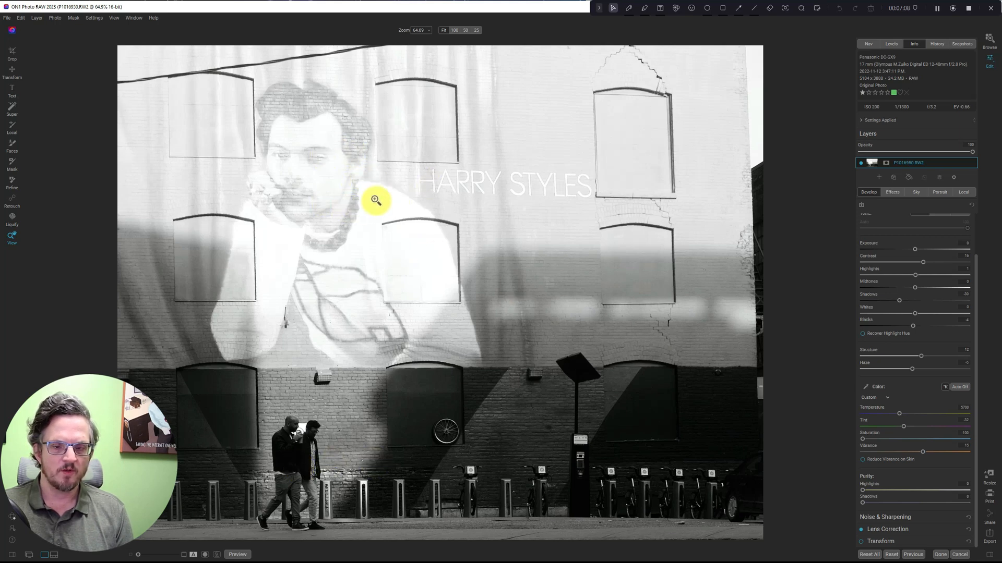
pyautogui.moveTo(189, 181)
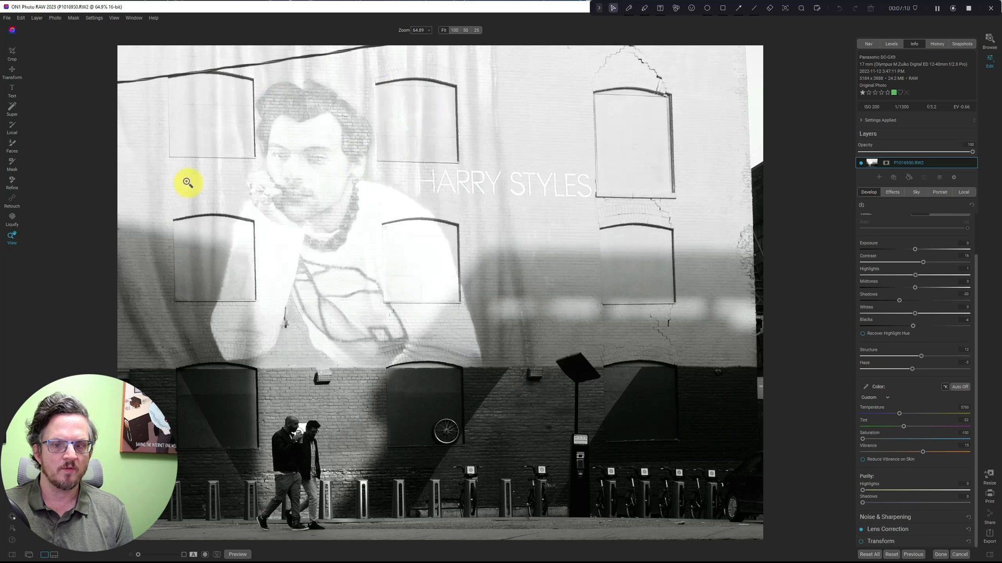
pyautogui.moveTo(607, 272)
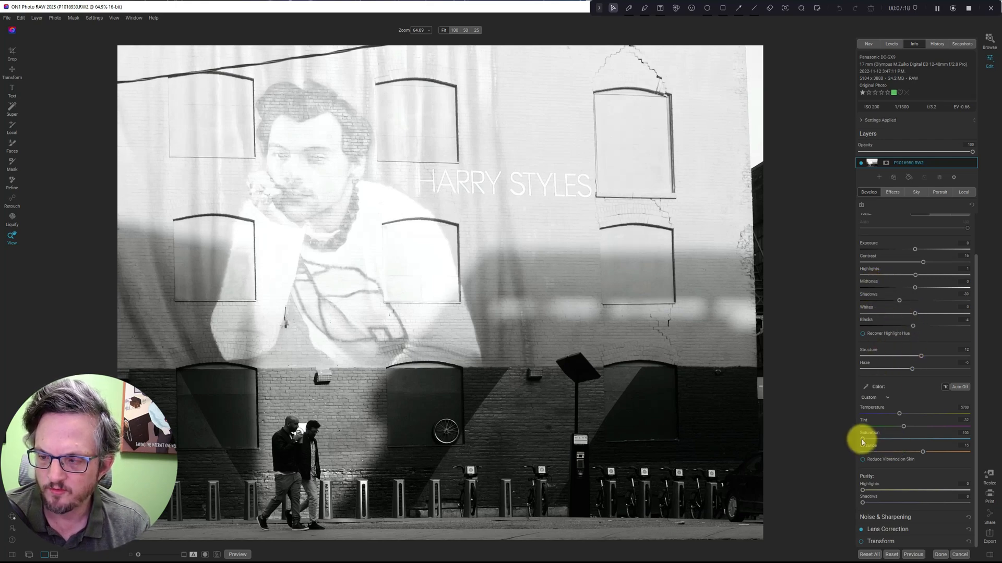
pyautogui.moveTo(865, 439); pyautogui.dragTo(911, 439)
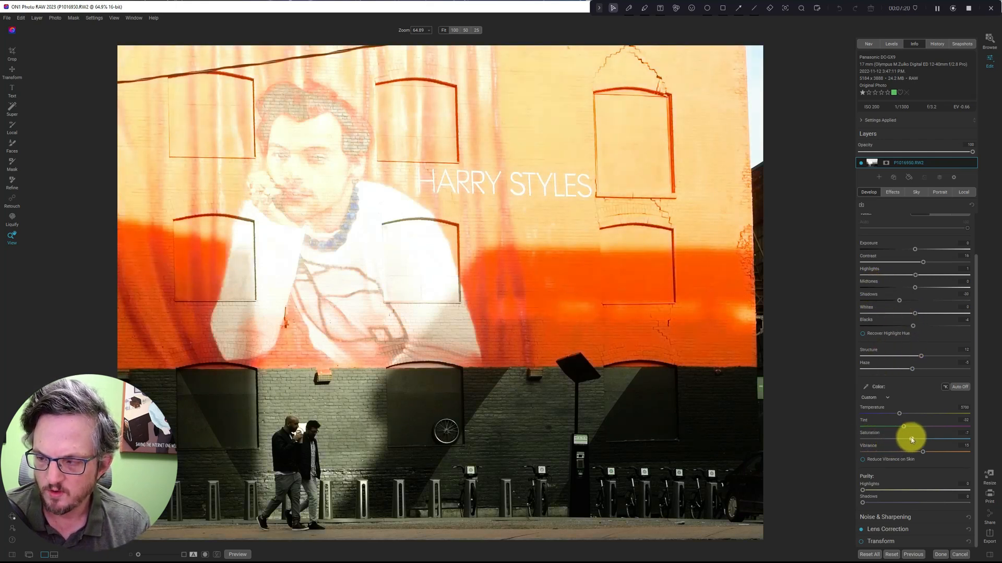
pyautogui.moveTo(923, 439); pyautogui.dragTo(914, 439)
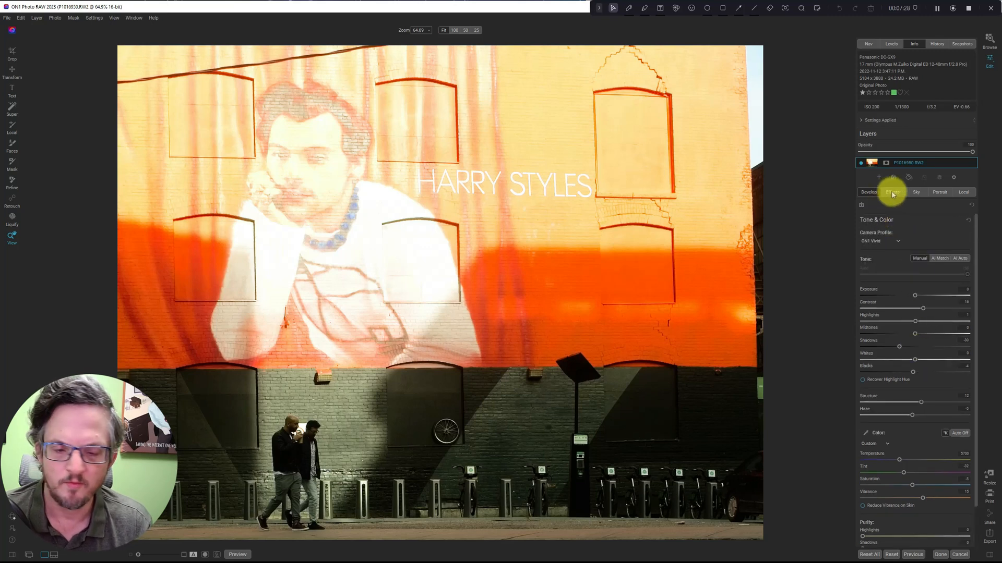
# Move to the Effects section and bring up the browser of available filters.
pyautogui.click(892, 192)
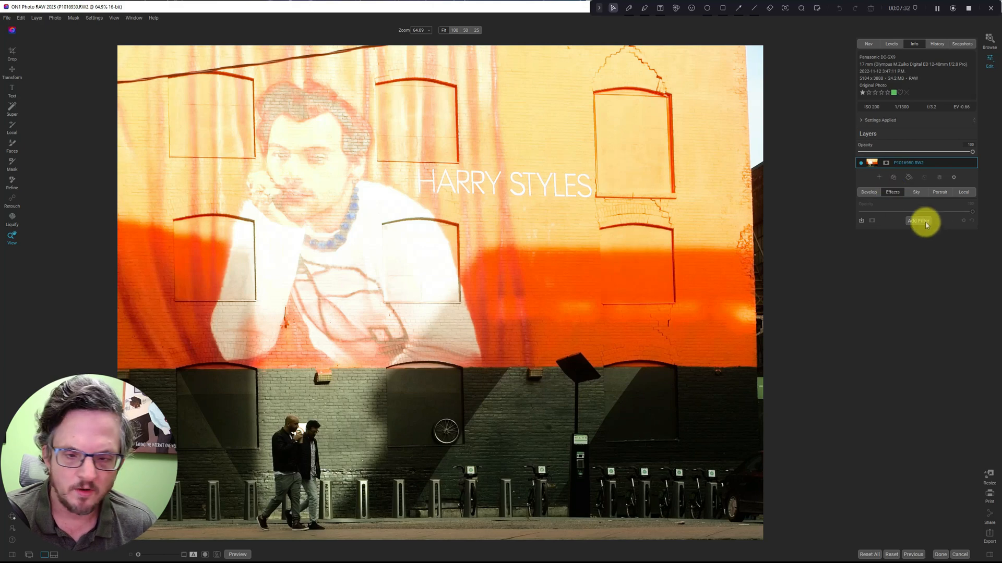
pyautogui.click(918, 221)
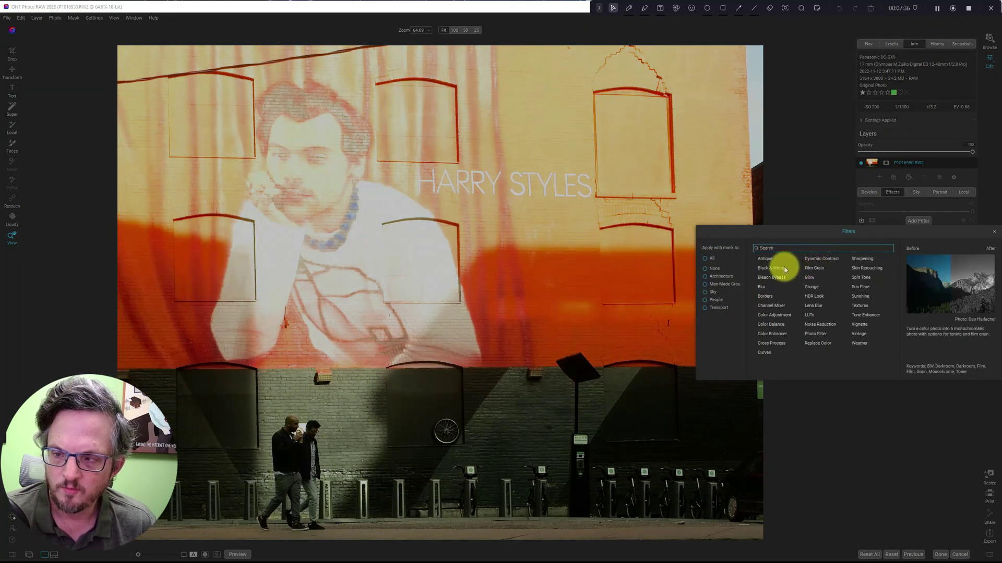
# Add a Black & White filter and compare the Red, Green and More styles, settling on Color Response.
pyautogui.click(770, 267)
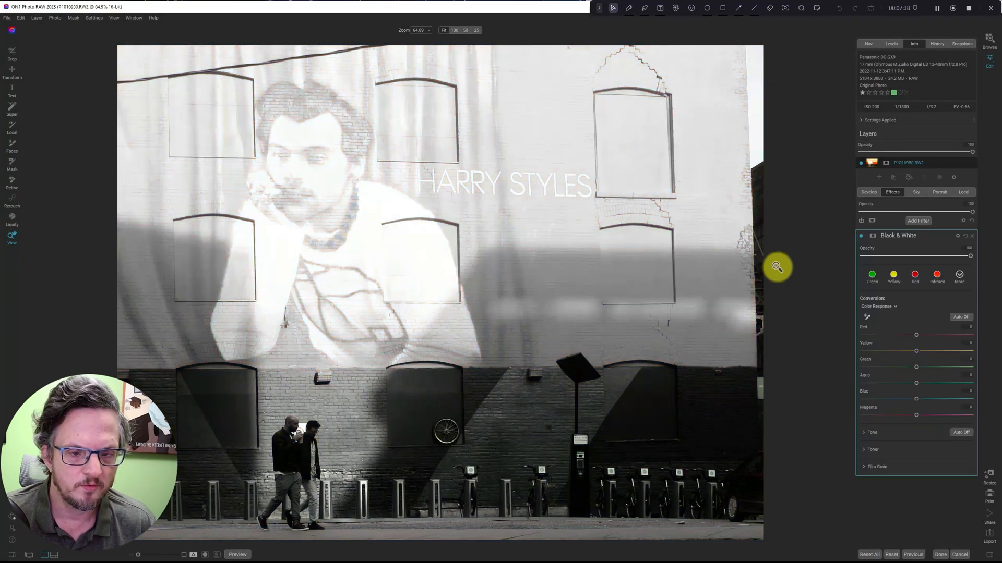
pyautogui.click(959, 274)
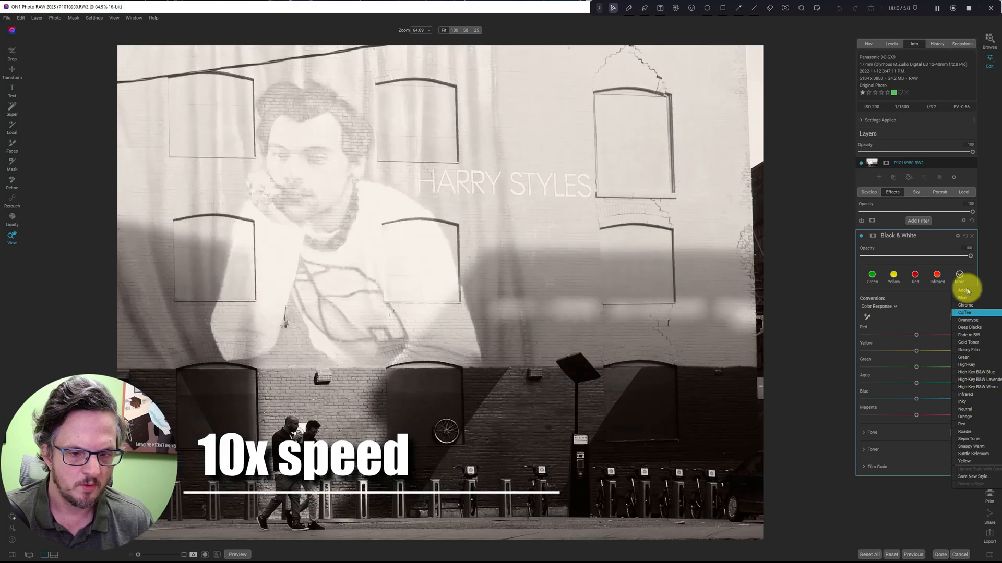
pyautogui.click(966, 365)
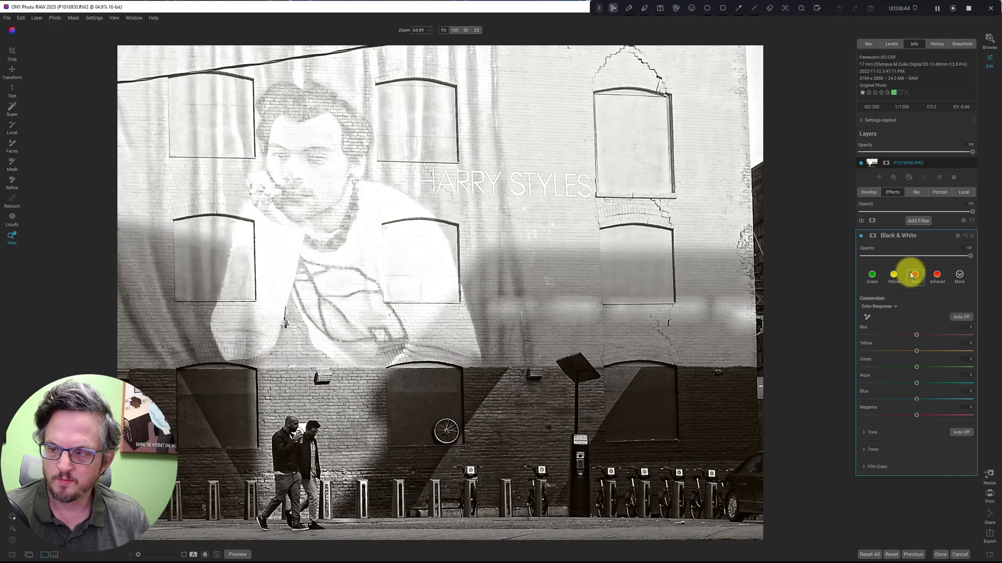
pyautogui.click(959, 277)
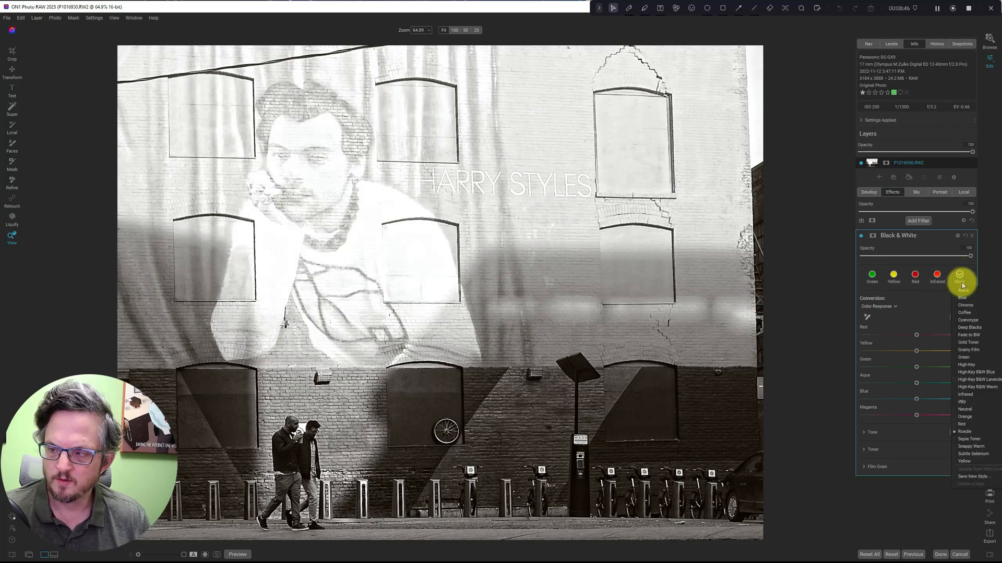
pyautogui.click(968, 320)
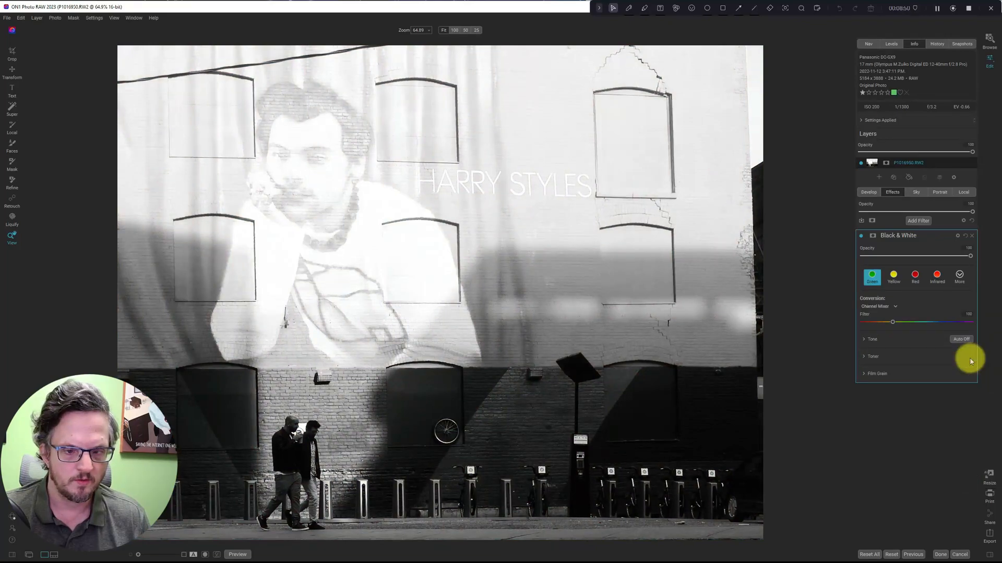
pyautogui.click(959, 275)
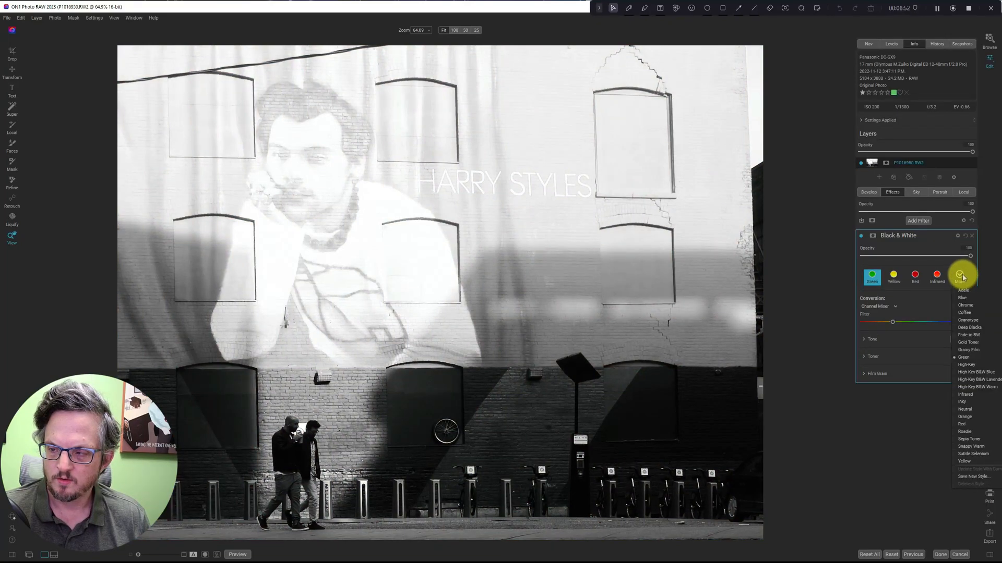
pyautogui.click(978, 380)
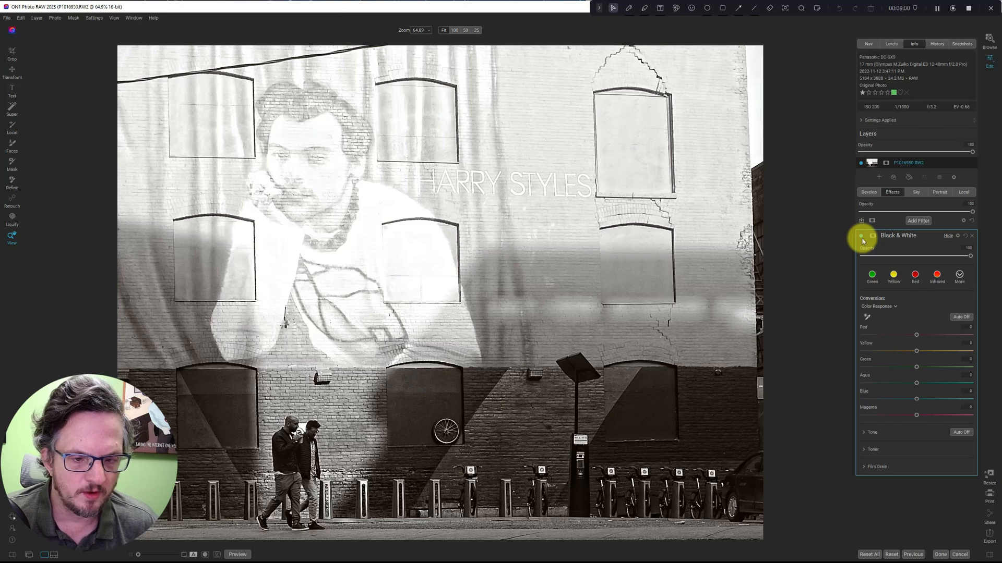
# Compare the Black & White effect off and on, then pull Yellow far down and Red slightly down to darken the brick wall.
pyautogui.click(860, 235)
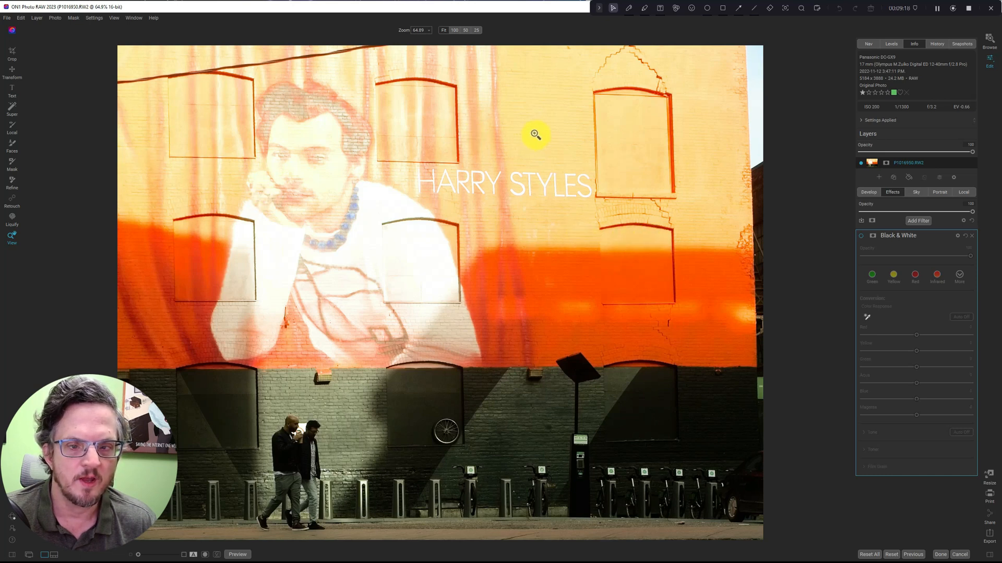
pyautogui.moveTo(154, 110)
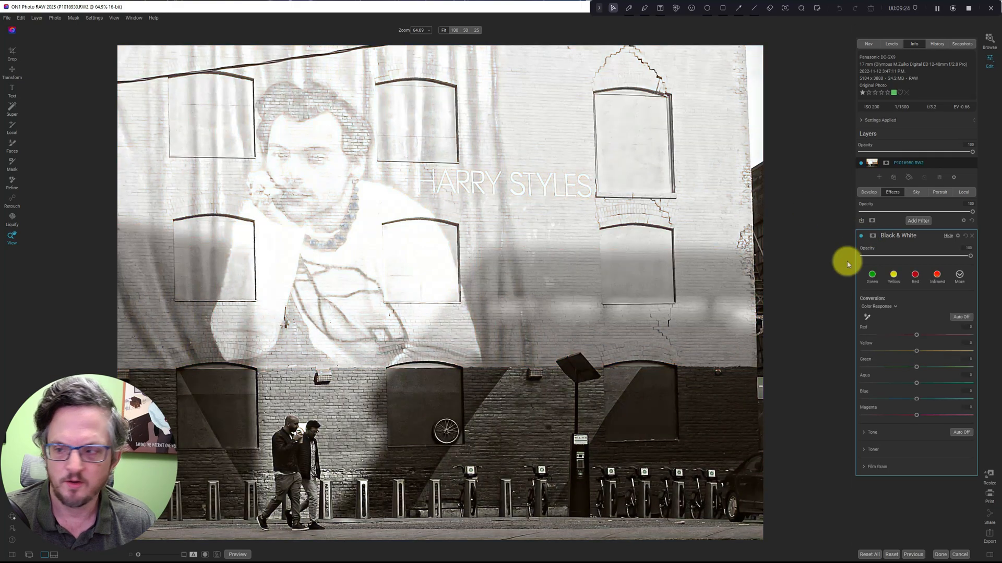
pyautogui.moveTo(916, 351); pyautogui.dragTo(915, 351)
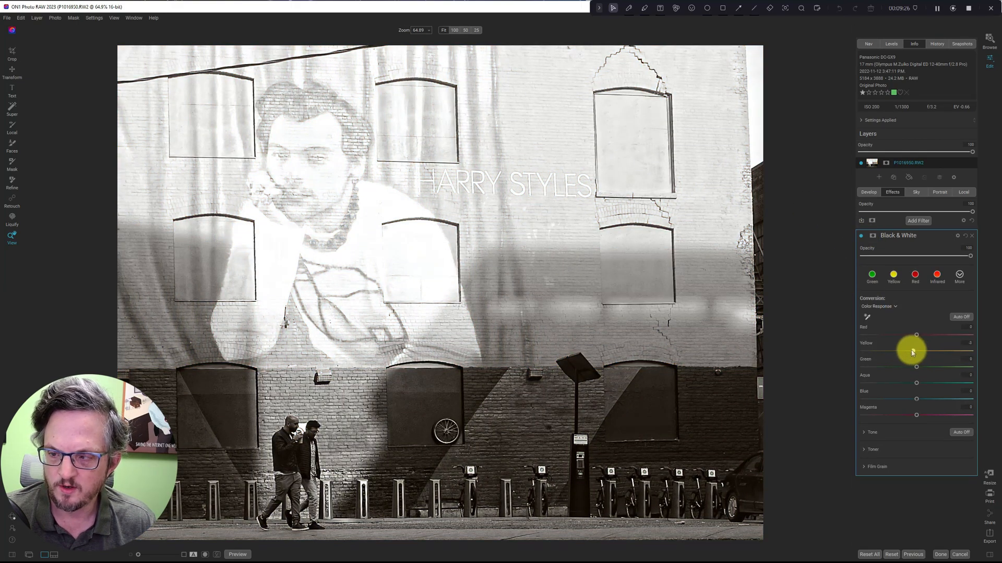
pyautogui.moveTo(915, 351); pyautogui.dragTo(879, 350)
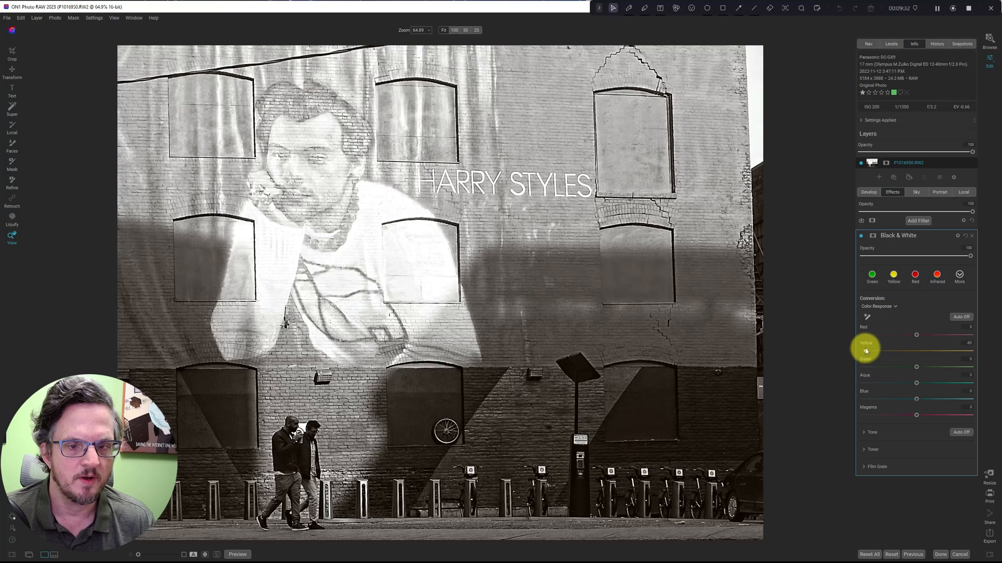
pyautogui.moveTo(916, 350); pyautogui.dragTo(887, 351)
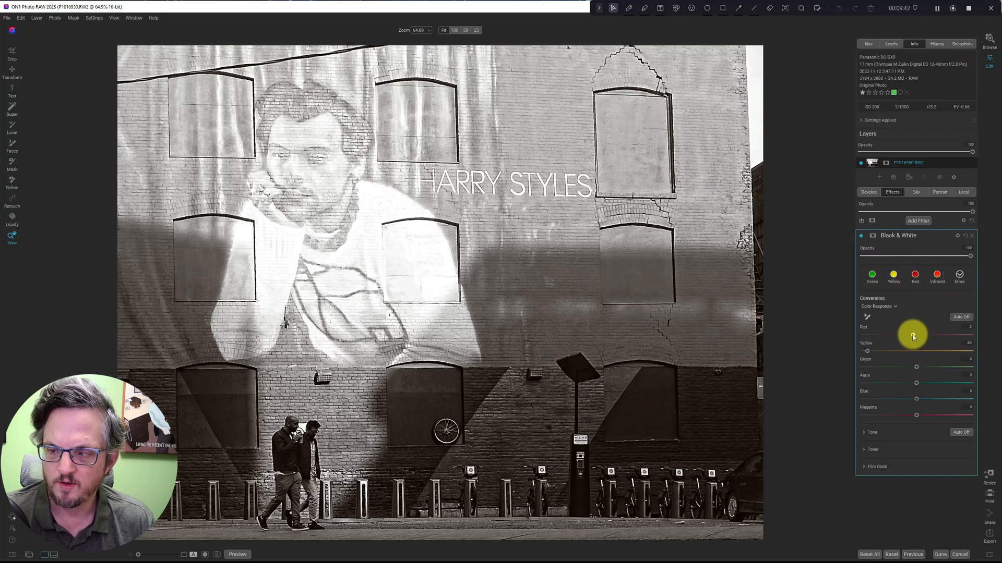
pyautogui.moveTo(910, 337); pyautogui.dragTo(903, 337)
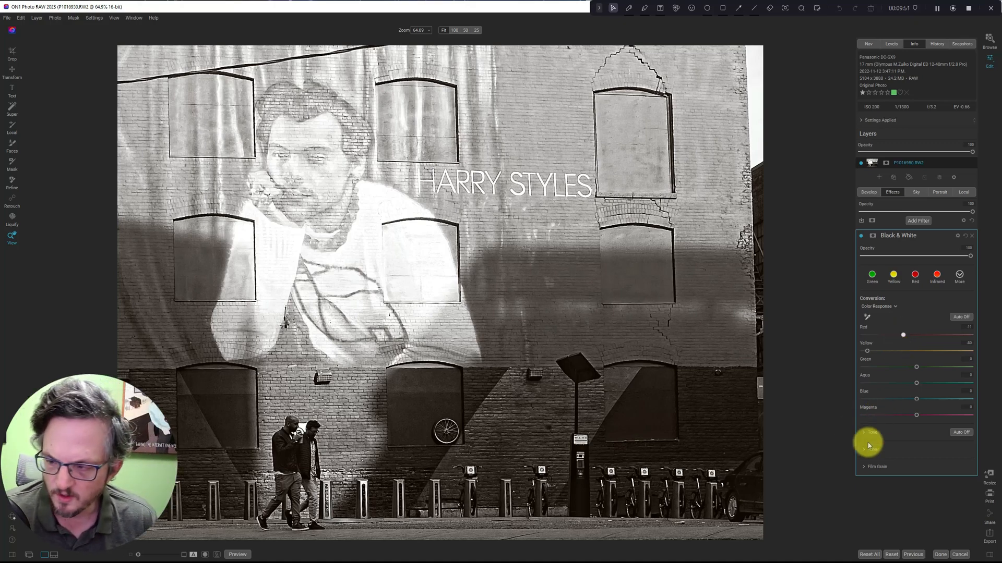
# In the Black & White filter's Tone section, raise Highlights and lower Brightness for a punchier look.
pyautogui.click(866, 432)
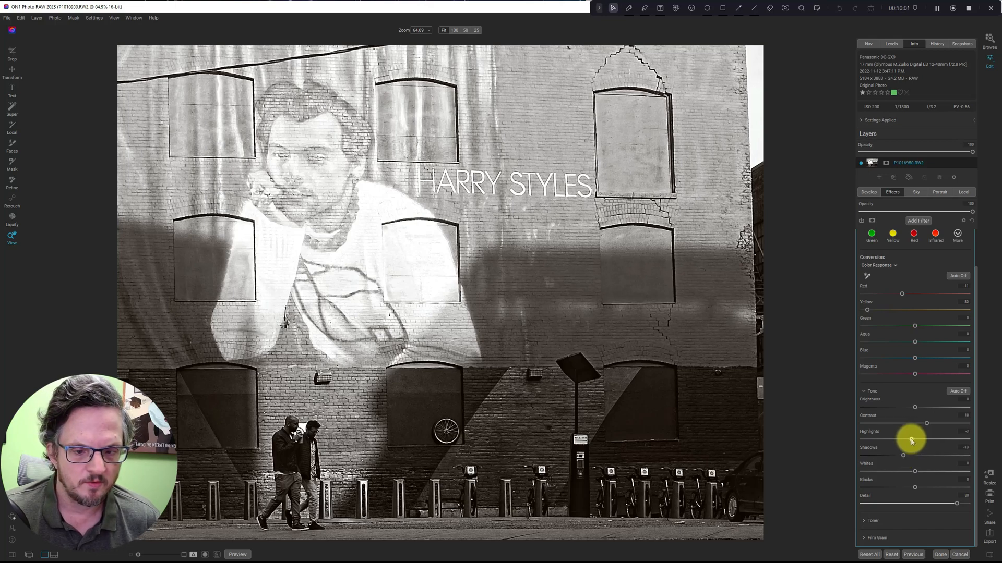
pyautogui.moveTo(912, 440); pyautogui.dragTo(924, 439)
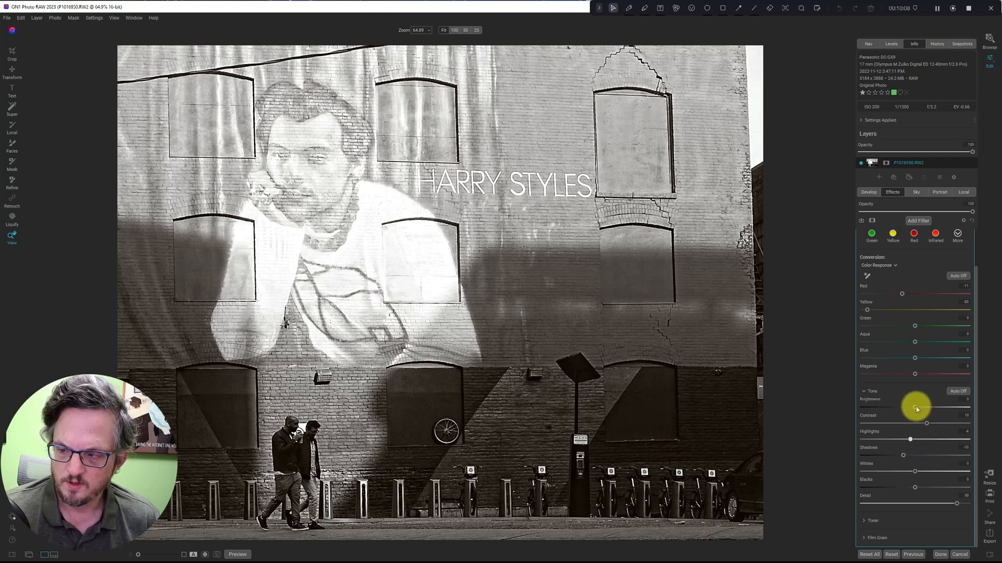
pyautogui.moveTo(917, 408); pyautogui.dragTo(903, 408)
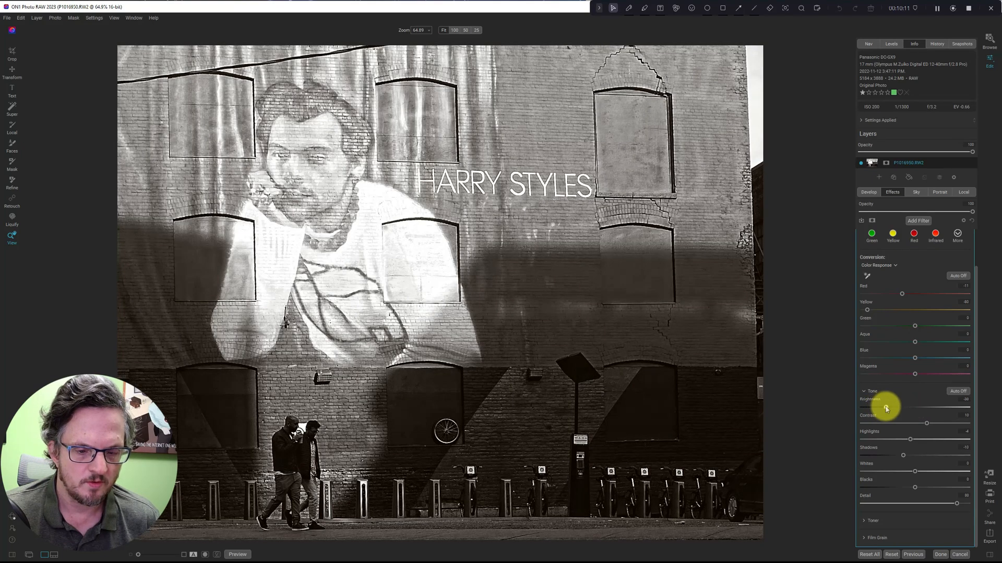
pyautogui.moveTo(894, 407); pyautogui.dragTo(888, 407)
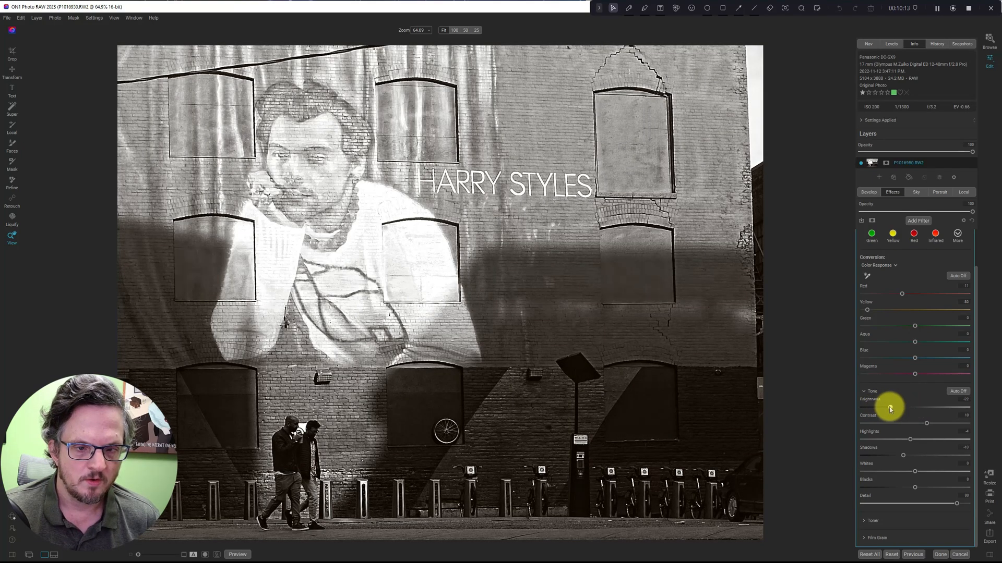
pyautogui.moveTo(894, 407); pyautogui.dragTo(888, 407)
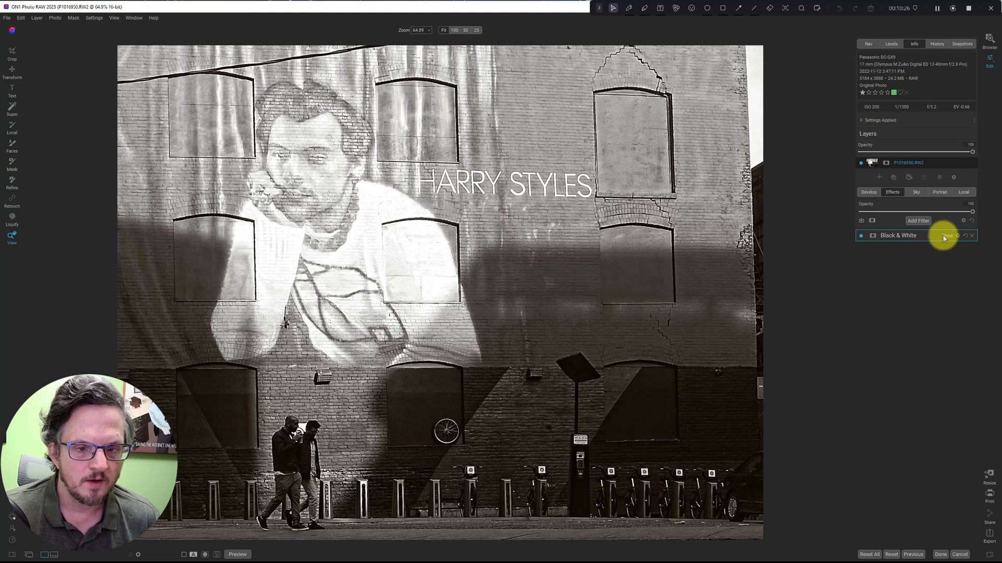
pyautogui.moveTo(930, 244)
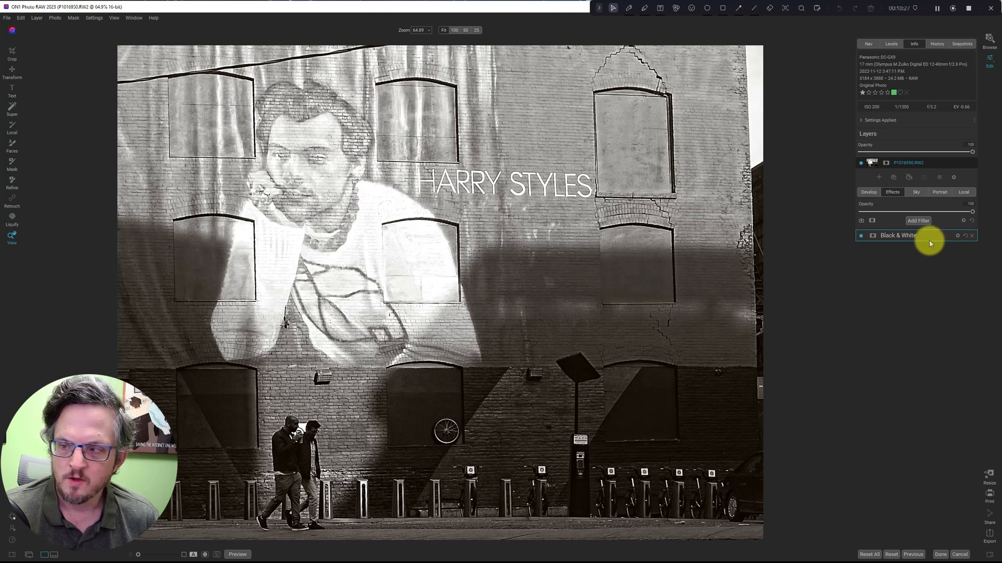
# Add a Dynamic Contrast filter, boost the Small detail slider, and compare it off and on.
pyautogui.click(918, 221)
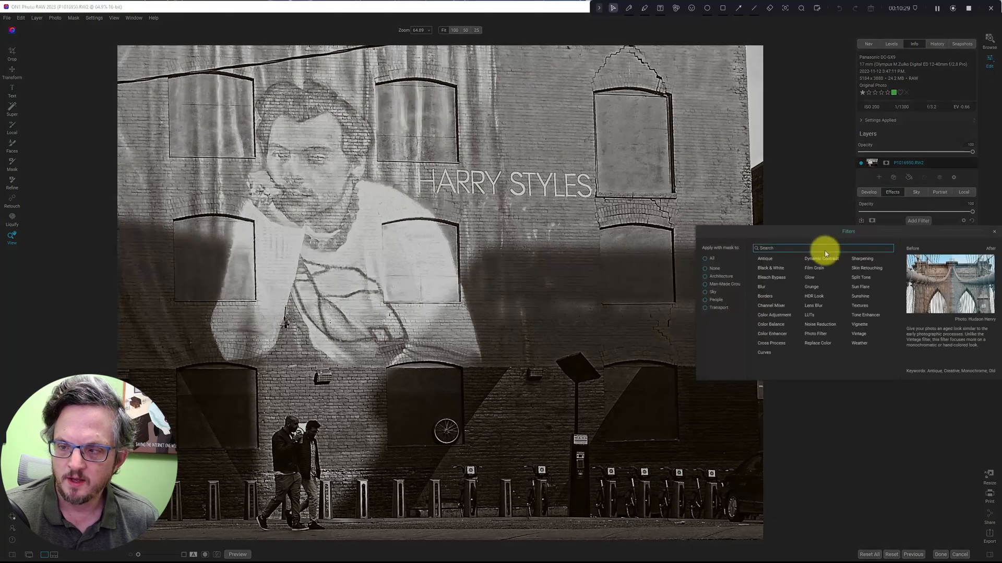
pyautogui.click(820, 259)
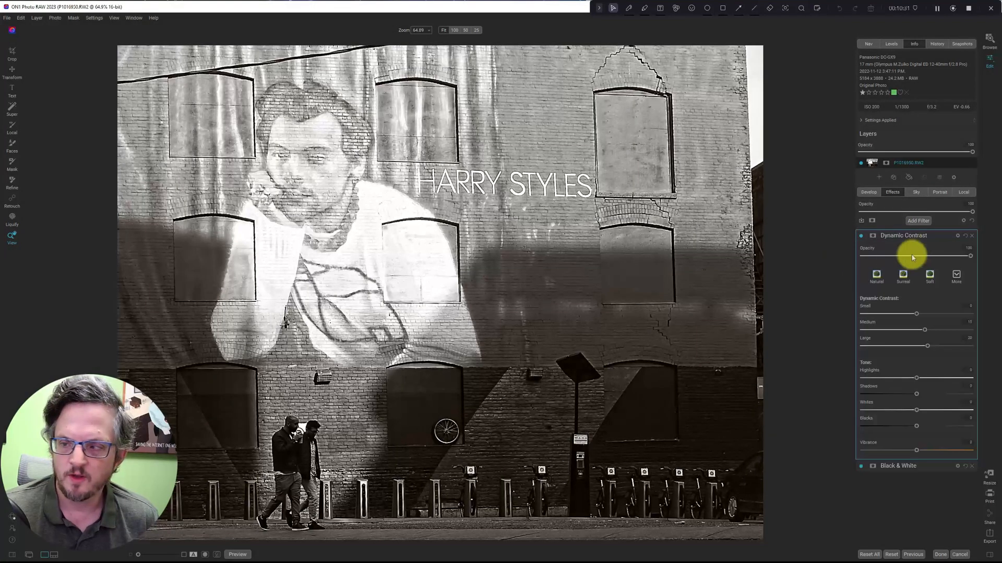
pyautogui.click(956, 276)
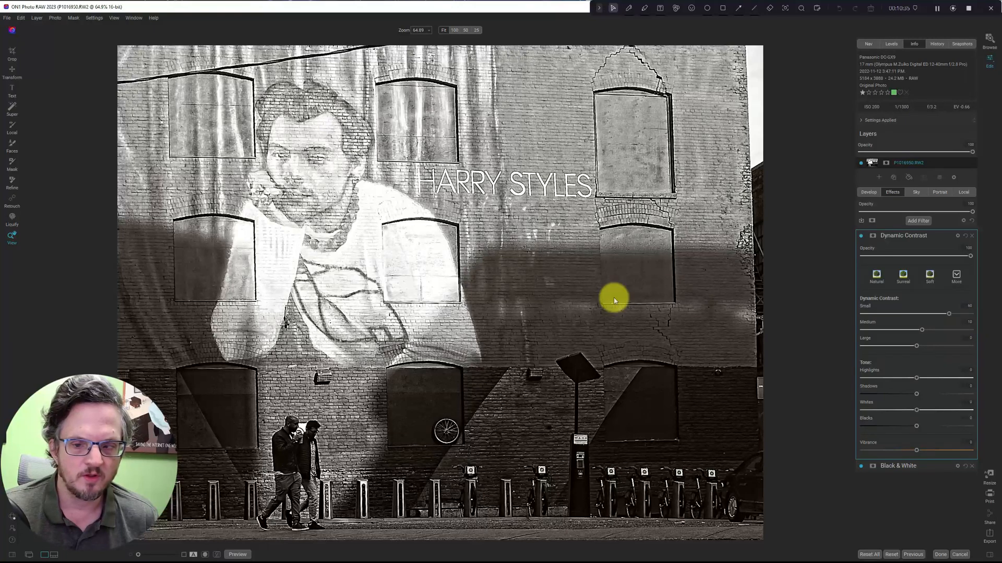
pyautogui.moveTo(236, 477)
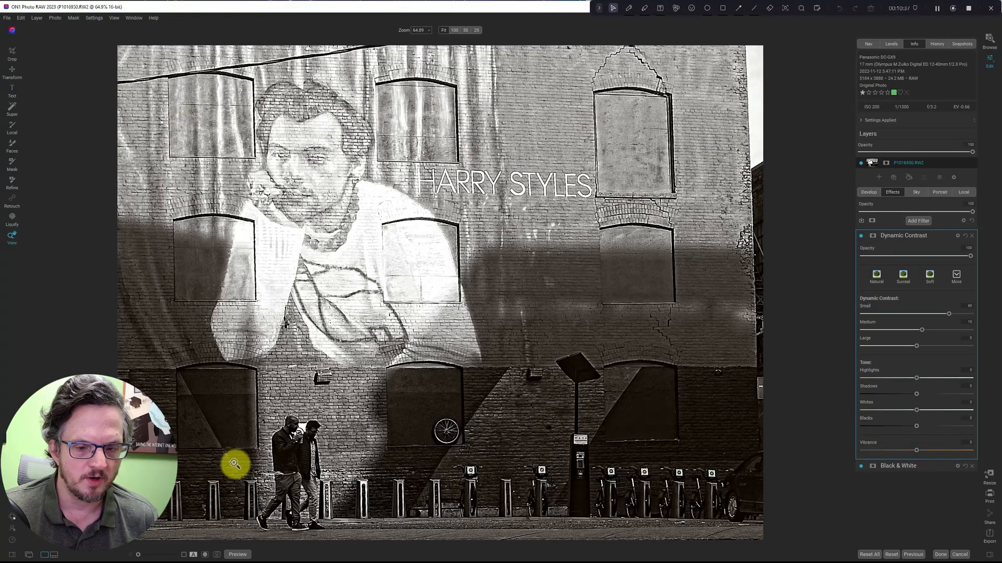
pyautogui.moveTo(725, 277)
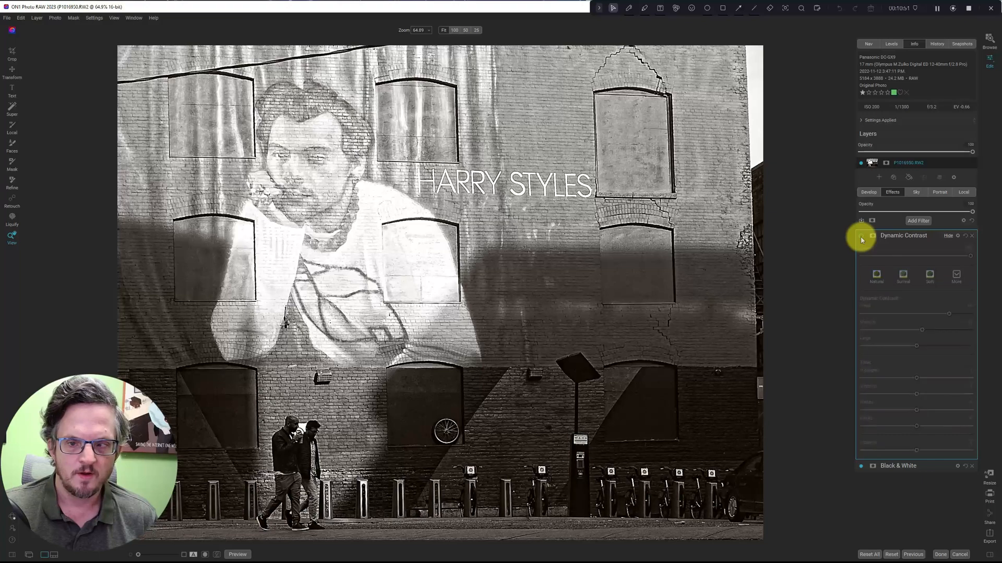
pyautogui.click(862, 236)
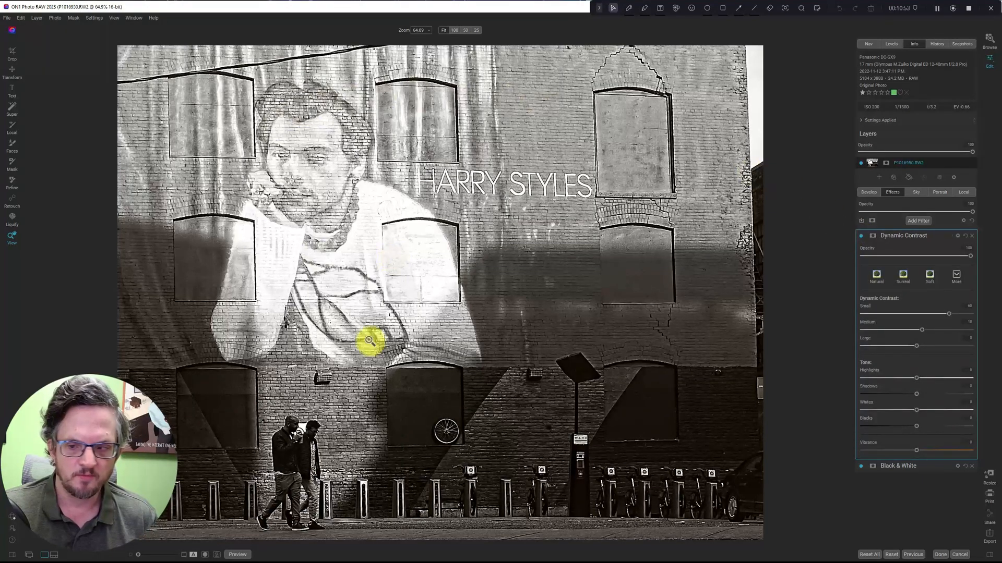
pyautogui.moveTo(359, 371)
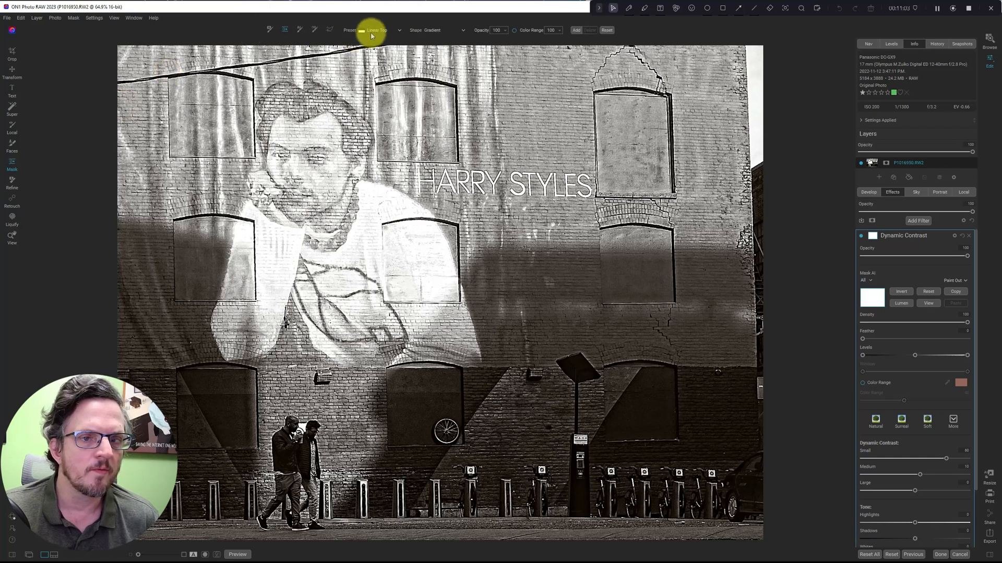
# Mask Dynamic Contrast with a Linear gradient preset positioned high on the mural, fading above the street.
pyautogui.click(379, 29)
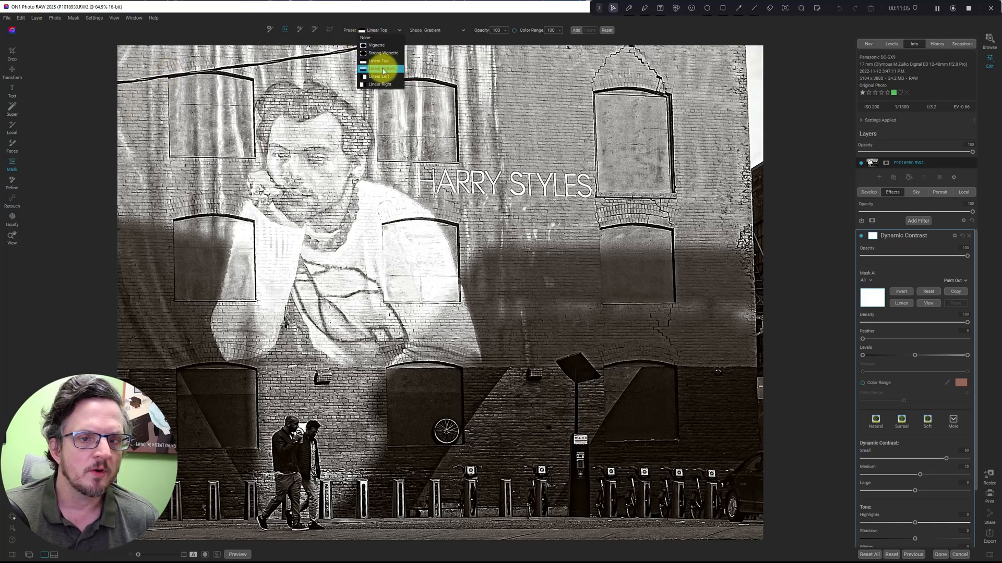
pyautogui.click(380, 68)
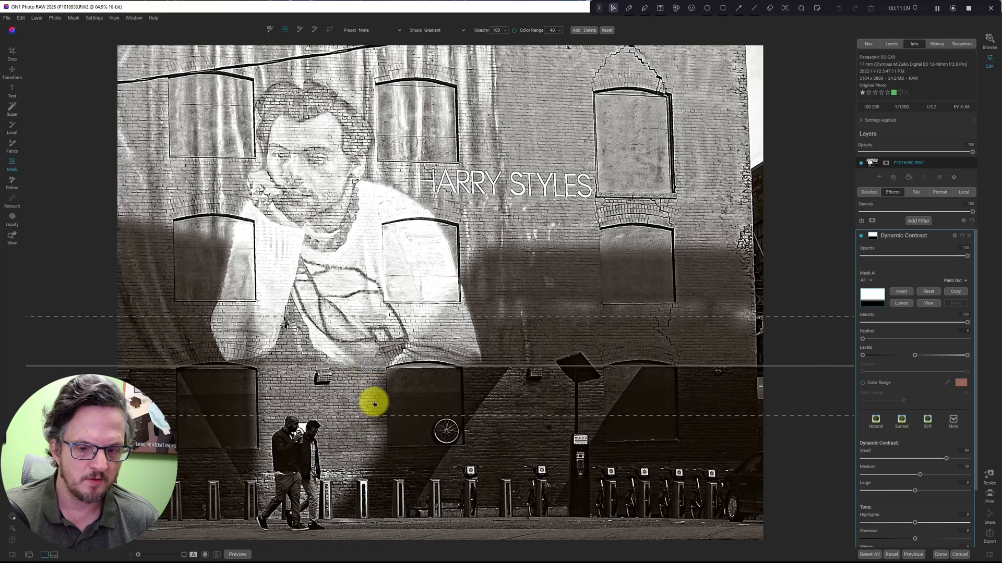
pyautogui.moveTo(374, 403); pyautogui.dragTo(403, 392)
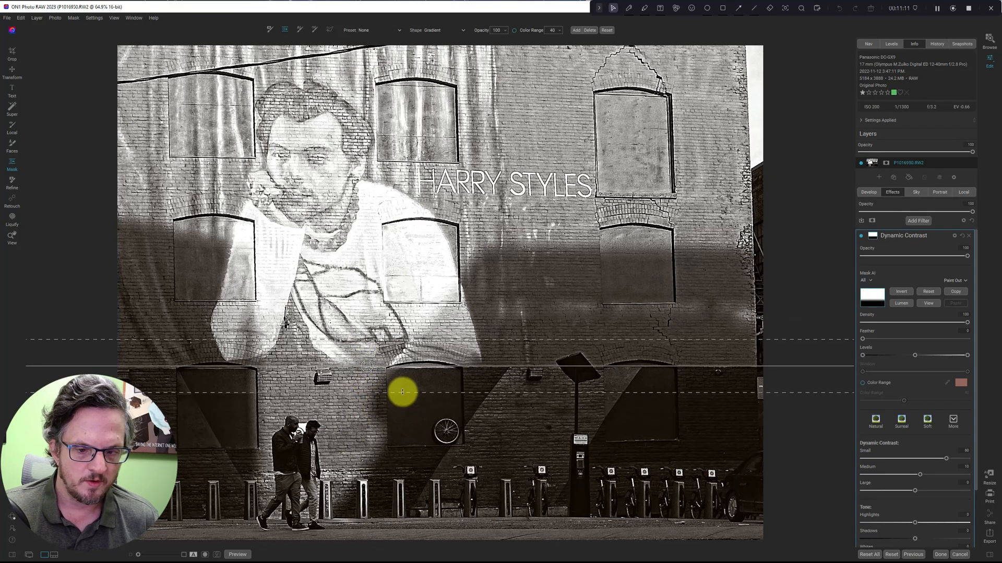
pyautogui.moveTo(403, 393); pyautogui.dragTo(365, 348)
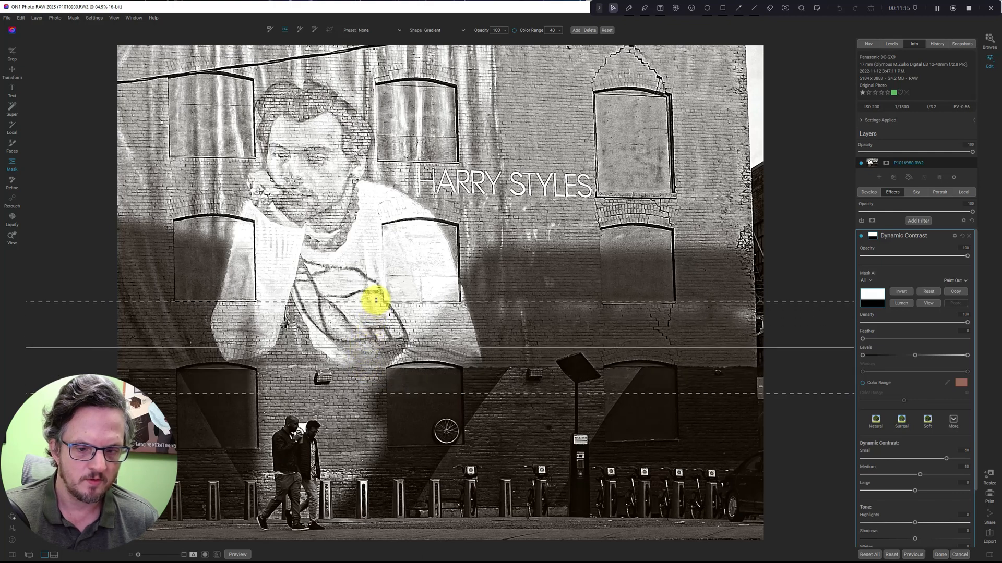
pyautogui.moveTo(376, 300); pyautogui.dragTo(370, 334)
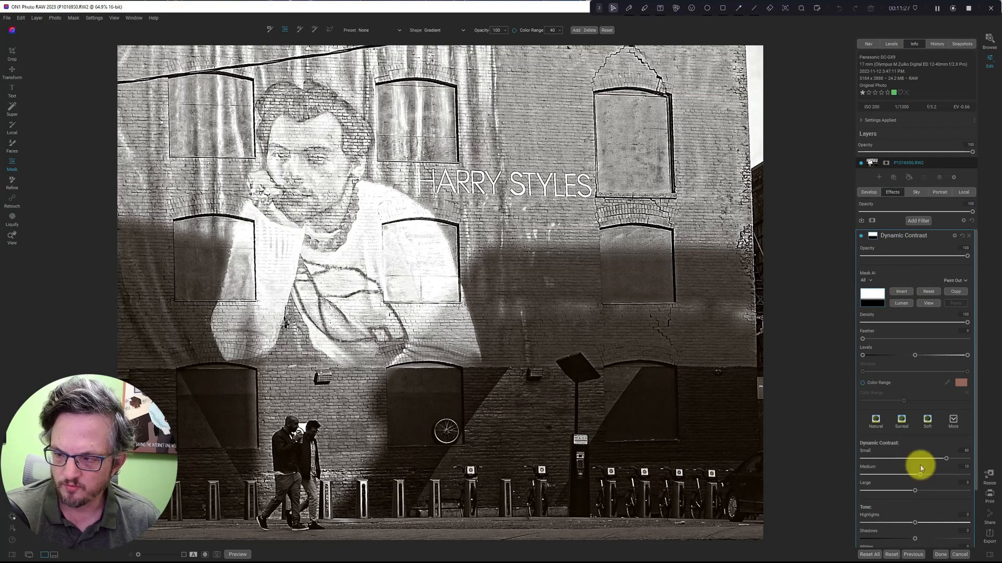
# Retune the Small and Medium detail contrast amounts to moderate values.
pyautogui.moveTo(946, 459); pyautogui.dragTo(920, 474)
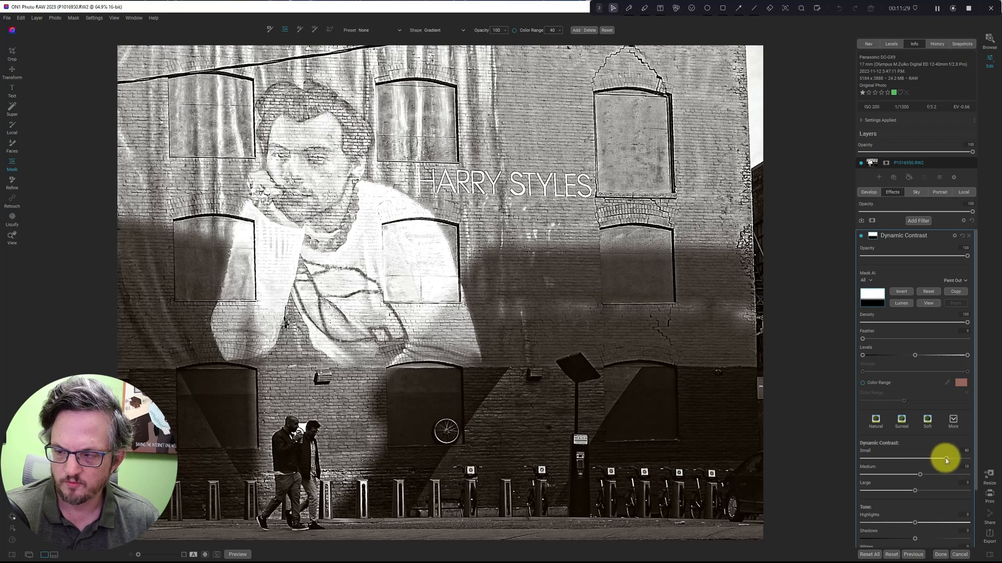
pyautogui.moveTo(947, 460); pyautogui.dragTo(908, 460)
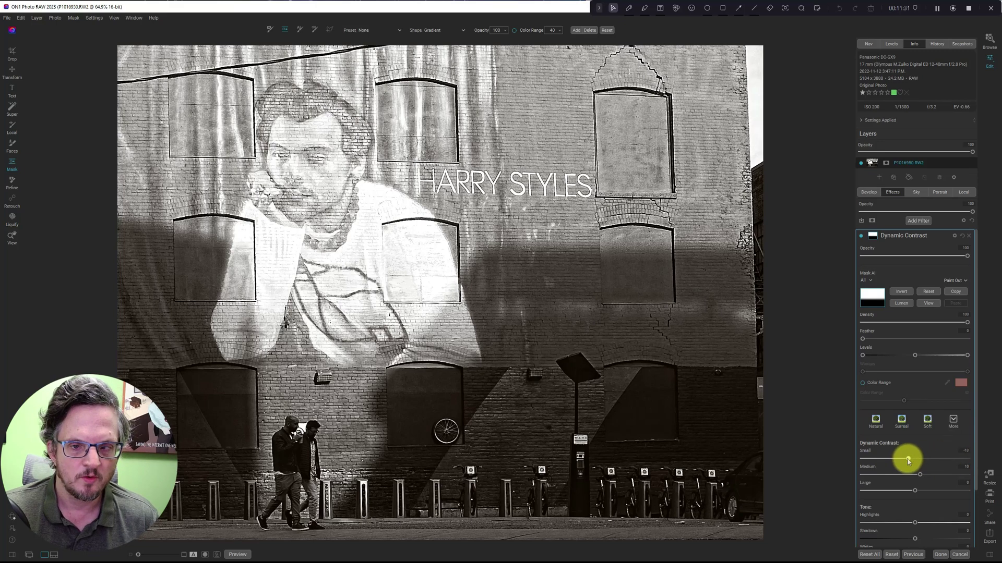
pyautogui.moveTo(907, 459); pyautogui.dragTo(921, 459)
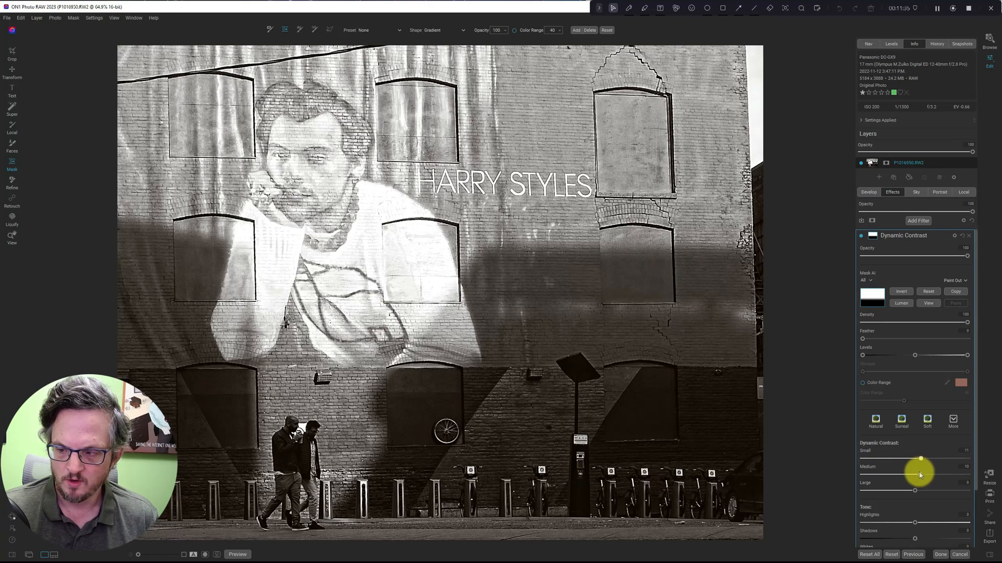
pyautogui.moveTo(915, 474); pyautogui.dragTo(944, 476)
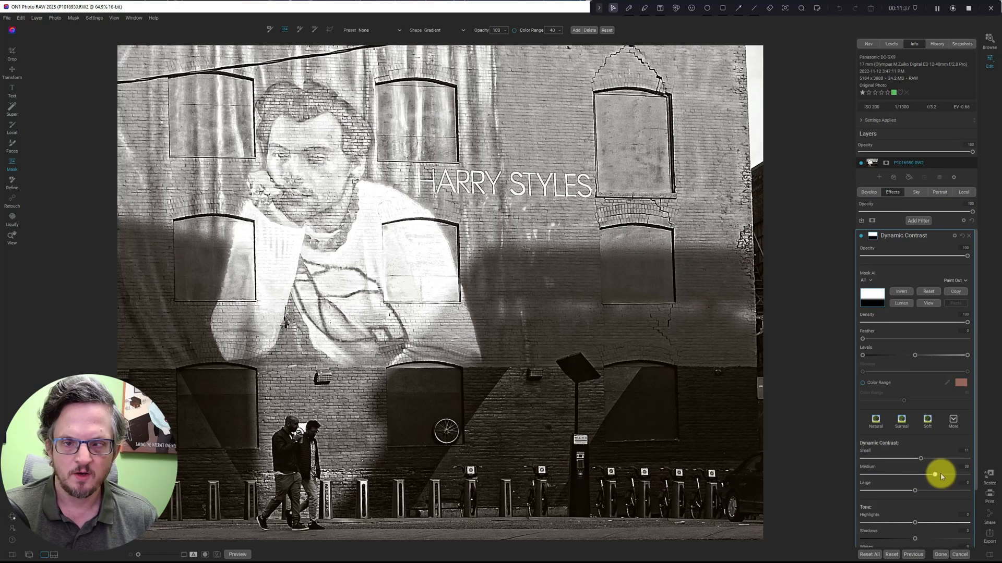
pyautogui.moveTo(935, 474); pyautogui.dragTo(879, 475)
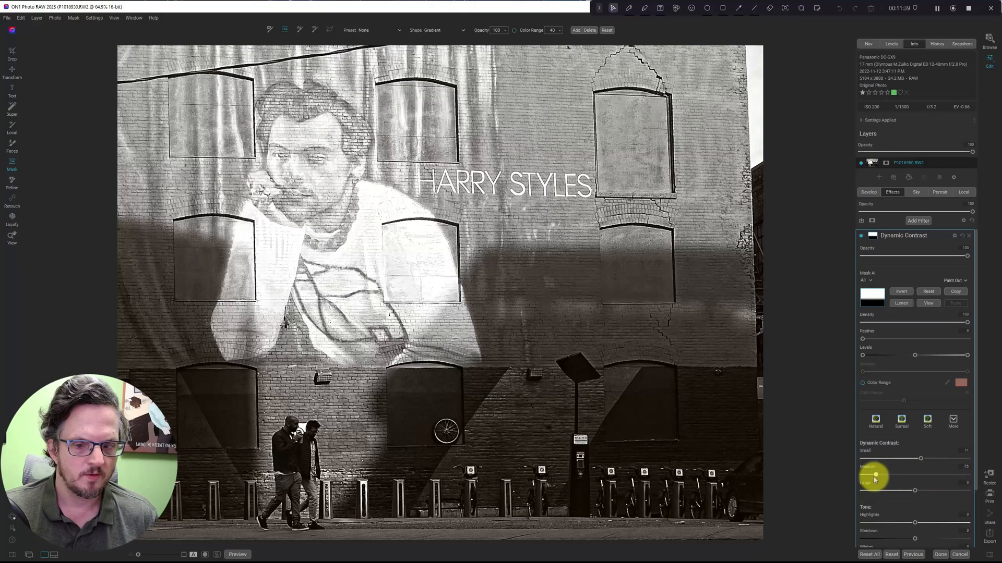
pyautogui.moveTo(885, 476); pyautogui.dragTo(921, 476)
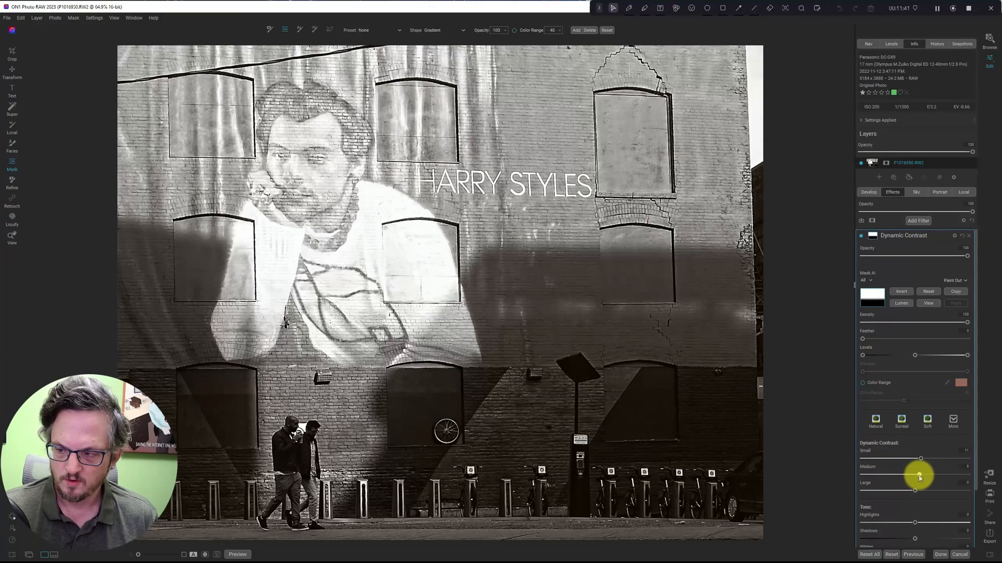
pyautogui.moveTo(920, 474); pyautogui.dragTo(915, 474)
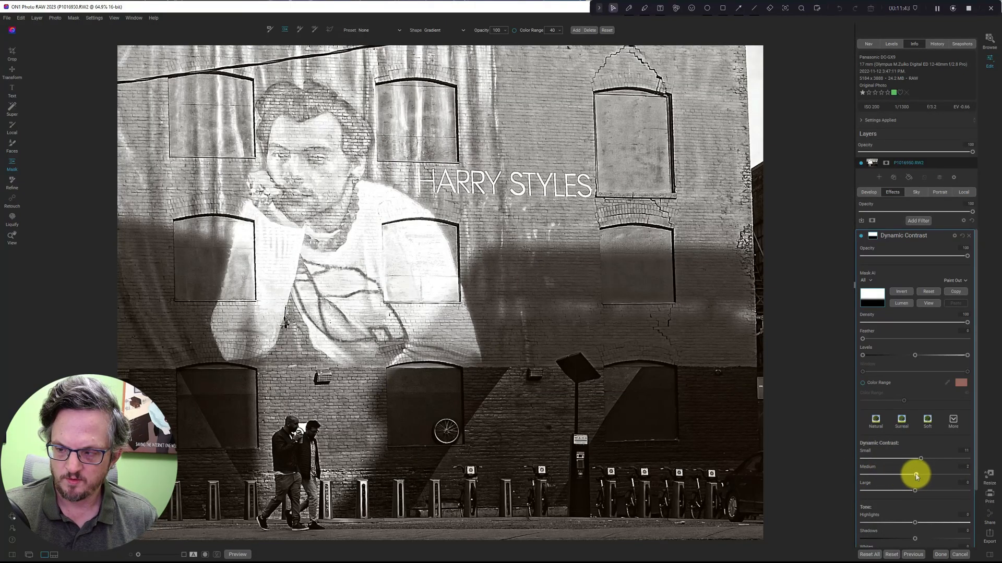
# Lower the Large detail contrast amount and adjust the filter's overall strength.
pyautogui.moveTo(915, 475); pyautogui.dragTo(915, 475)
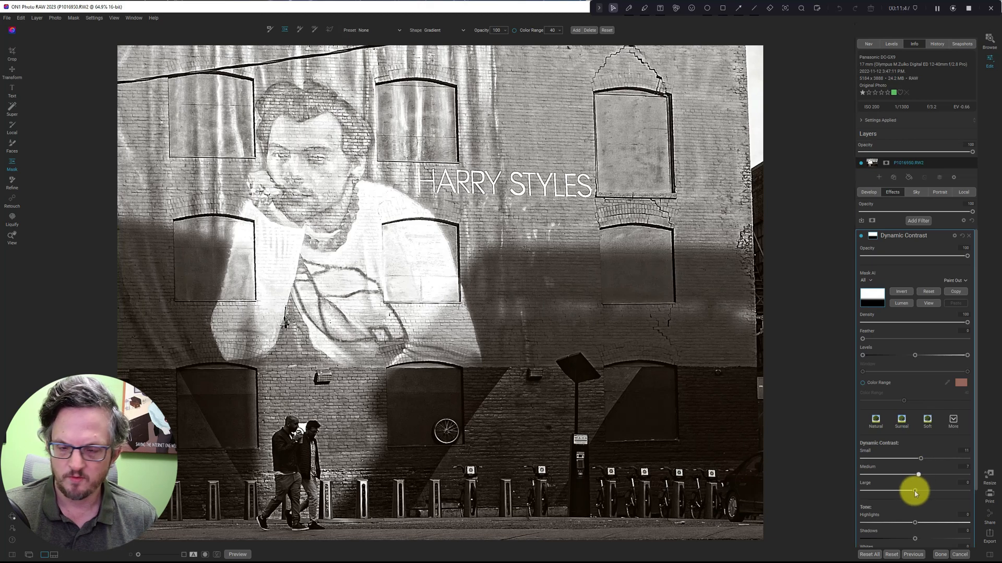
pyautogui.moveTo(918, 491); pyautogui.dragTo(862, 491)
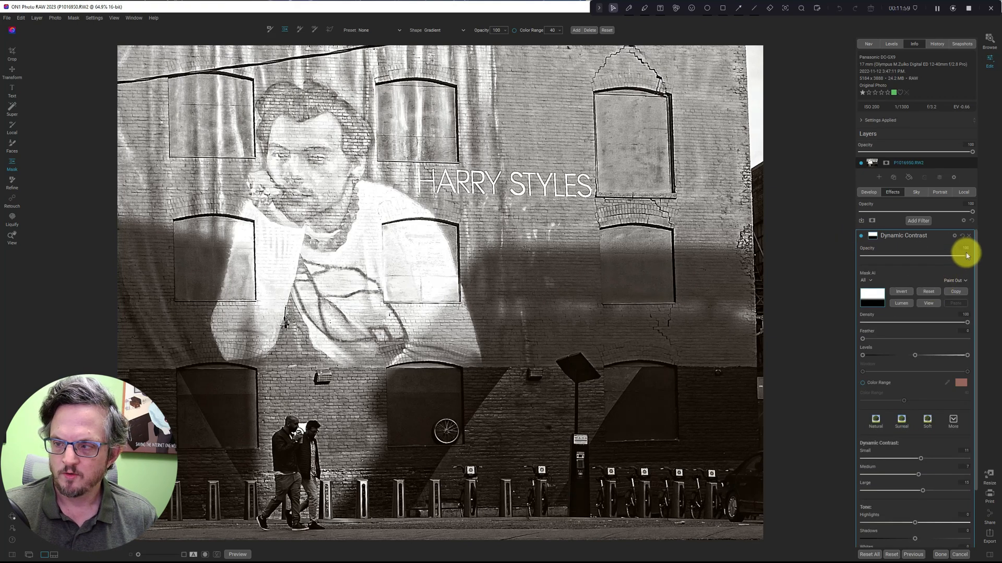
pyautogui.moveTo(966, 255); pyautogui.dragTo(952, 256)
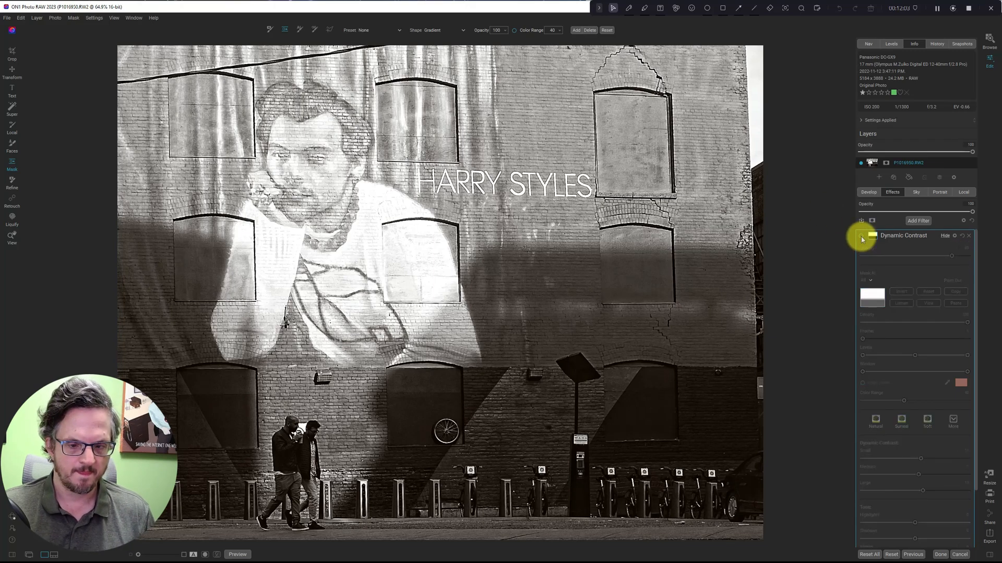
# Toggle Dynamic Contrast and Black & White off and back on to compare against colour.
pyautogui.click(862, 235)
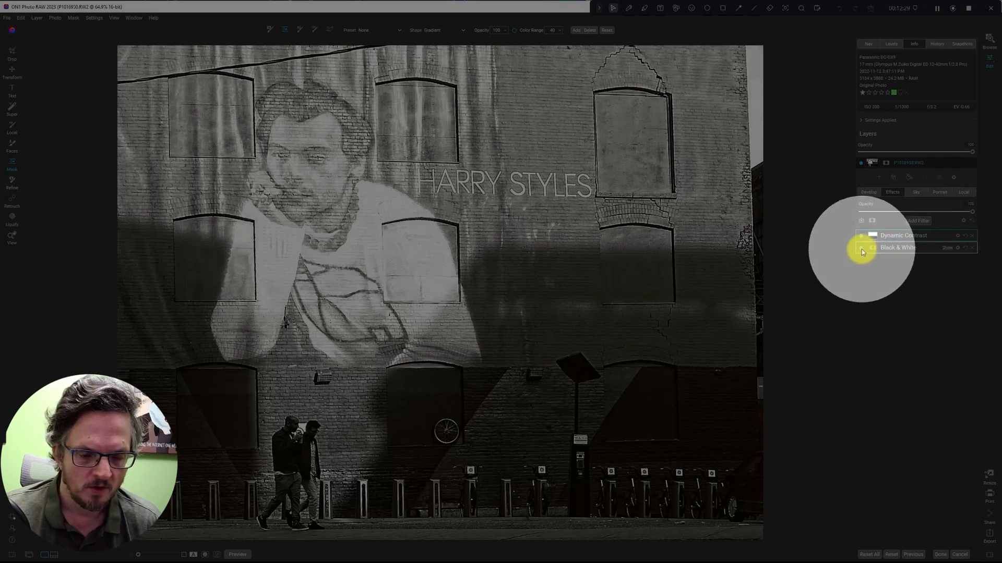
pyautogui.click(862, 247)
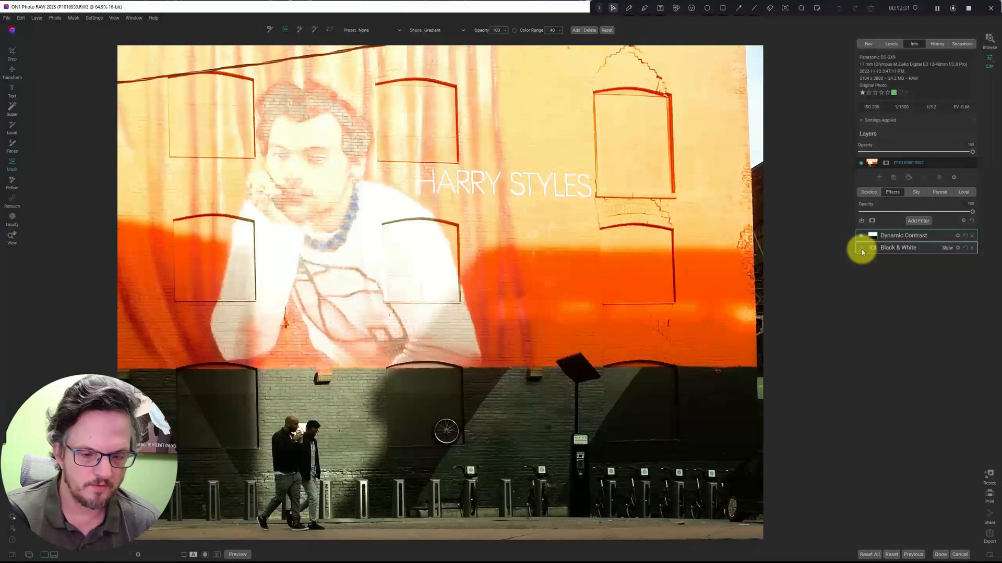
pyautogui.click(861, 249)
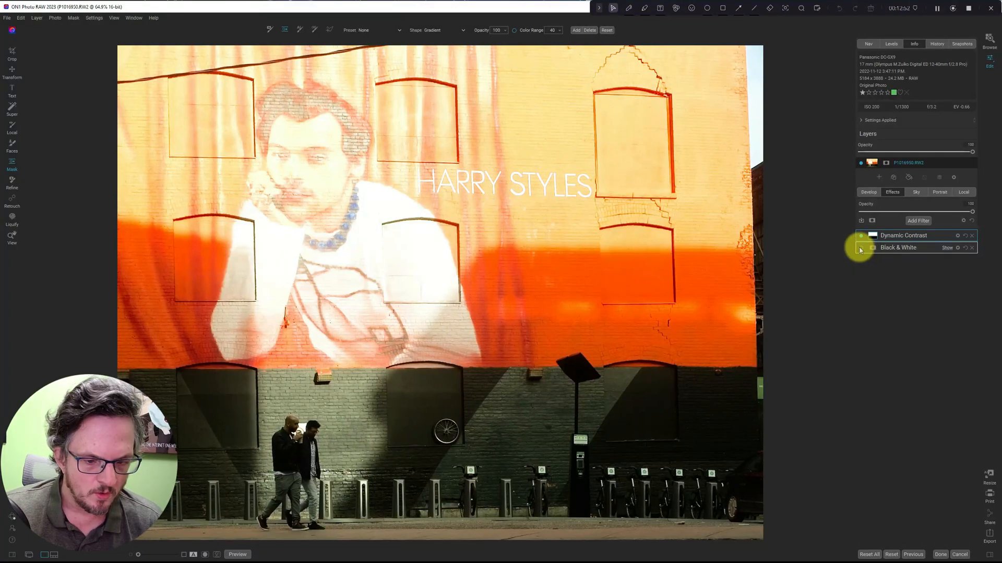
pyautogui.click(861, 249)
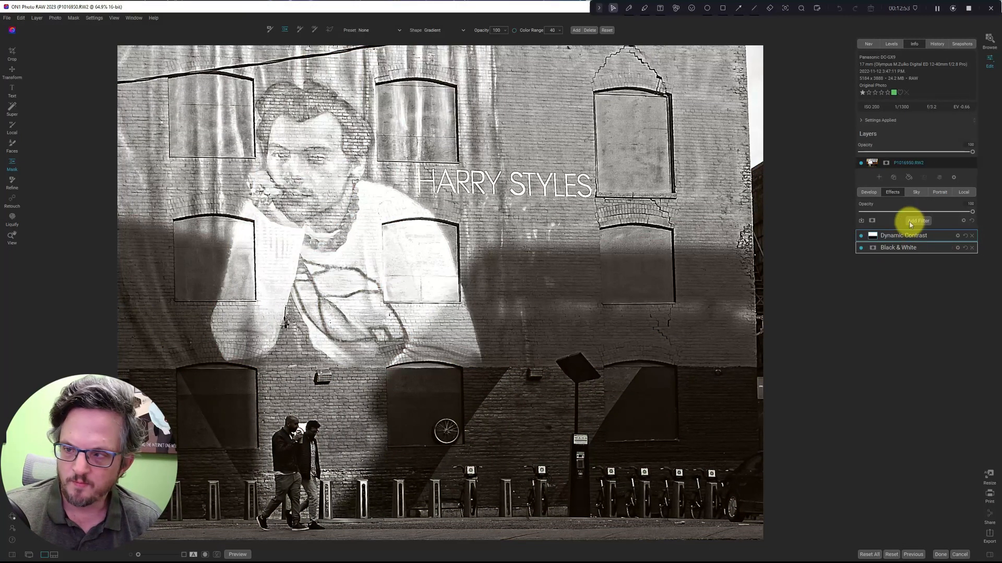
# Add a Tone Enhancer filter and start a radial-shape mask on it.
pyautogui.click(918, 221)
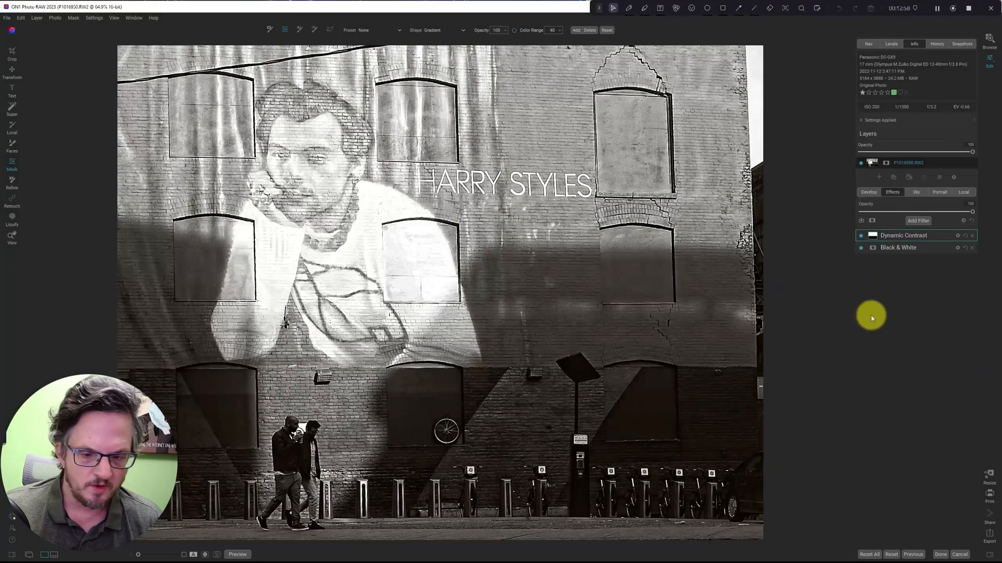
pyautogui.click(918, 222)
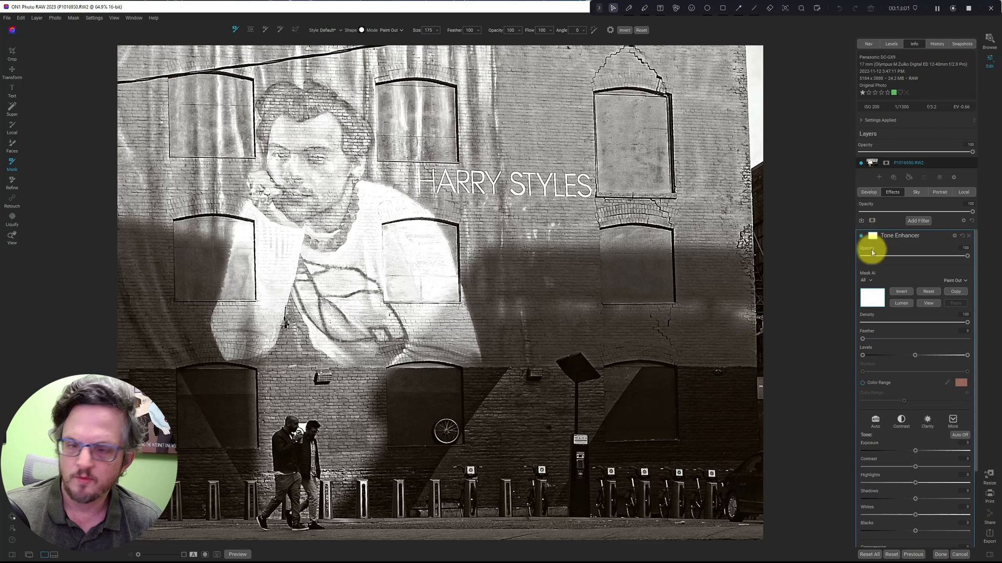
pyautogui.click(292, 29)
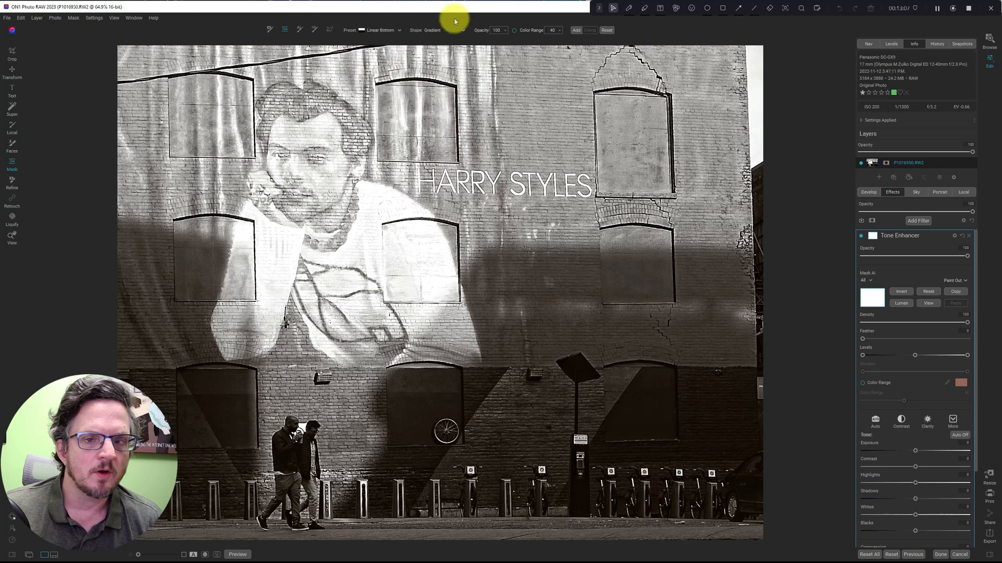
pyautogui.click(447, 29)
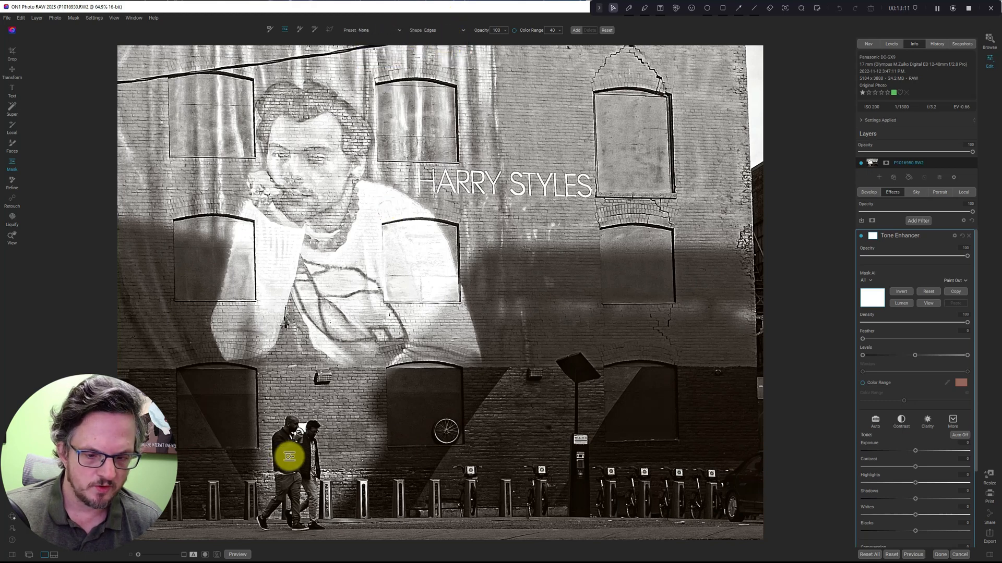
# Place and size the oval mask around the two walkers, then disable the filter to compare.
pyautogui.moveTo(288, 455); pyautogui.dragTo(575, 455)
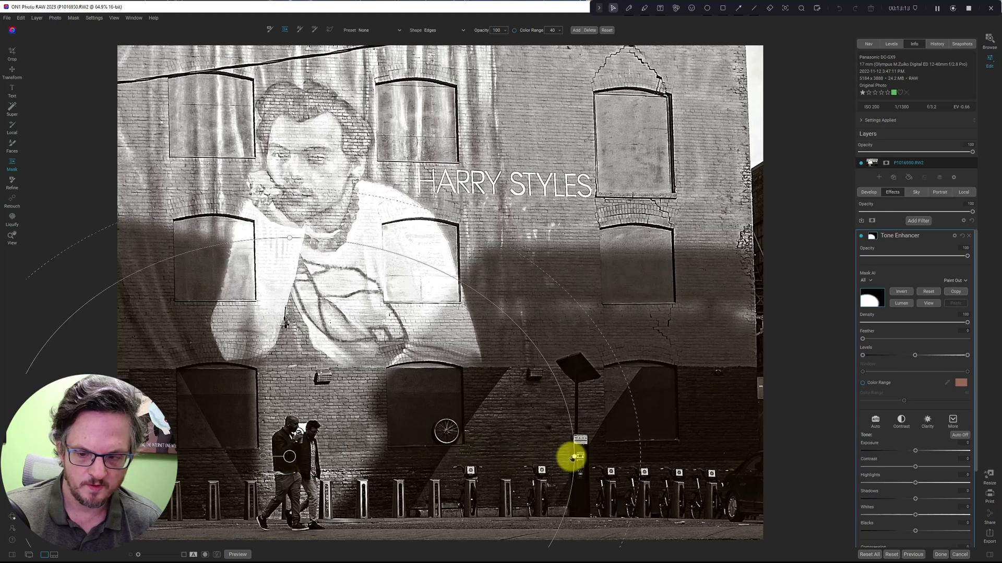
pyautogui.moveTo(571, 457); pyautogui.dragTo(367, 346)
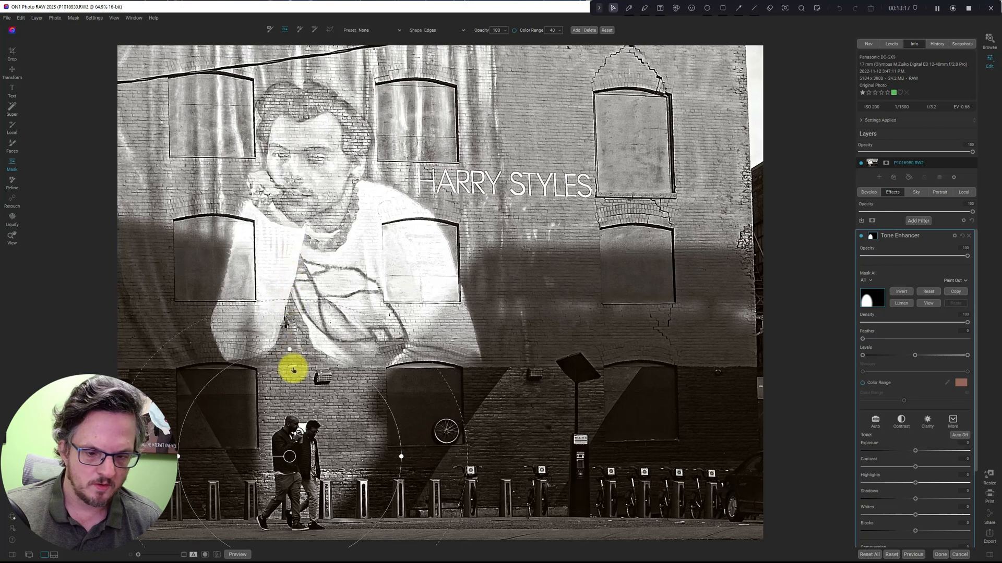
pyautogui.moveTo(293, 370); pyautogui.dragTo(225, 461)
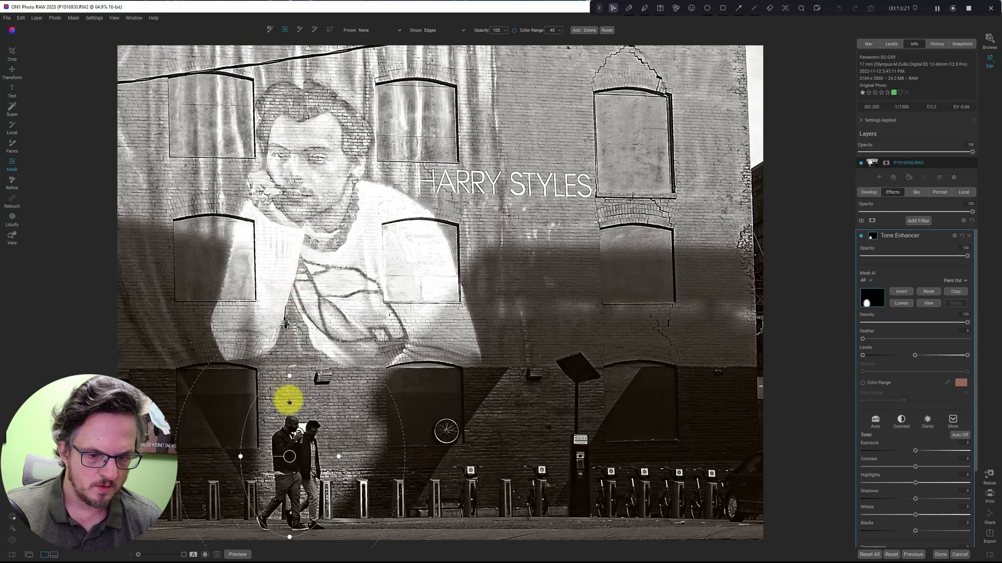
pyautogui.moveTo(289, 401); pyautogui.dragTo(291, 476)
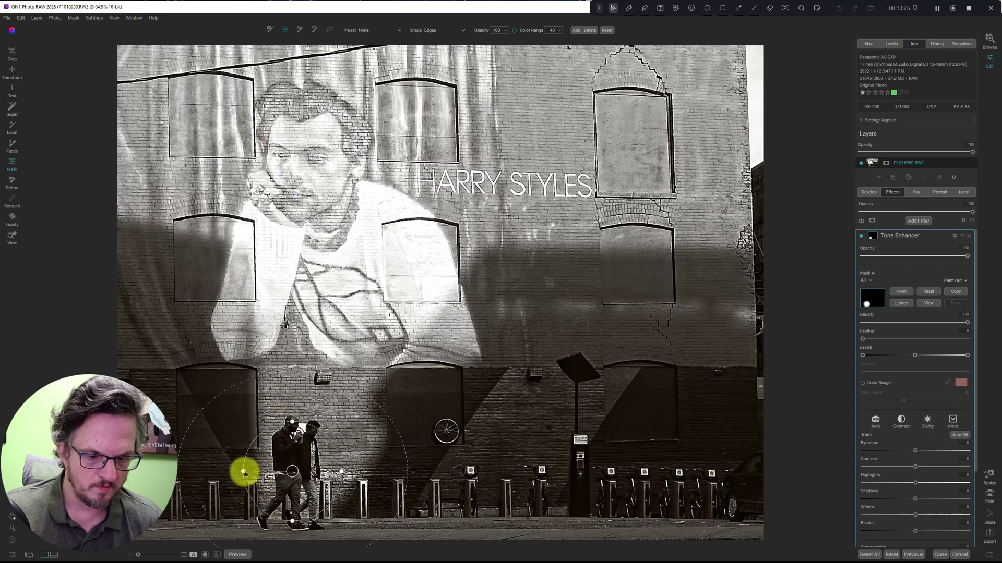
pyautogui.moveTo(244, 472); pyautogui.dragTo(293, 523)
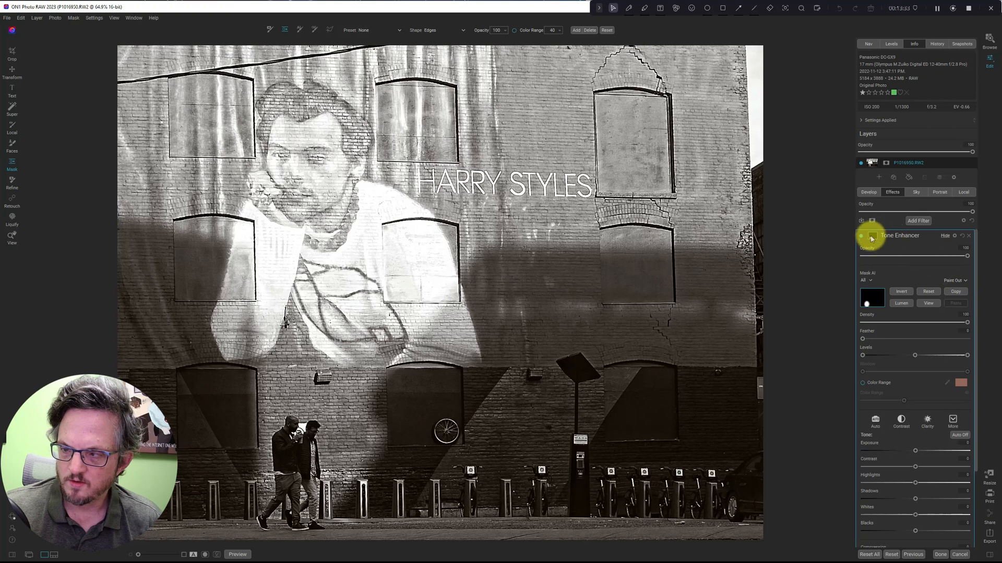
pyautogui.click(956, 277)
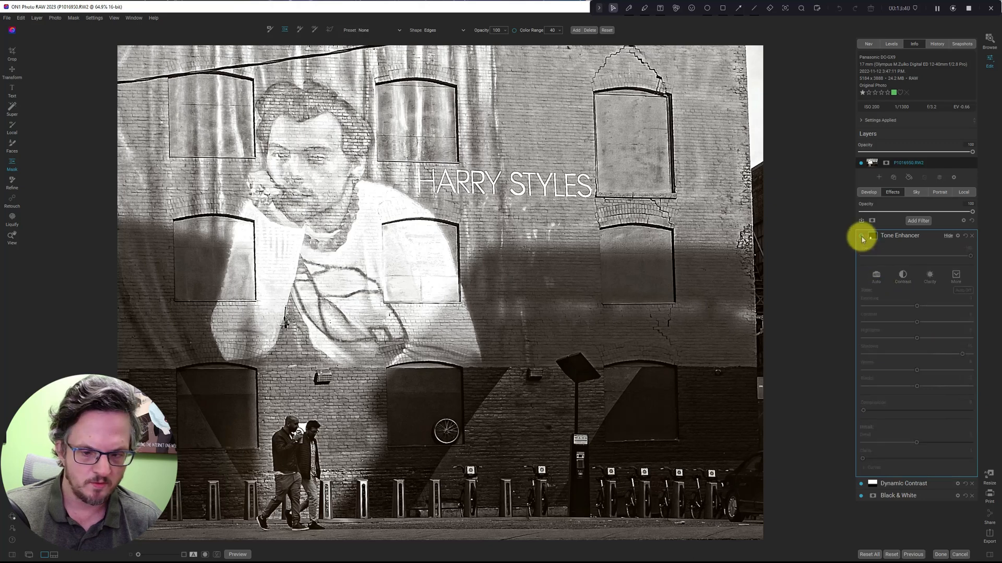
# Re-enable Tone Enhancer, nudge Exposure up and adjust Blacks for the walker area.
pyautogui.click(861, 237)
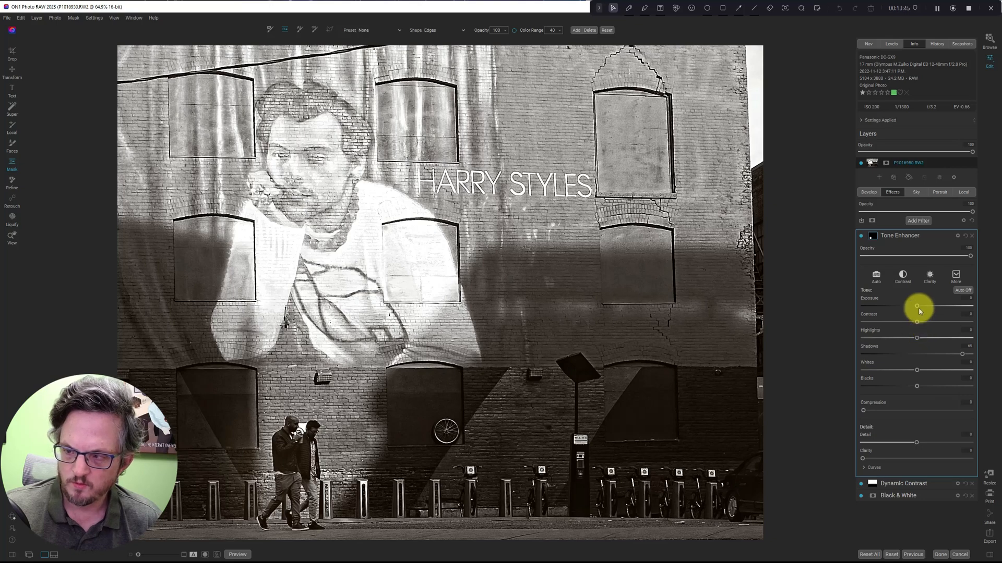
pyautogui.moveTo(917, 306); pyautogui.dragTo(920, 307)
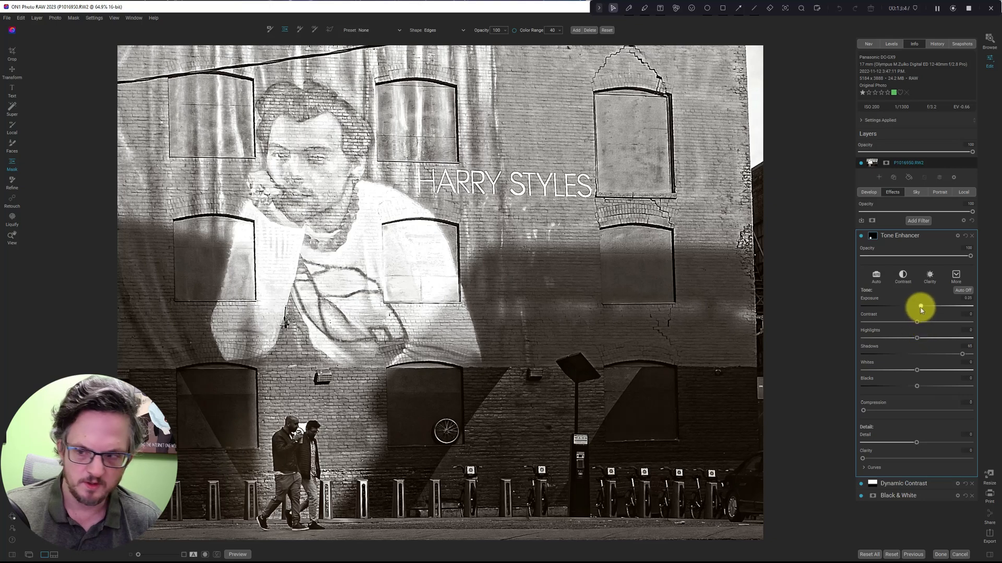
pyautogui.moveTo(920, 307); pyautogui.dragTo(926, 307)
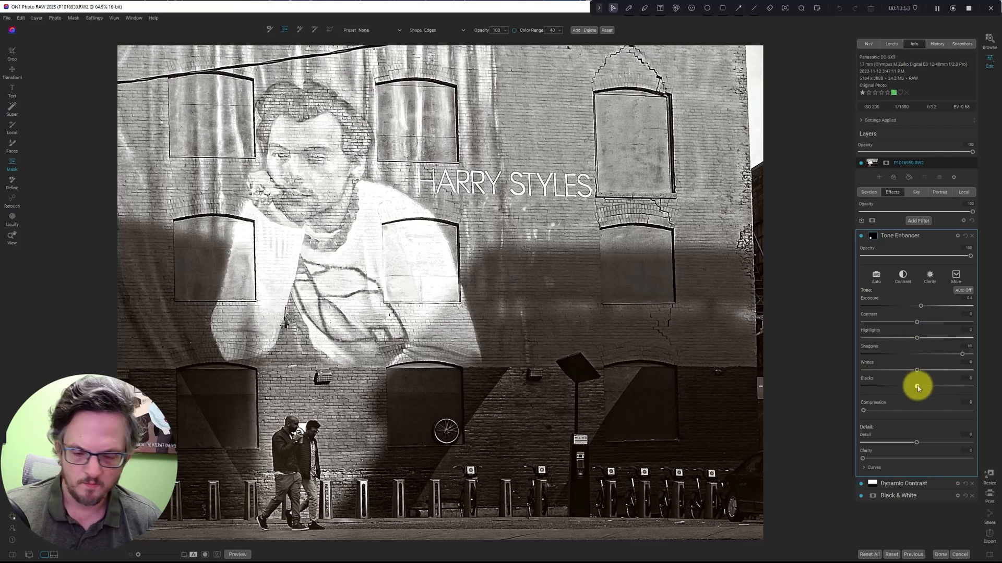
pyautogui.moveTo(917, 386); pyautogui.dragTo(921, 386)
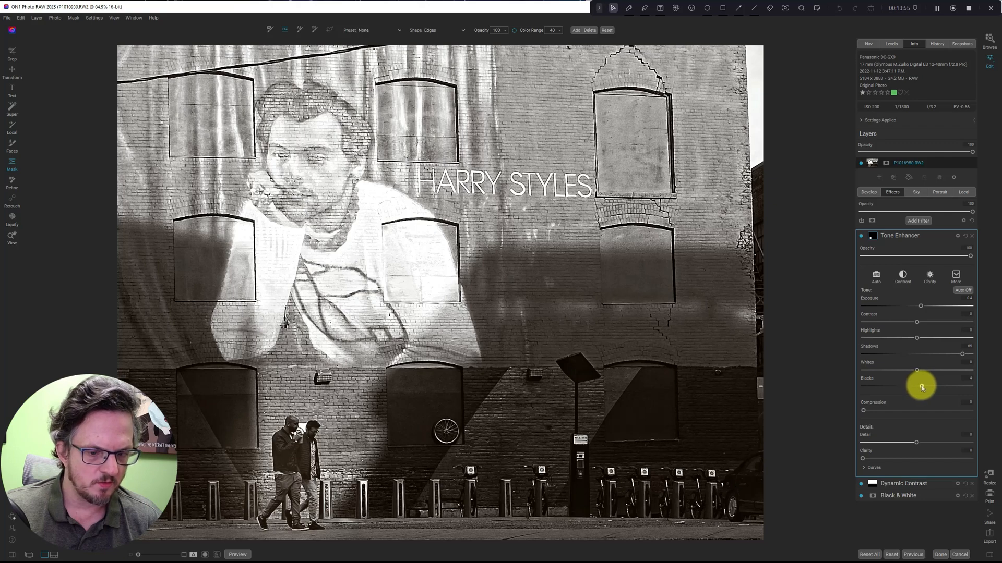
pyautogui.moveTo(916, 386); pyautogui.dragTo(921, 386)
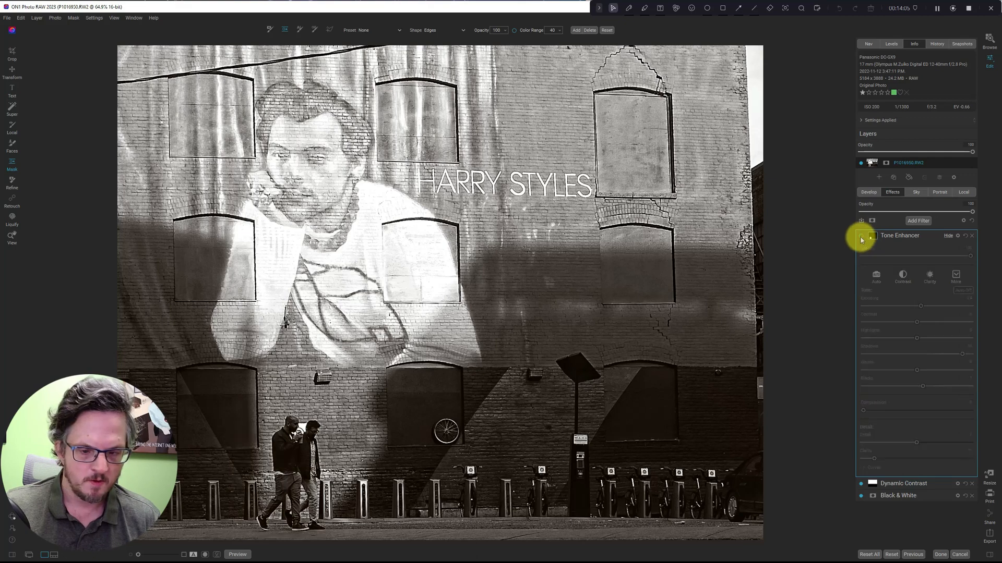
# Lower the Tone Enhancer's Opacity, toggling it off and on to judge the weaker effect.
pyautogui.click(862, 235)
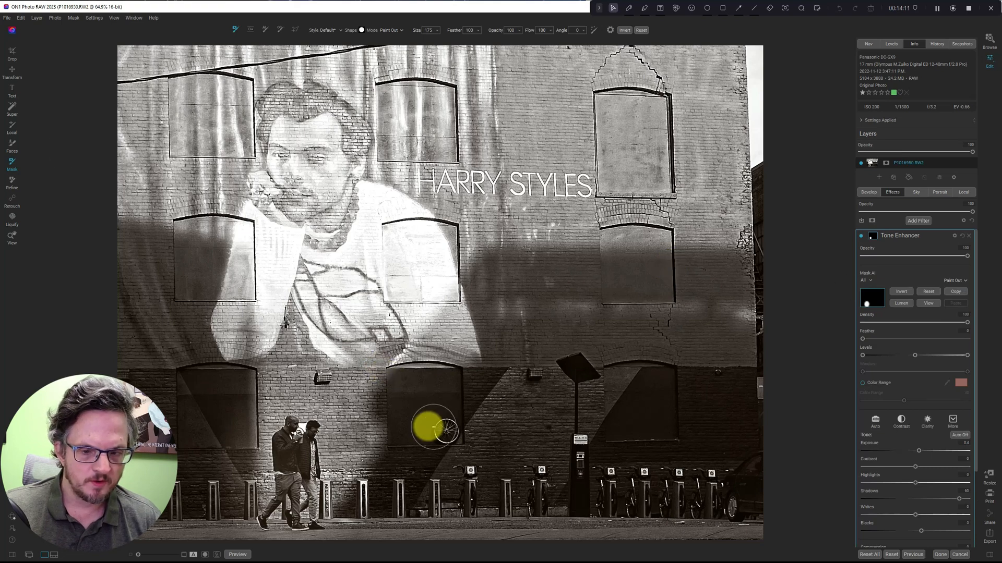
pyautogui.moveTo(251, 29)
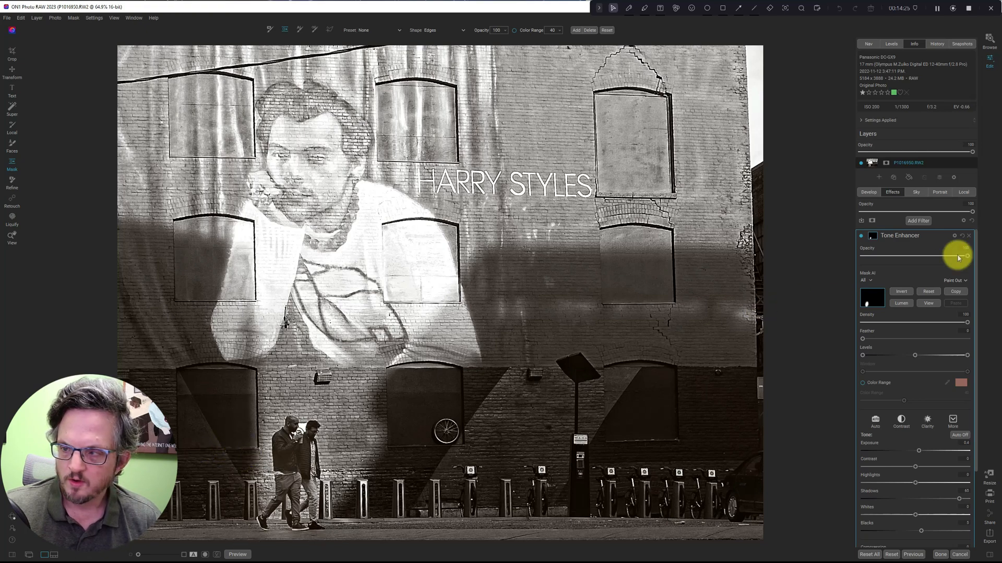
pyautogui.moveTo(966, 256); pyautogui.dragTo(938, 255)
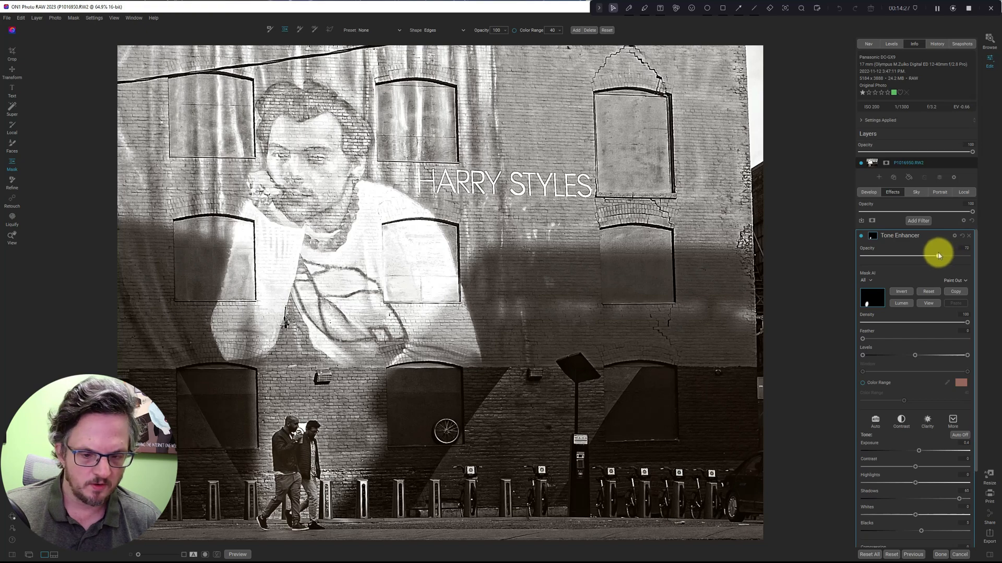
pyautogui.click(862, 235)
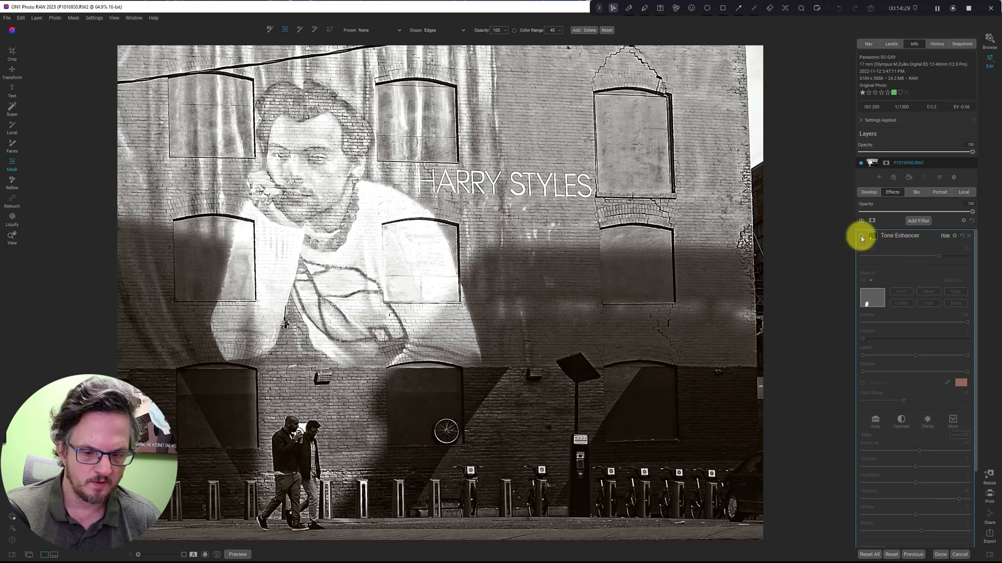
pyautogui.click(862, 237)
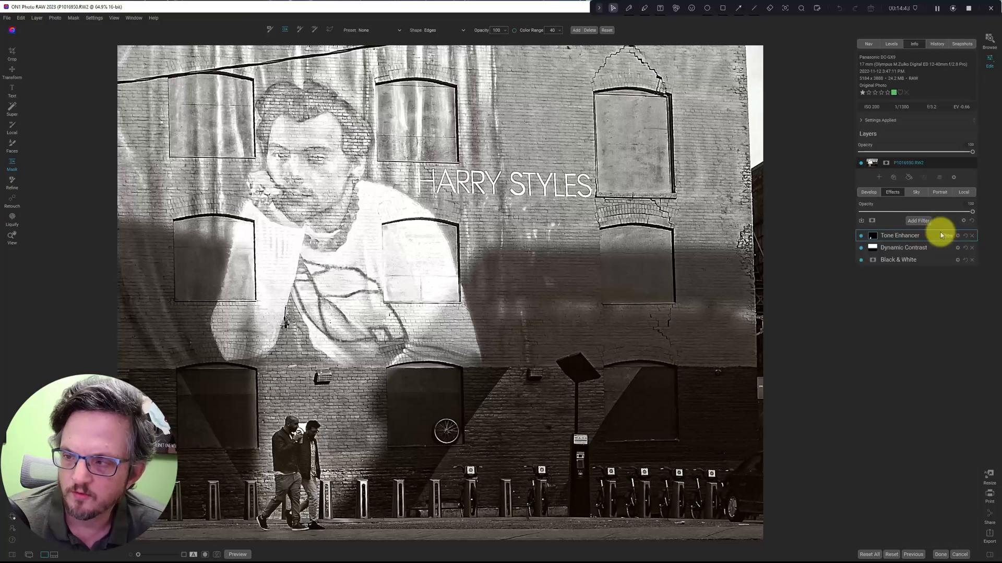
# Add a Sunshine filter, paste the Tone Enhancer's walker mask onto it, and toggle it to compare.
pyautogui.click(918, 222)
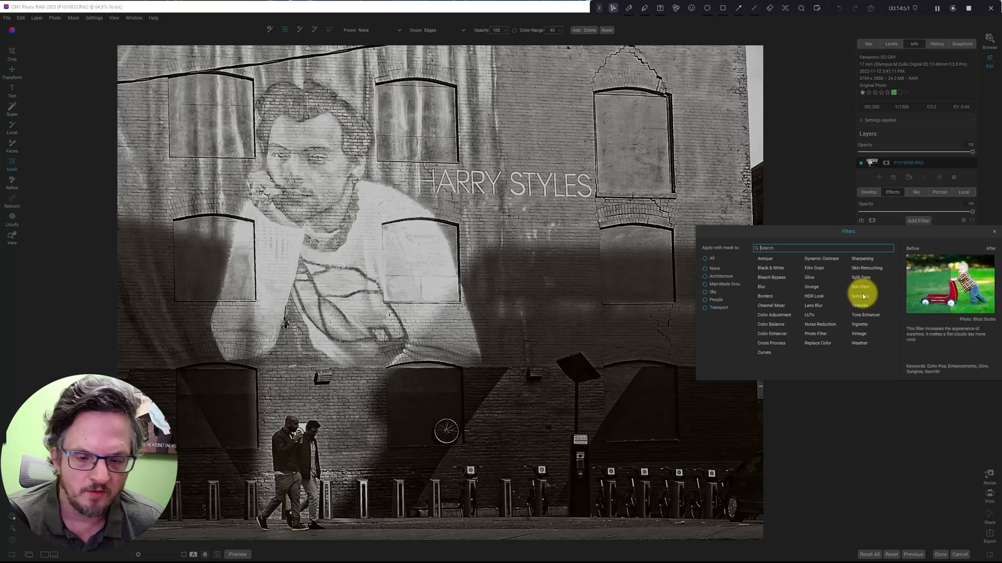
pyautogui.click(860, 296)
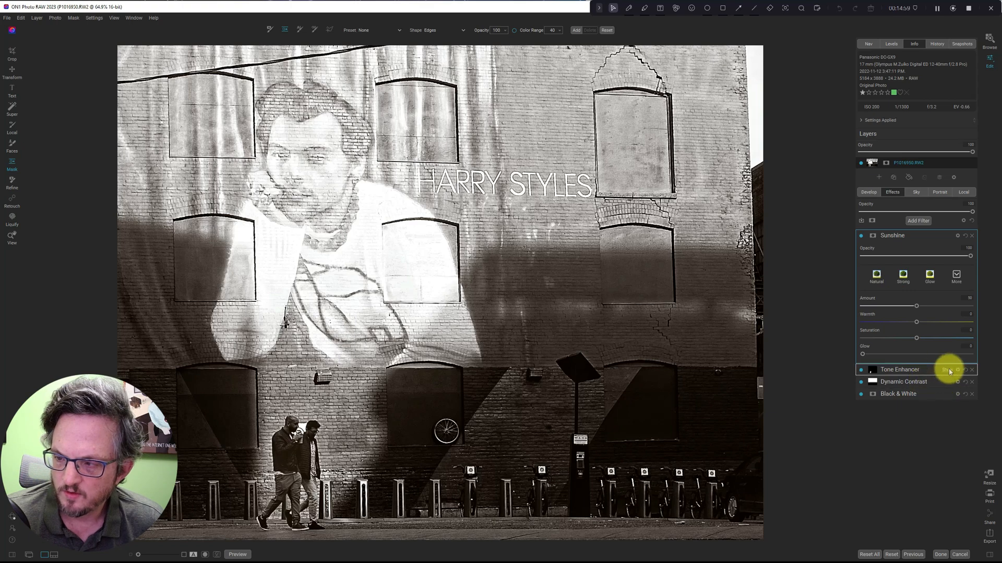
pyautogui.click(900, 370)
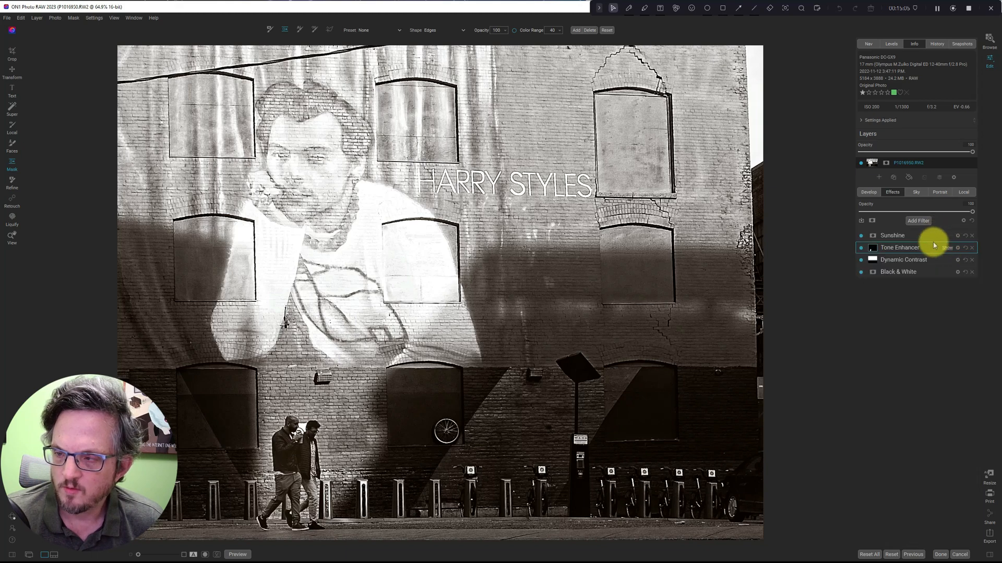
pyautogui.click(892, 235)
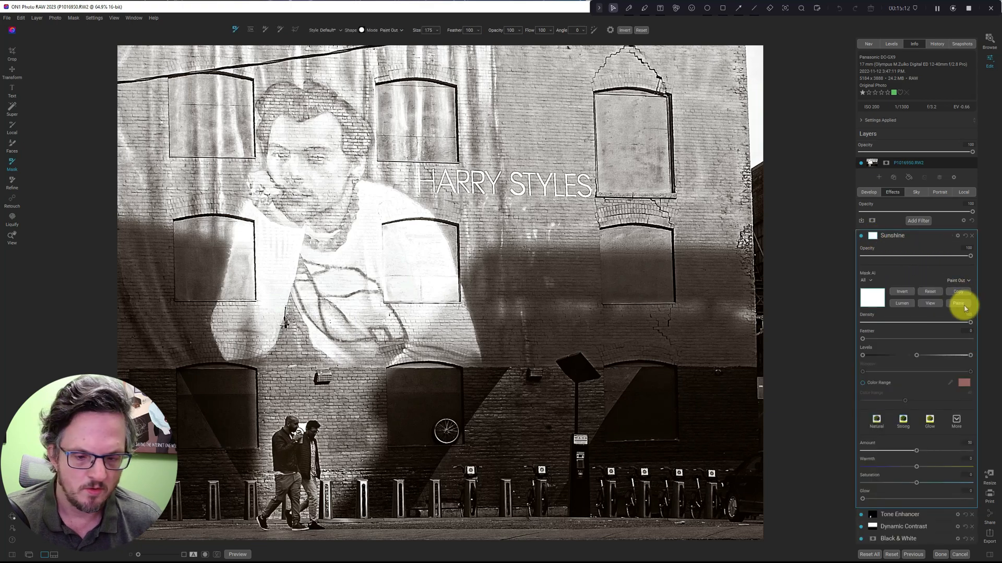
pyautogui.click(930, 293)
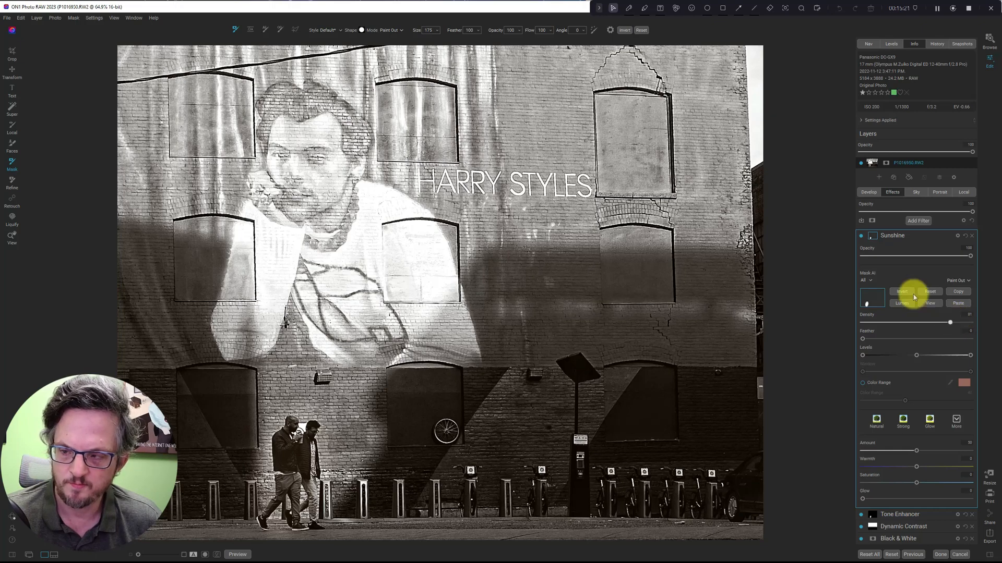
pyautogui.click(860, 236)
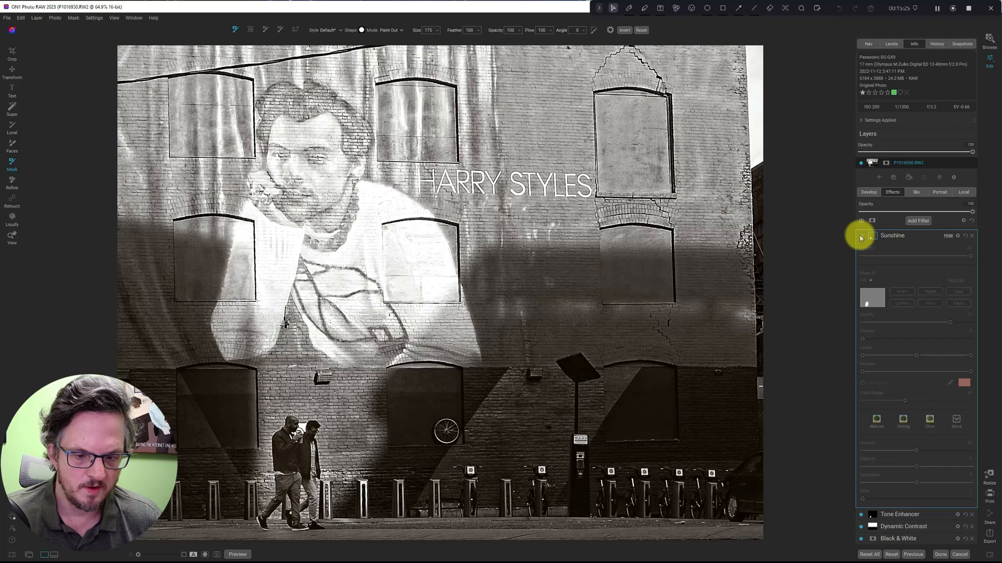
pyautogui.click(861, 236)
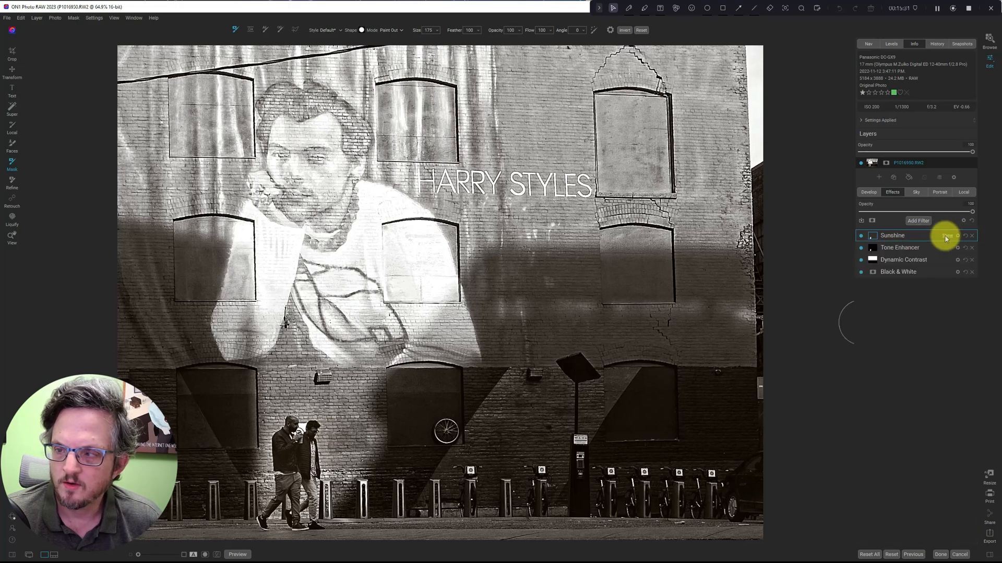
# Add a Big Soft Vignette, adjust Size, Feather and Roundness, and centre it low-left on the walkers.
pyautogui.click(918, 221)
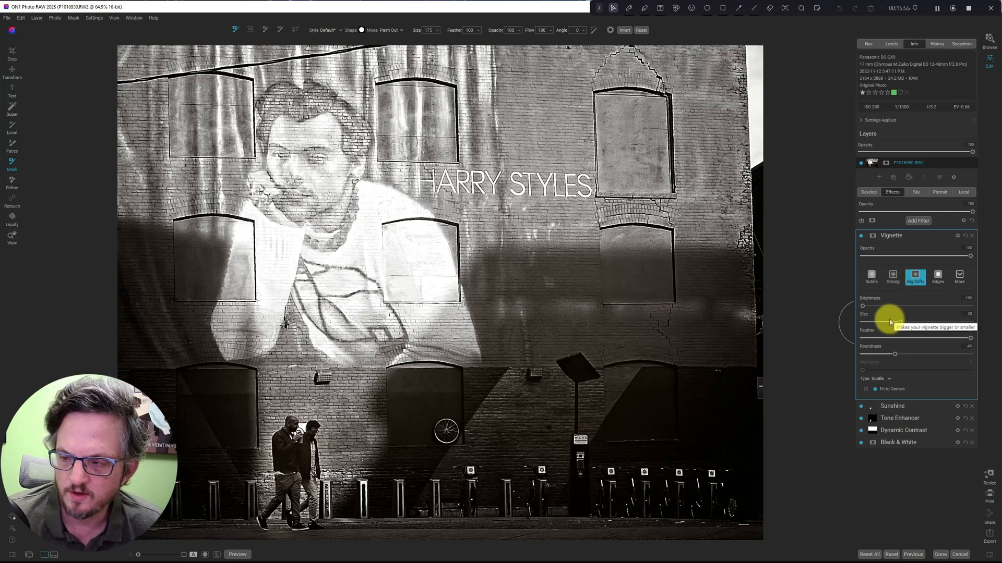
pyautogui.moveTo(863, 337); pyautogui.dragTo(970, 337)
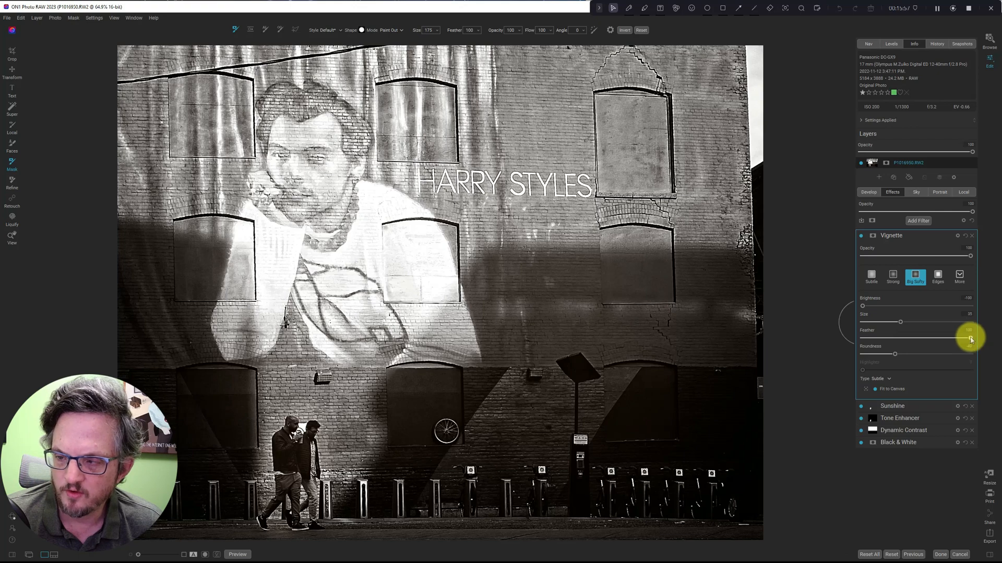
pyautogui.moveTo(970, 337); pyautogui.dragTo(863, 337)
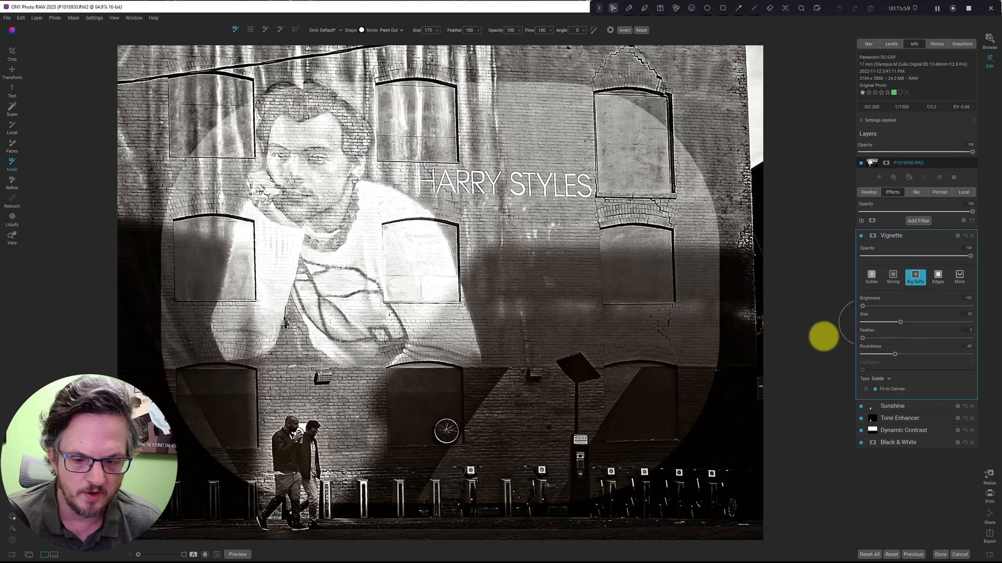
pyautogui.moveTo(617, 396)
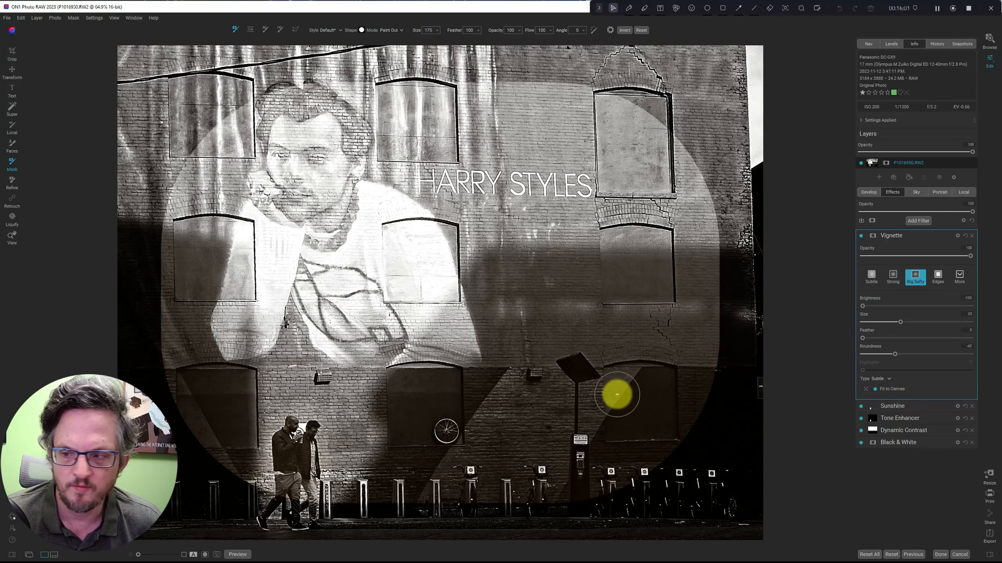
pyautogui.moveTo(899, 321); pyautogui.dragTo(888, 320)
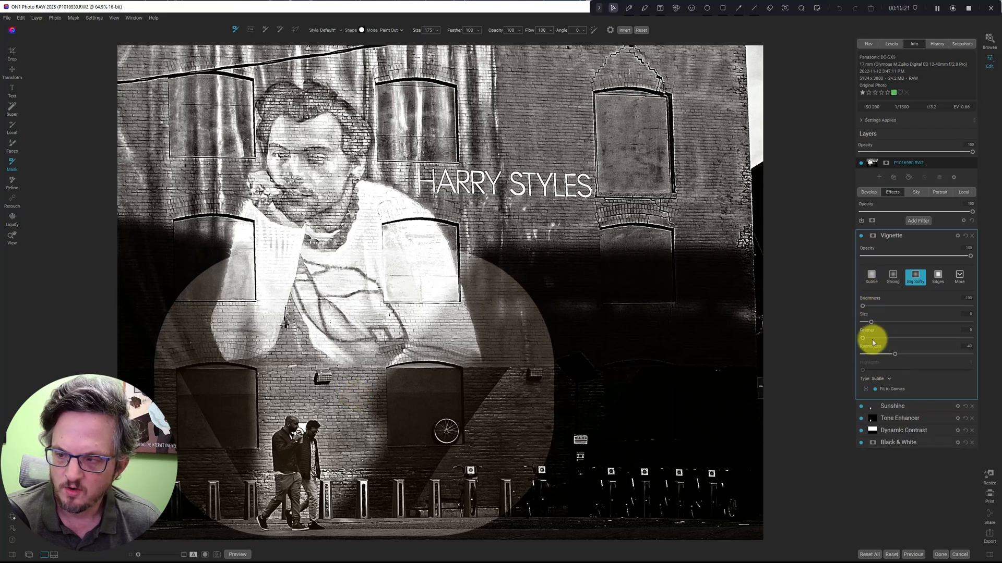
pyautogui.moveTo(894, 354); pyautogui.dragTo(909, 354)
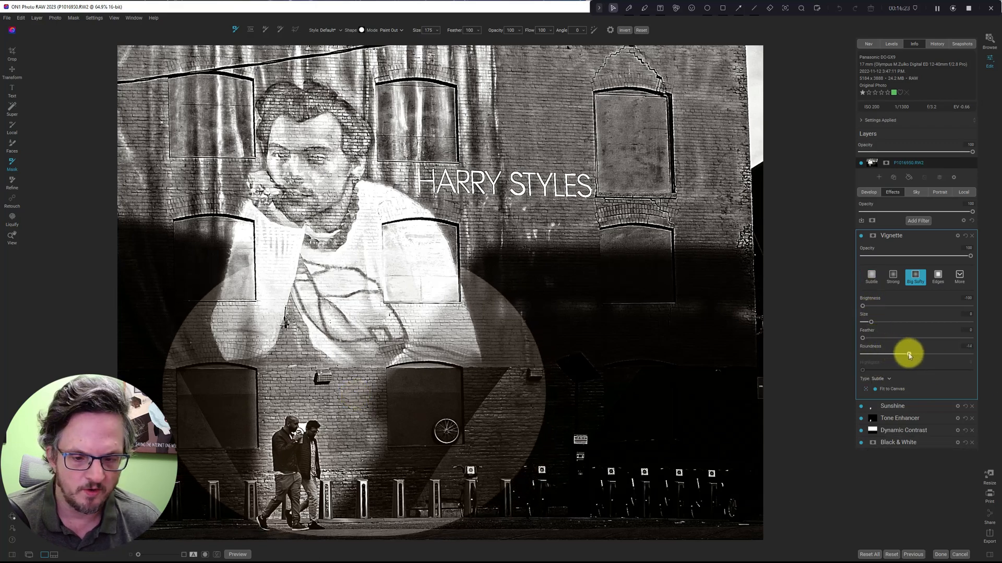
pyautogui.moveTo(909, 354); pyautogui.dragTo(927, 354)
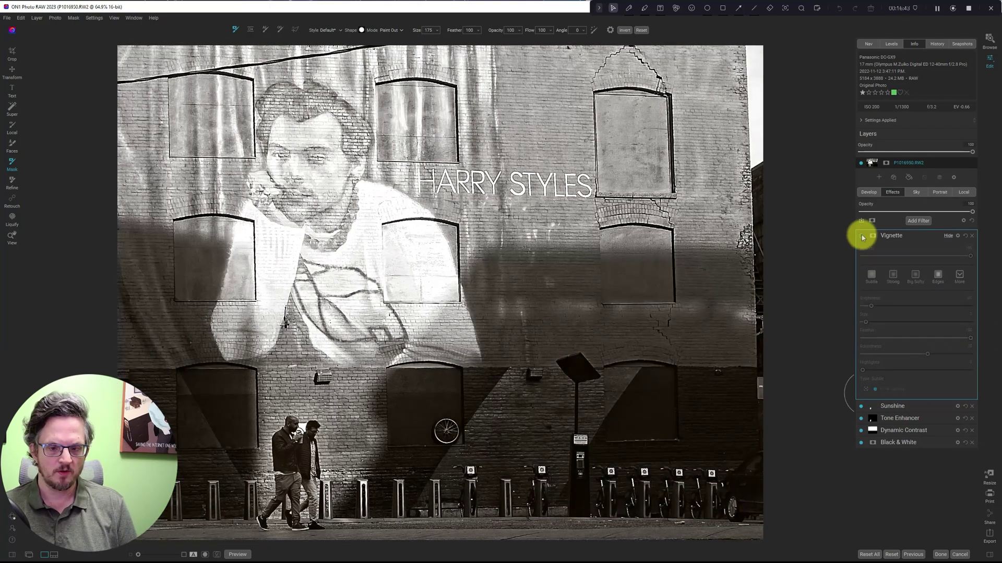
# Turn the vignette back on and show the original colour photo for comparison.
pyautogui.click(914, 276)
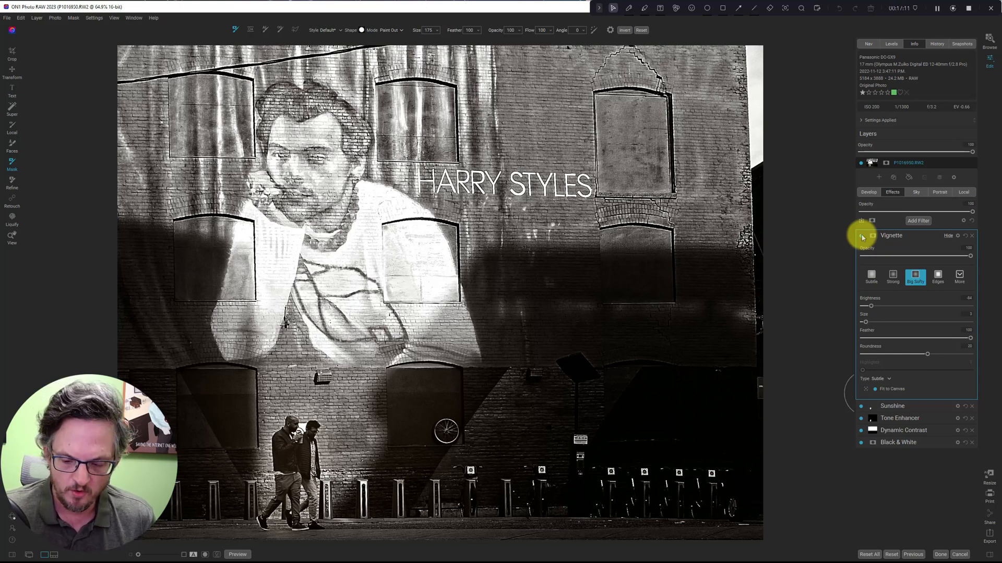
pyautogui.click(237, 555)
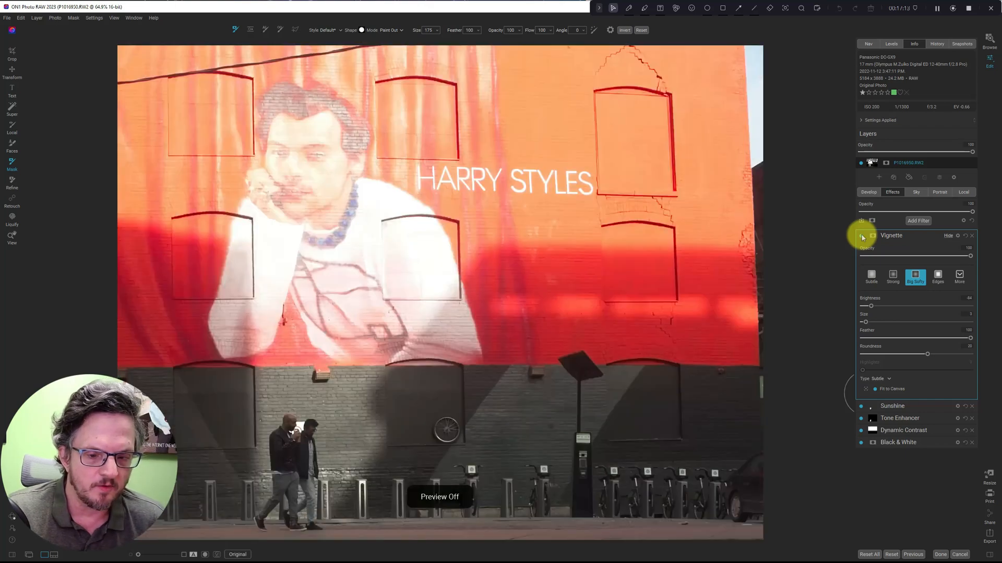